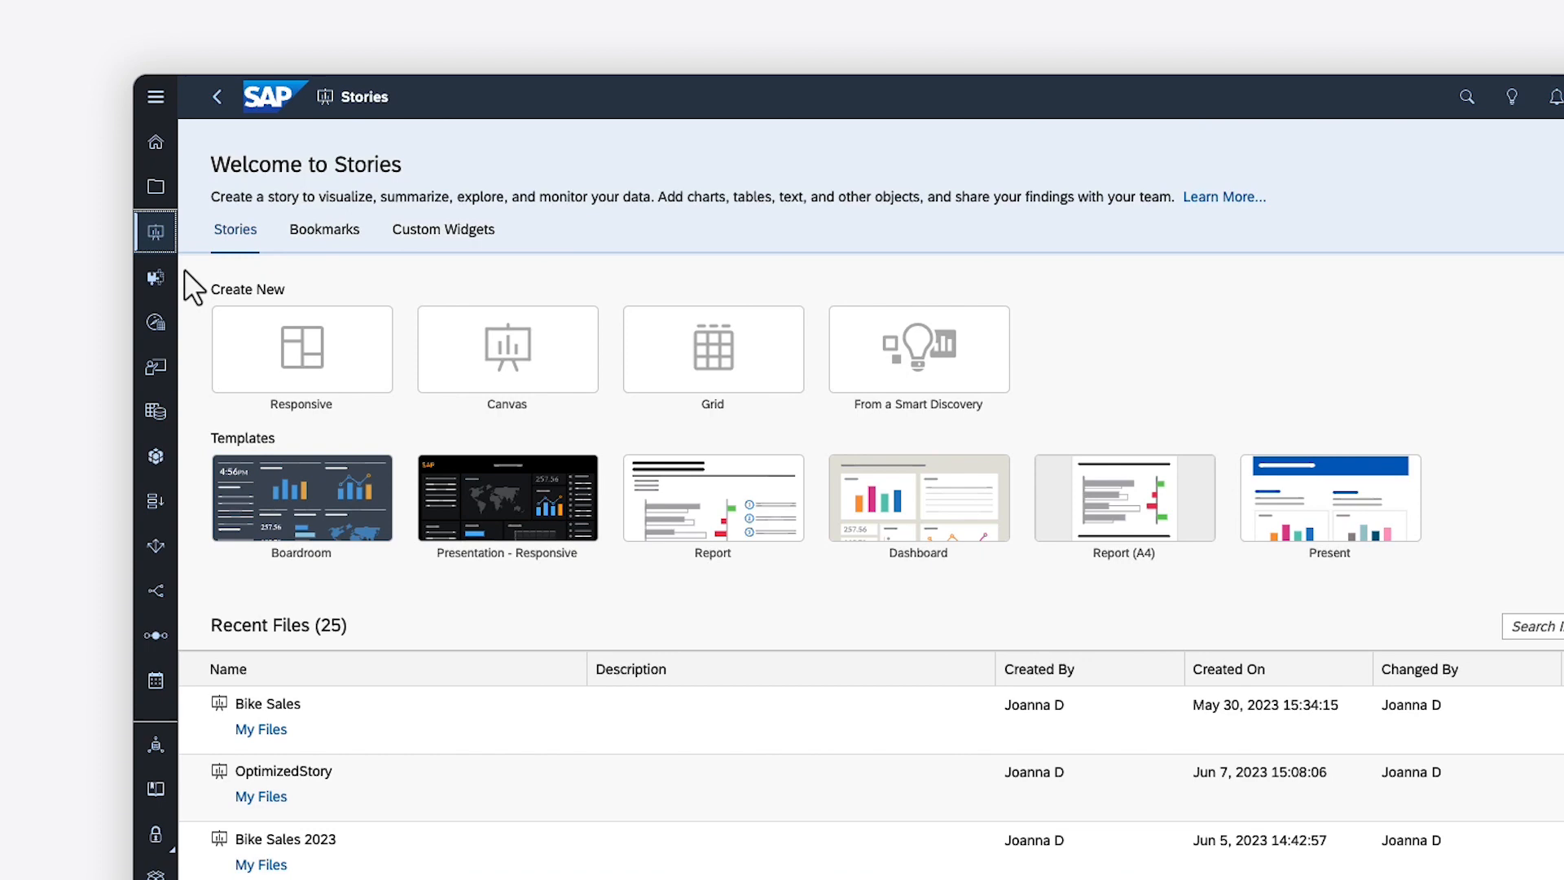
pyautogui.moveTo(220, 301)
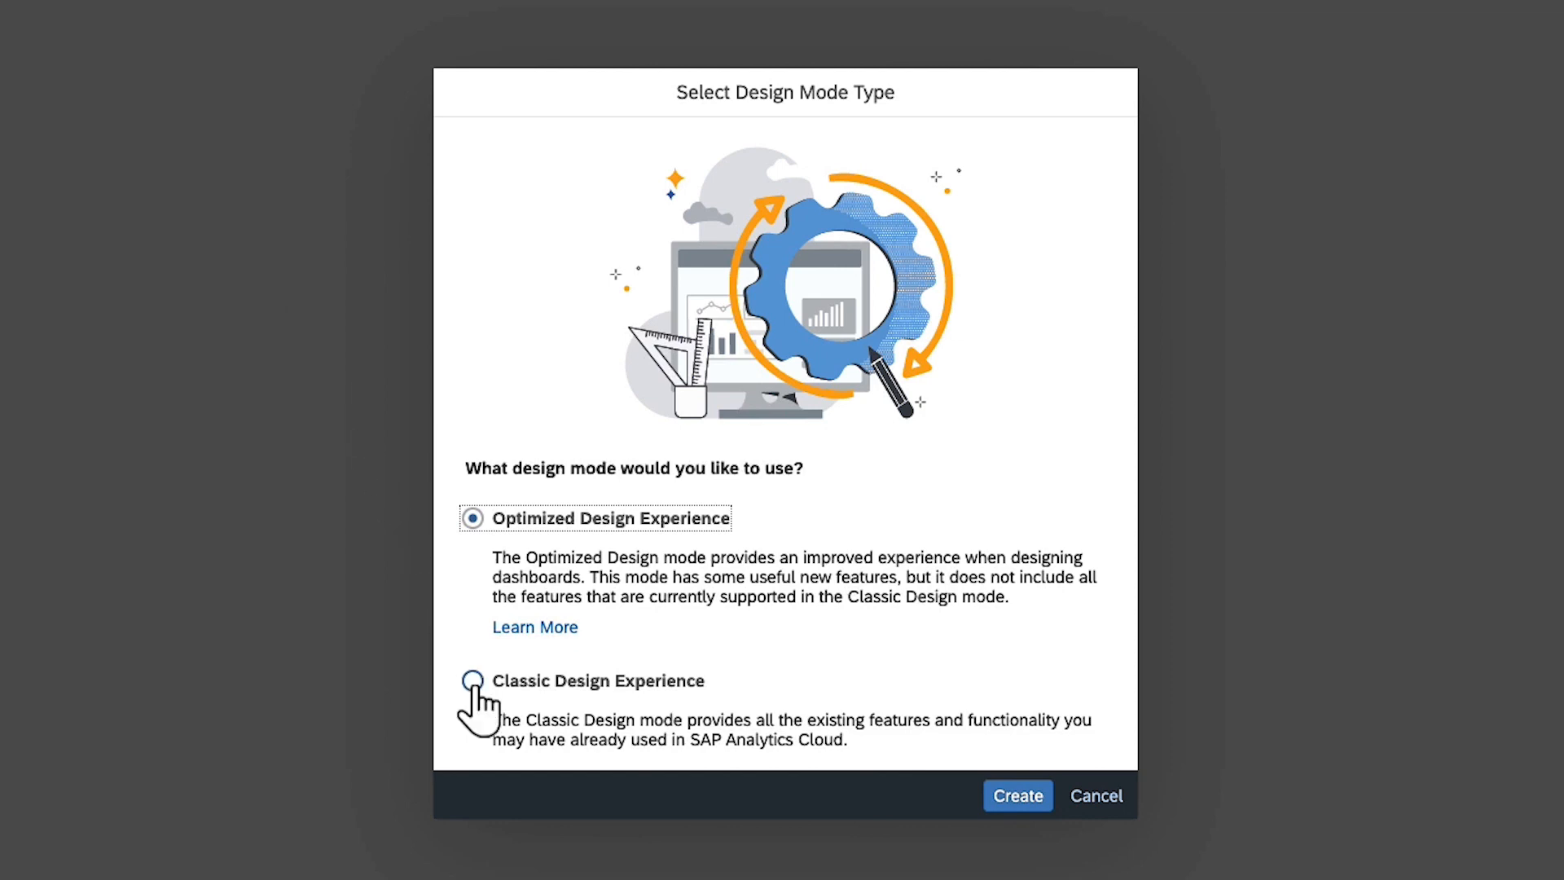
# Create a new canvas story using the Classic Design Experience mode.
pyautogui.click(471, 680)
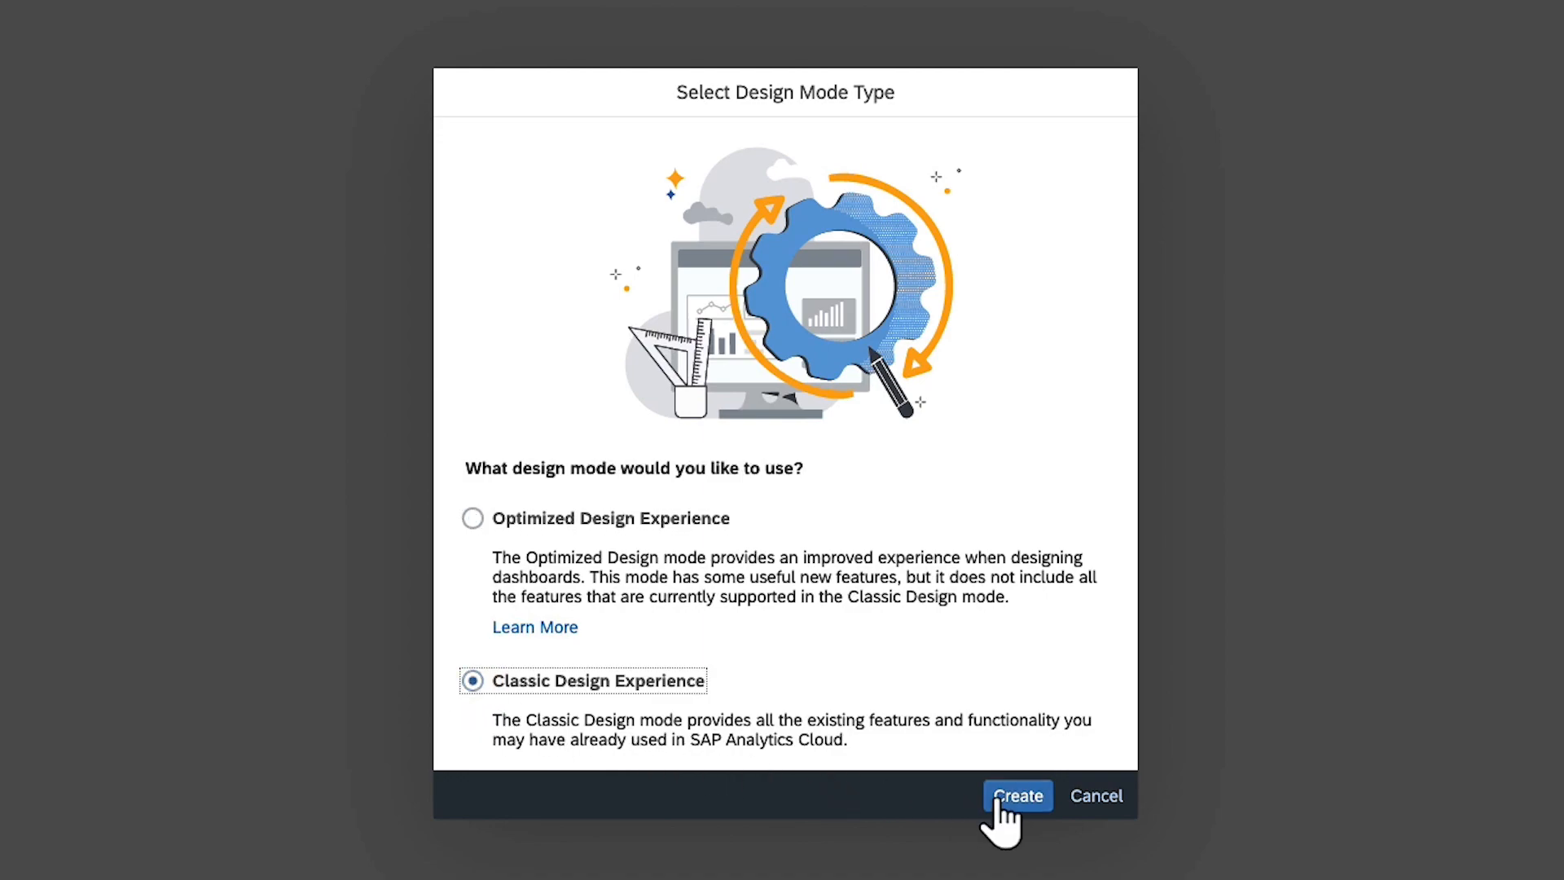
pyautogui.click(1018, 795)
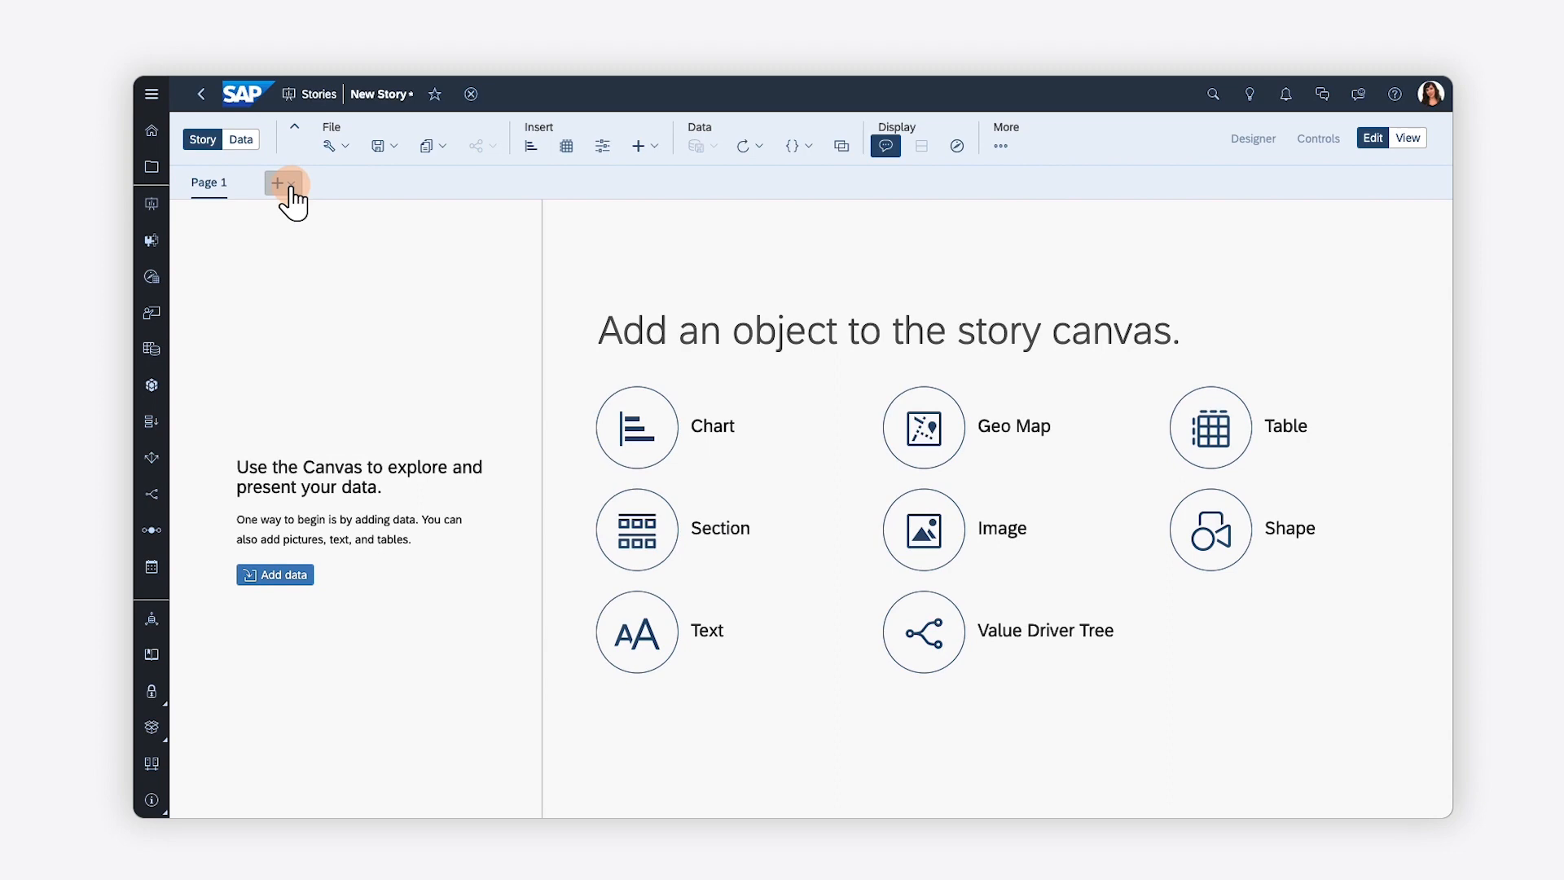
# Glance at the add-page choices, then choose Add data.
pyautogui.click(278, 183)
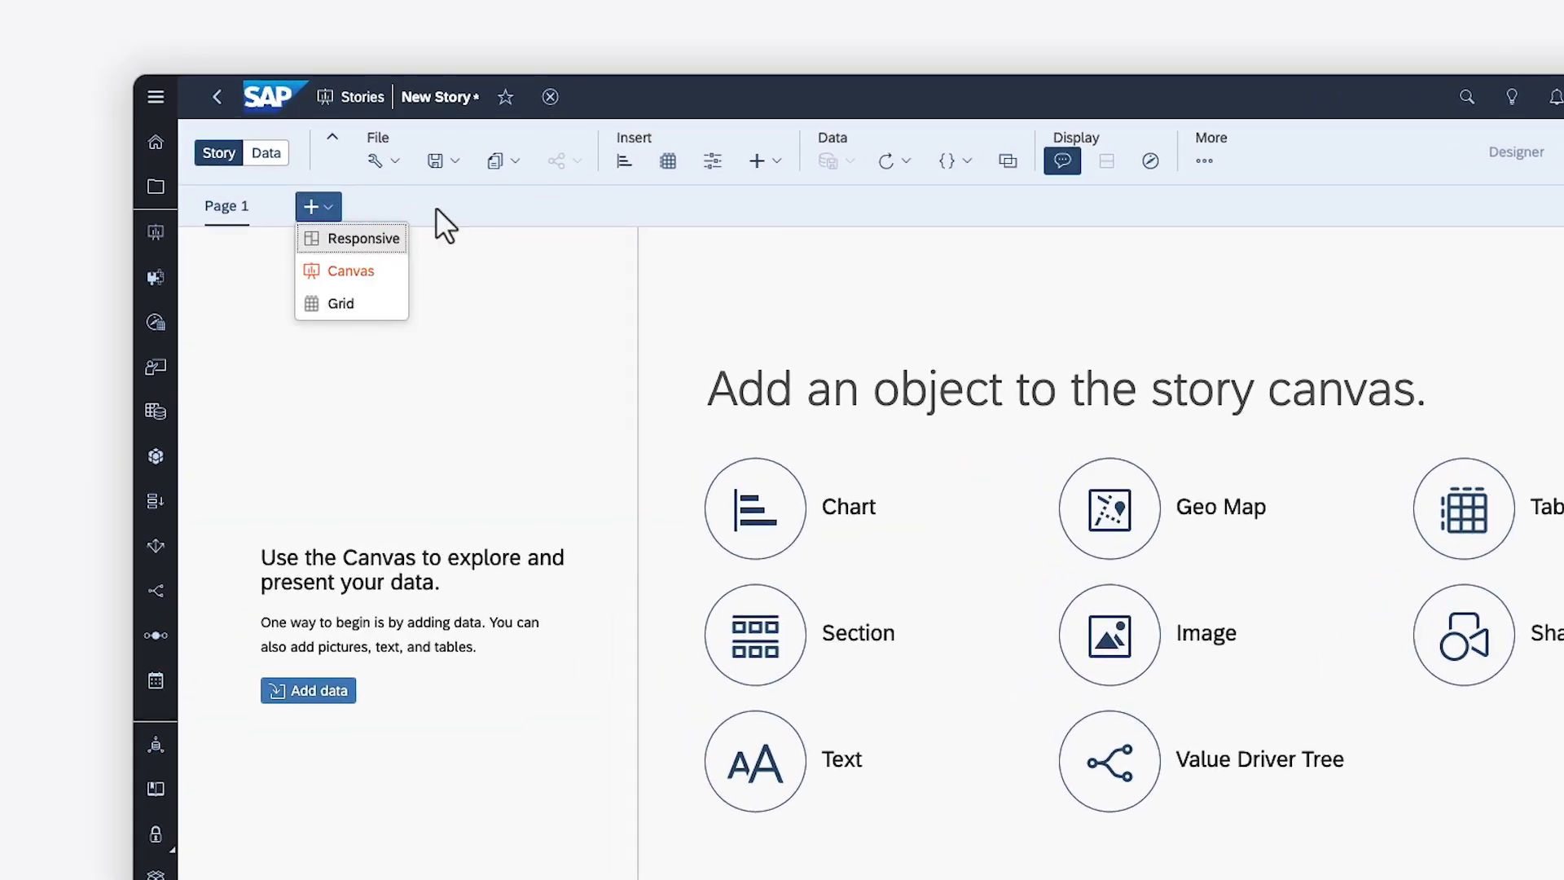
pyautogui.moveTo(351, 239)
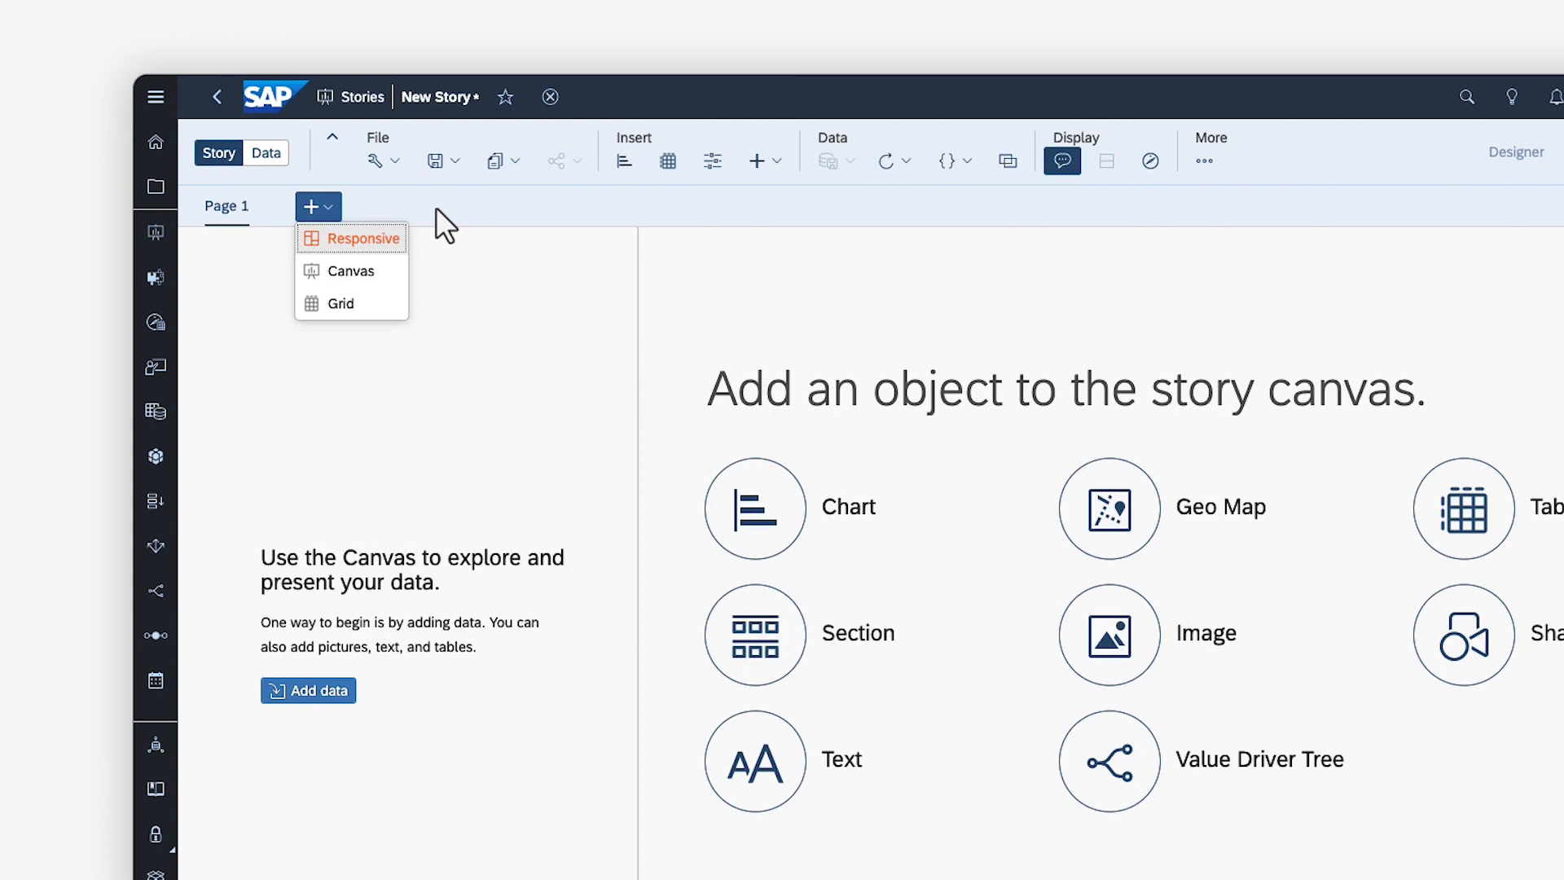
pyautogui.moveTo(341, 303)
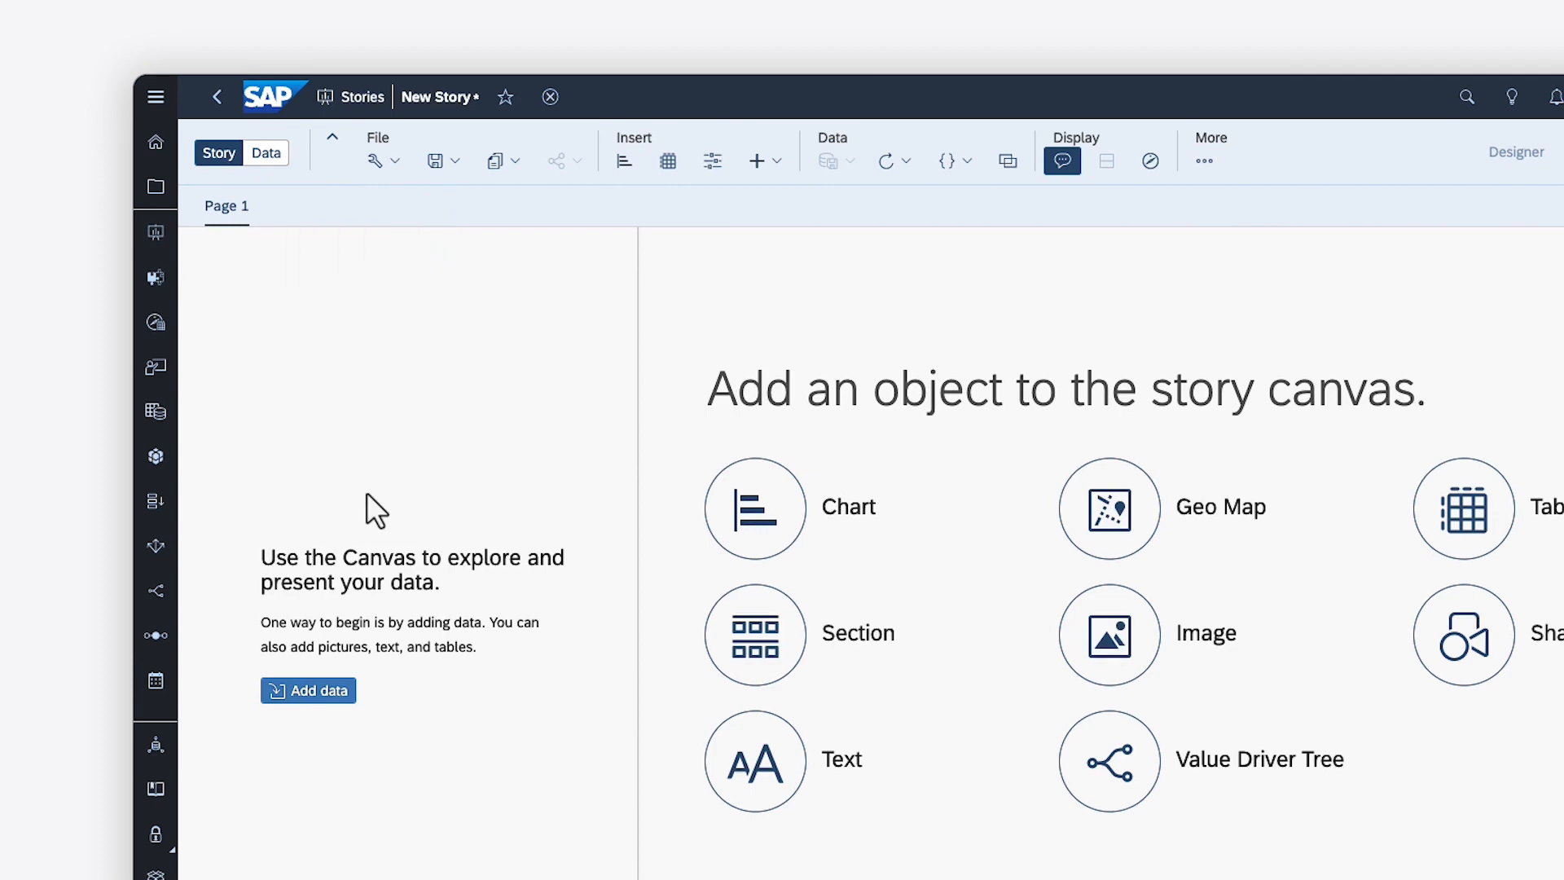
pyautogui.click(308, 690)
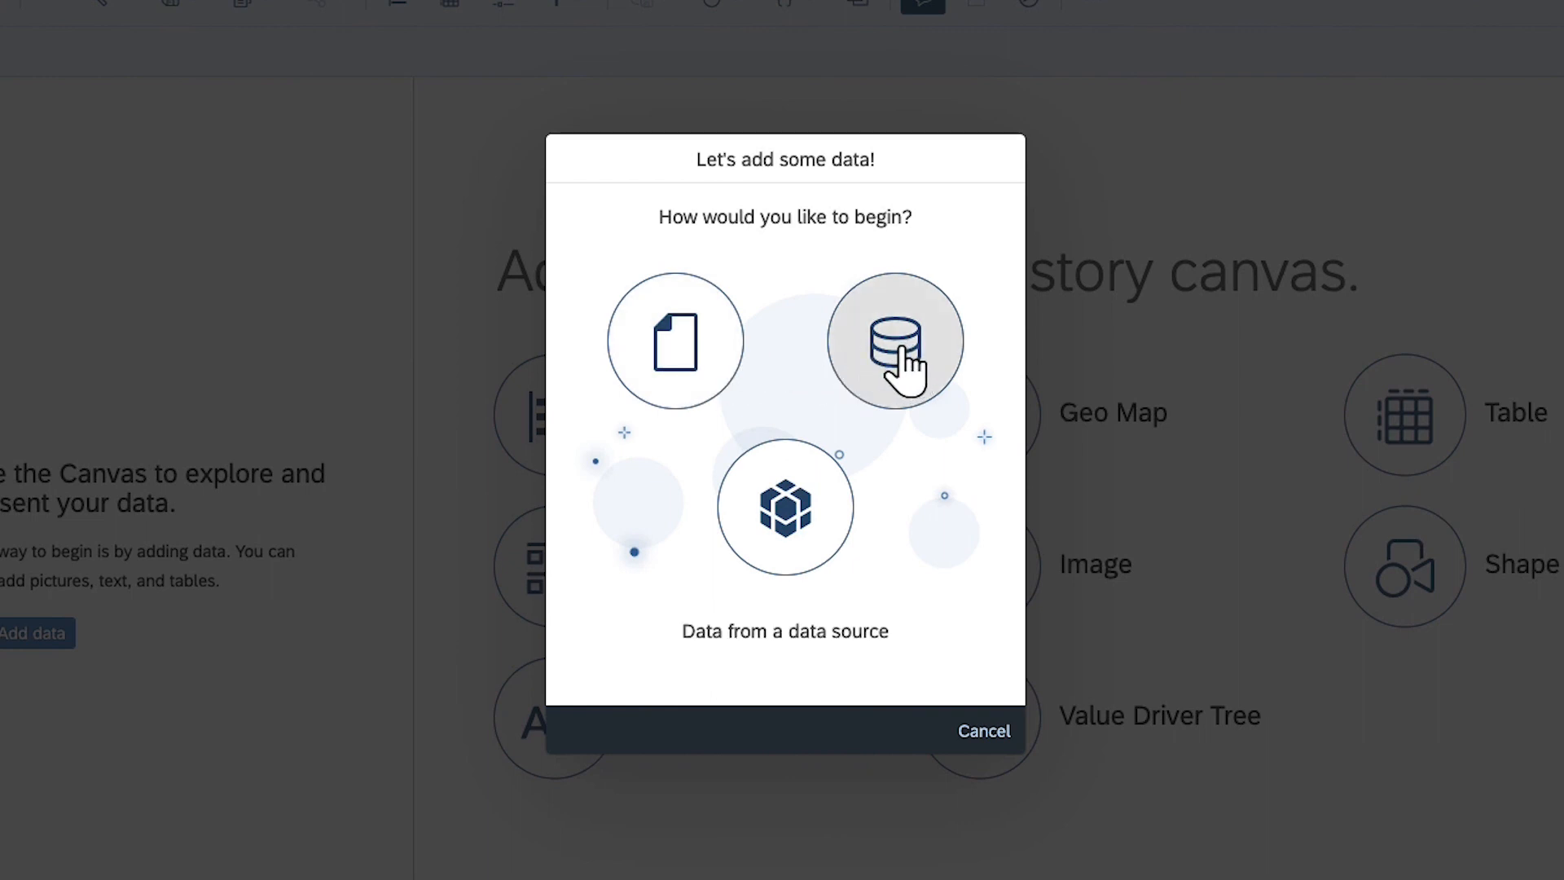
pyautogui.moveTo(784, 513)
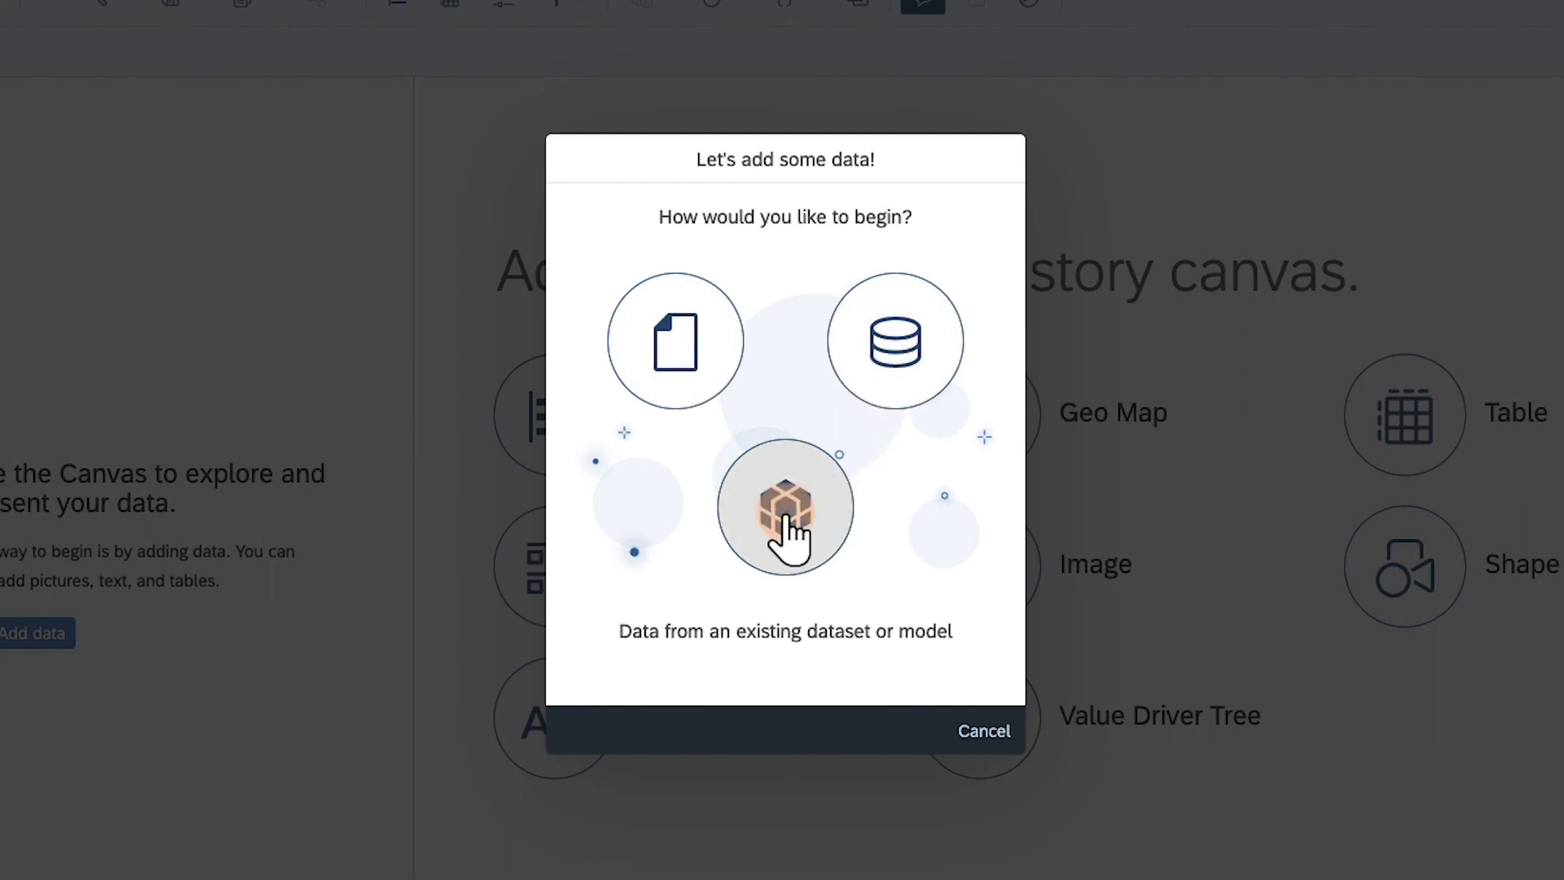
# Use data from an existing model, selecting PLANNING_update.
pyautogui.click(784, 506)
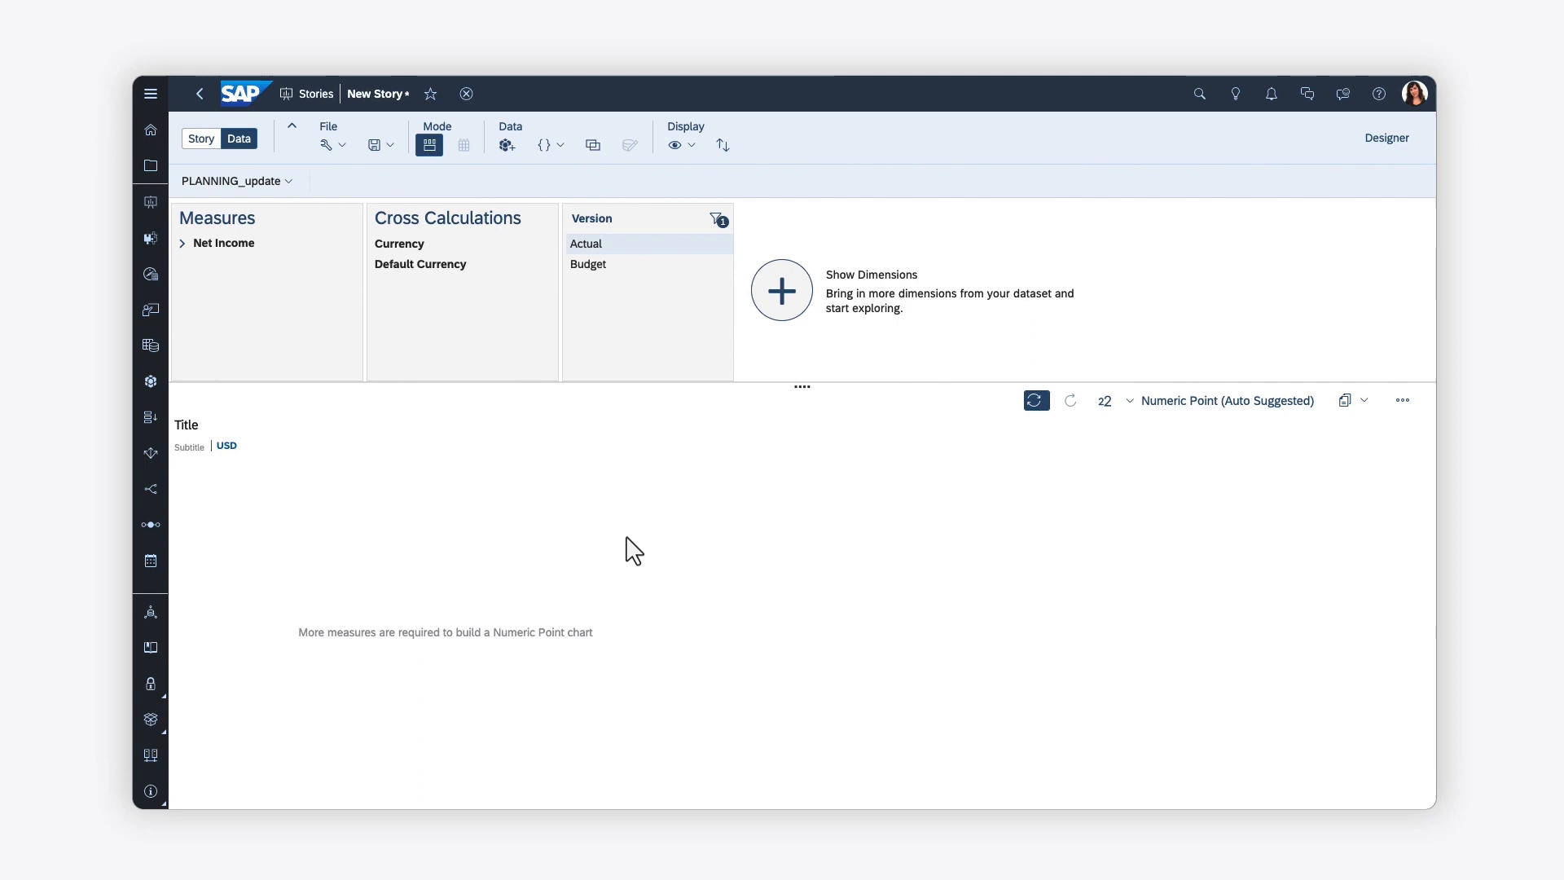
pyautogui.moveTo(550, 477)
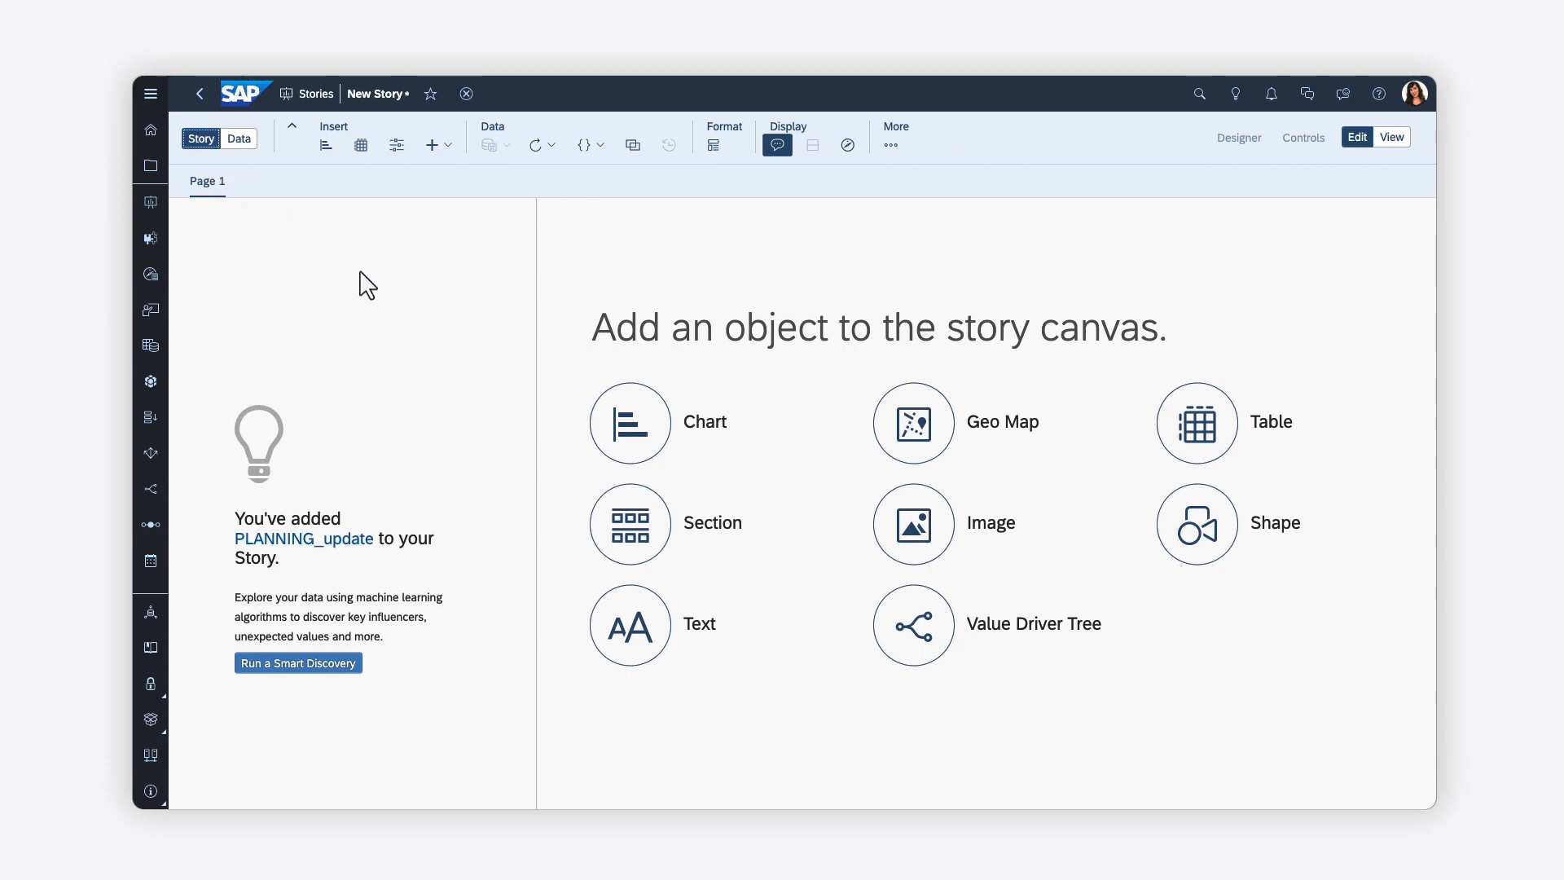
# Insert a chart and add Gross Margin from Operating Income as its measure.
pyautogui.click(629, 422)
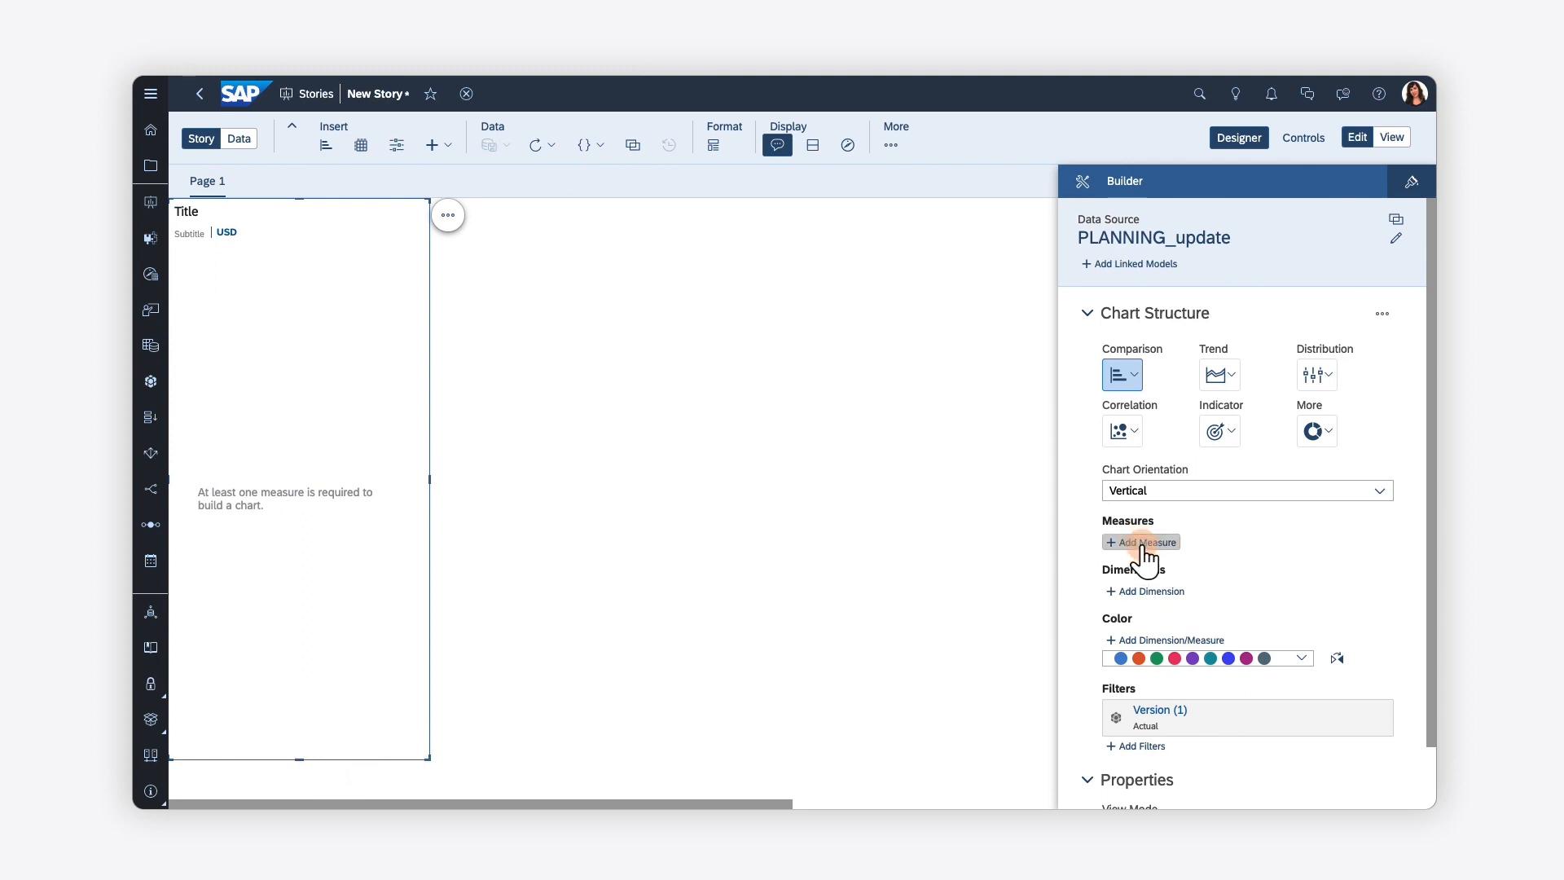
pyautogui.click(1142, 542)
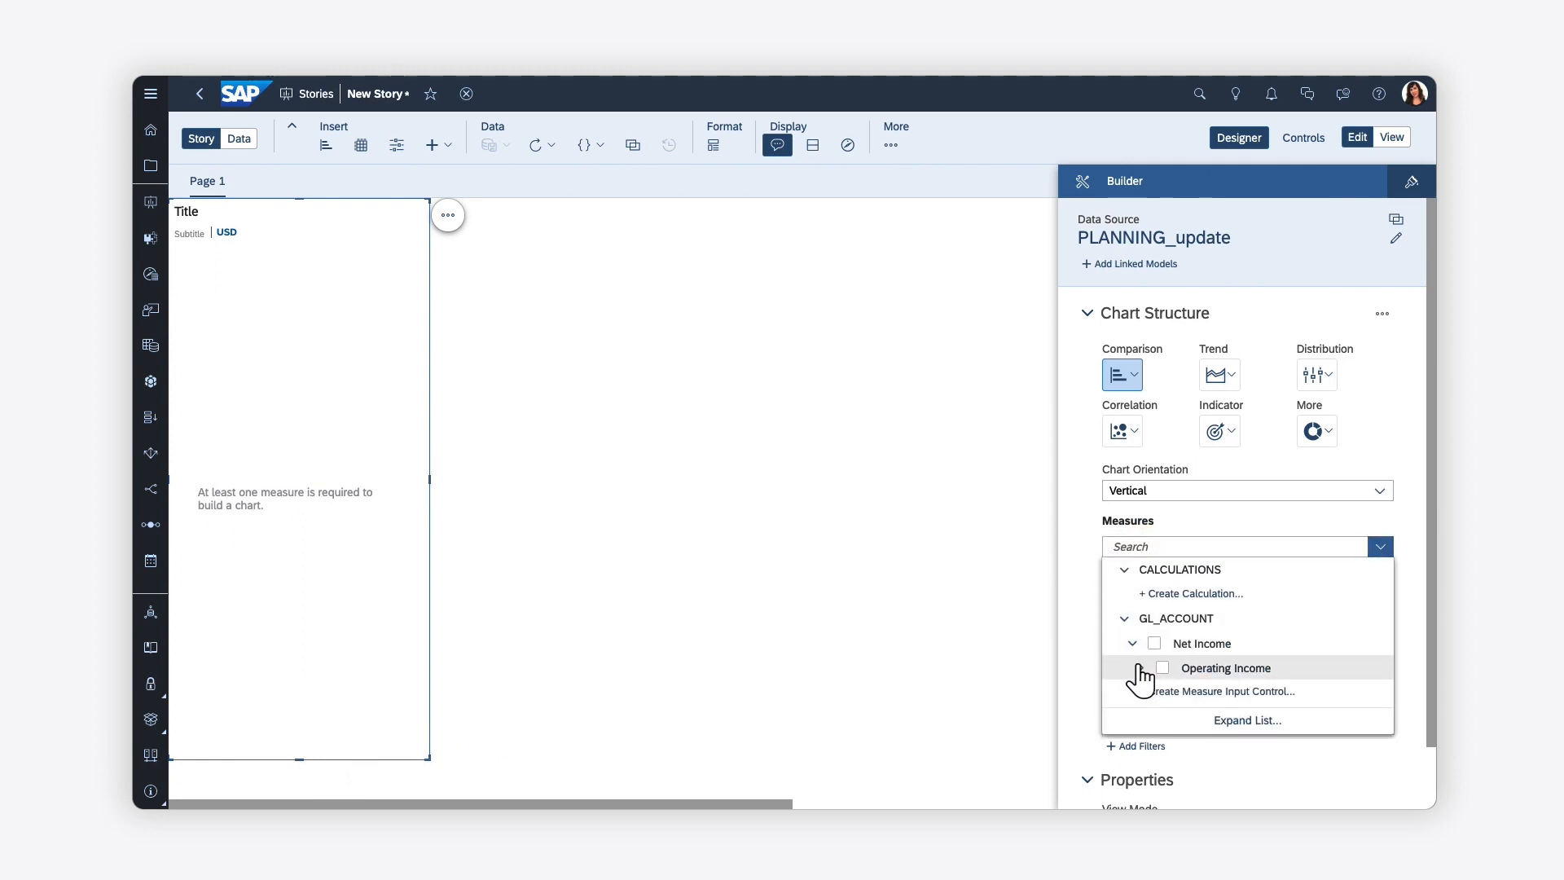
pyautogui.click(1142, 668)
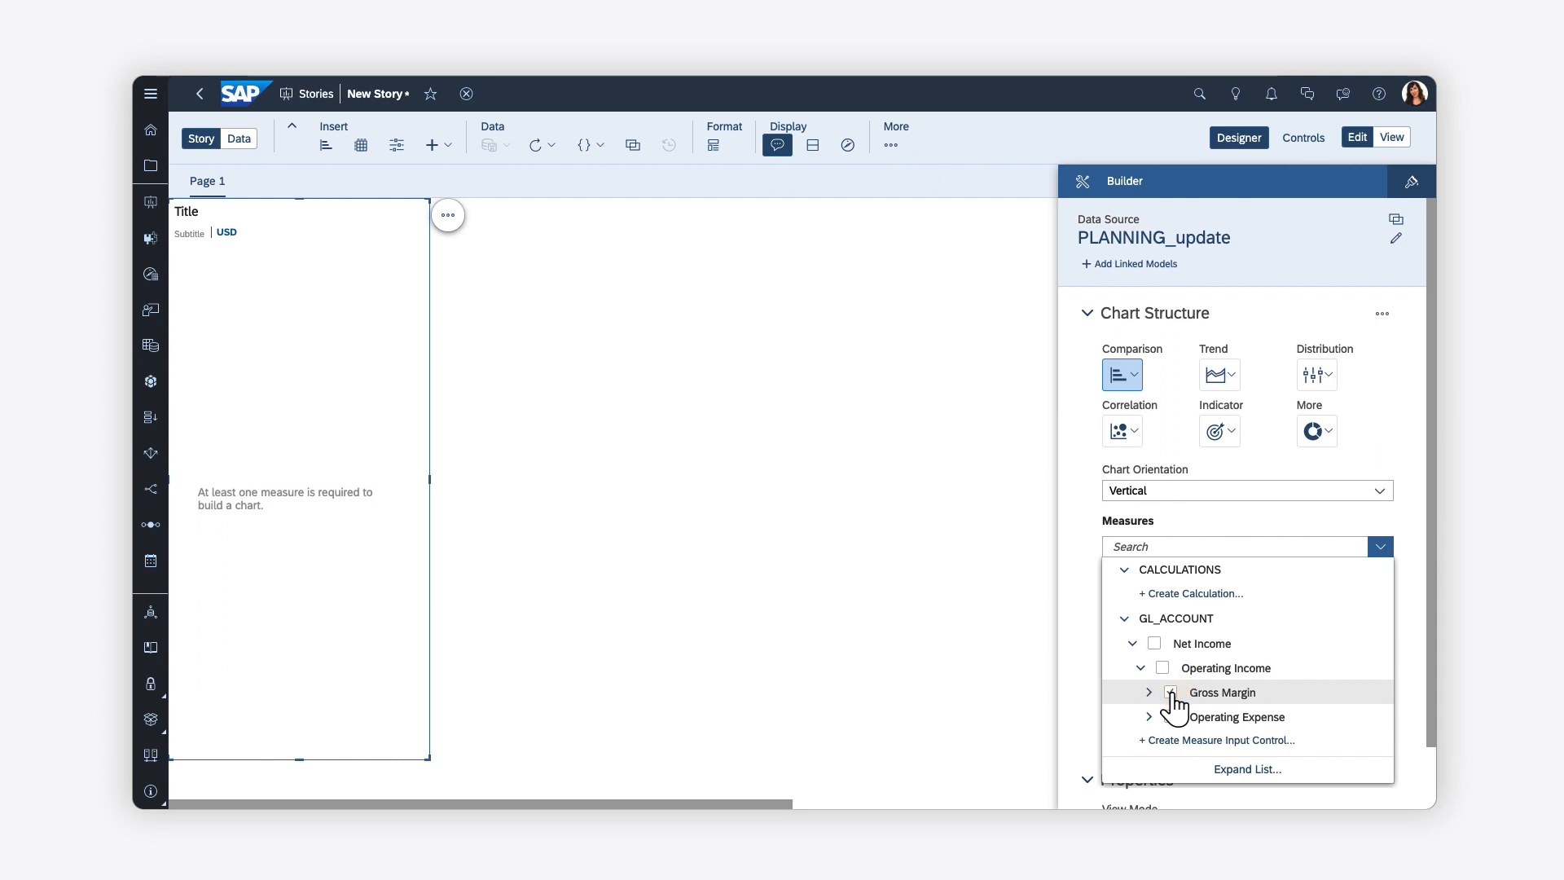
pyautogui.click(1162, 692)
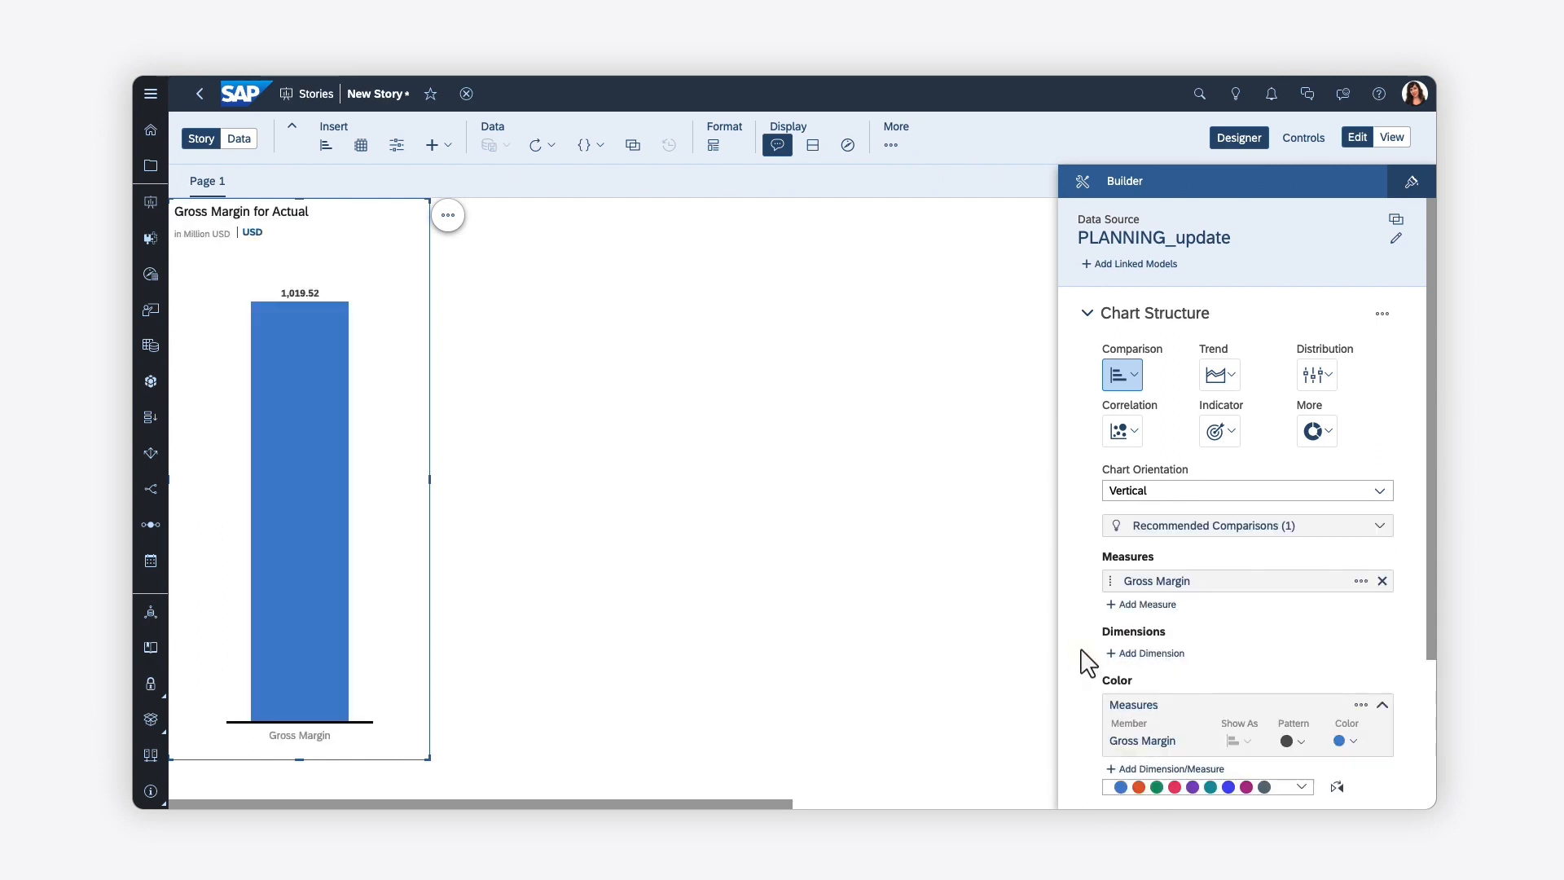
pyautogui.click(1151, 653)
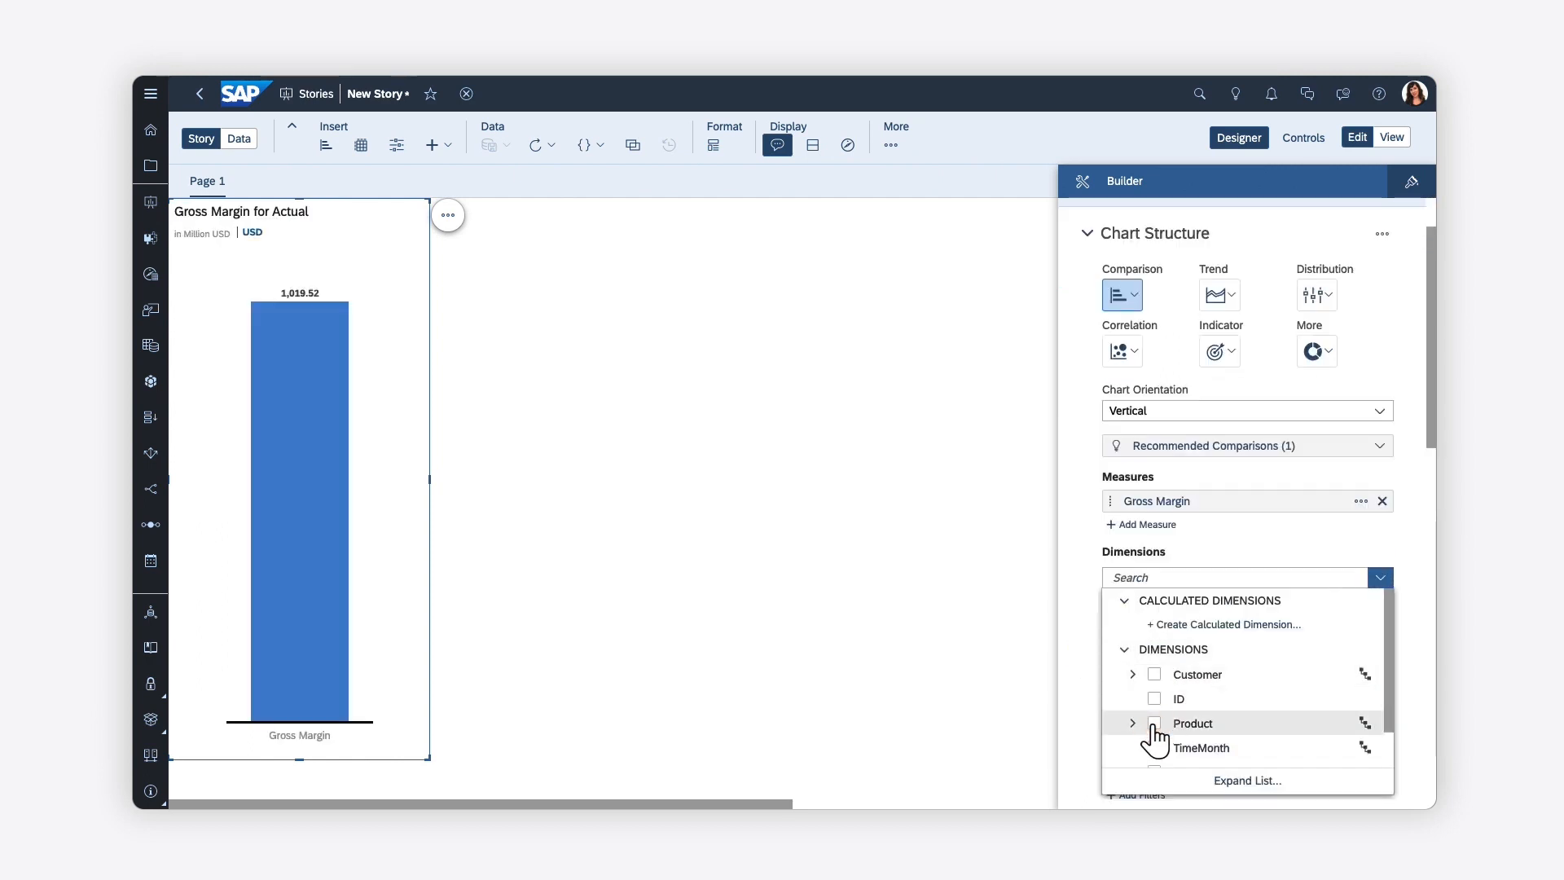
# Add Product as the chart dimension and exclude one product's data point.
pyautogui.click(1154, 724)
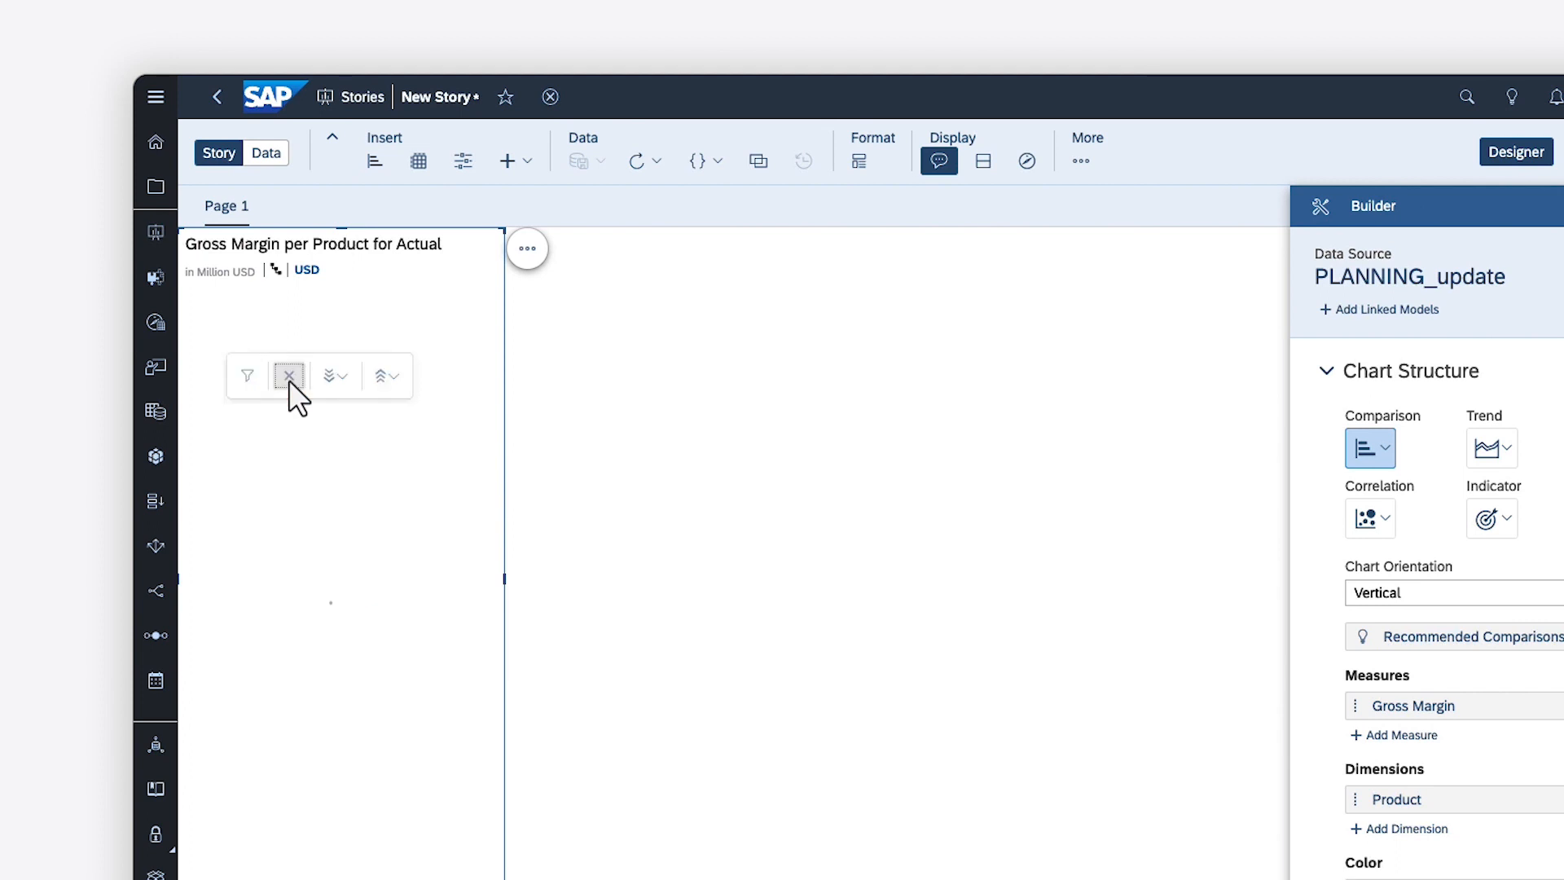
pyautogui.click(289, 376)
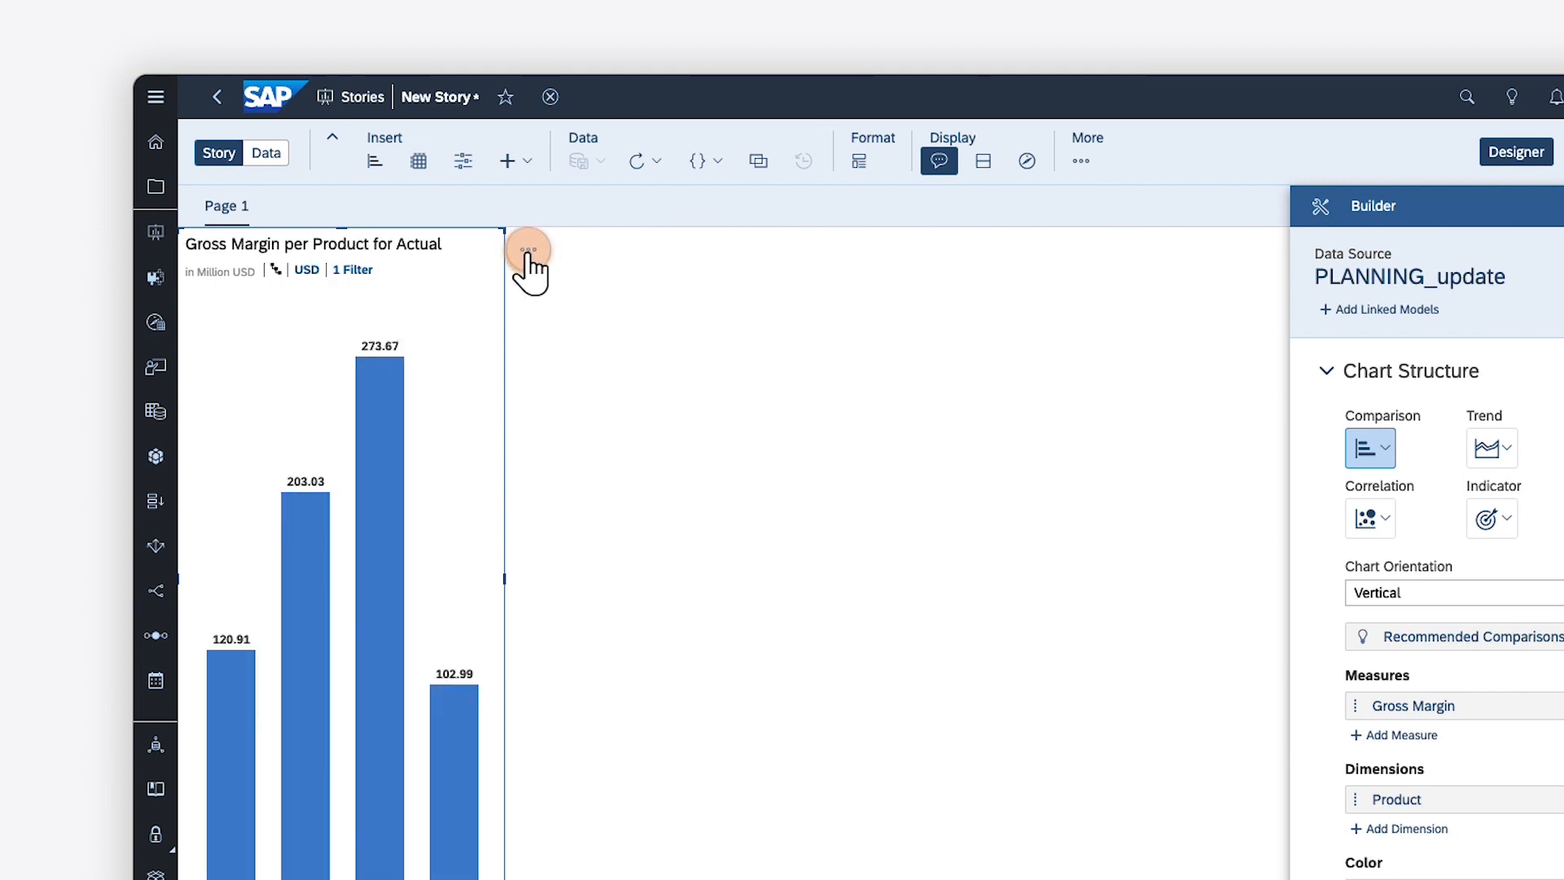
pyautogui.click(529, 249)
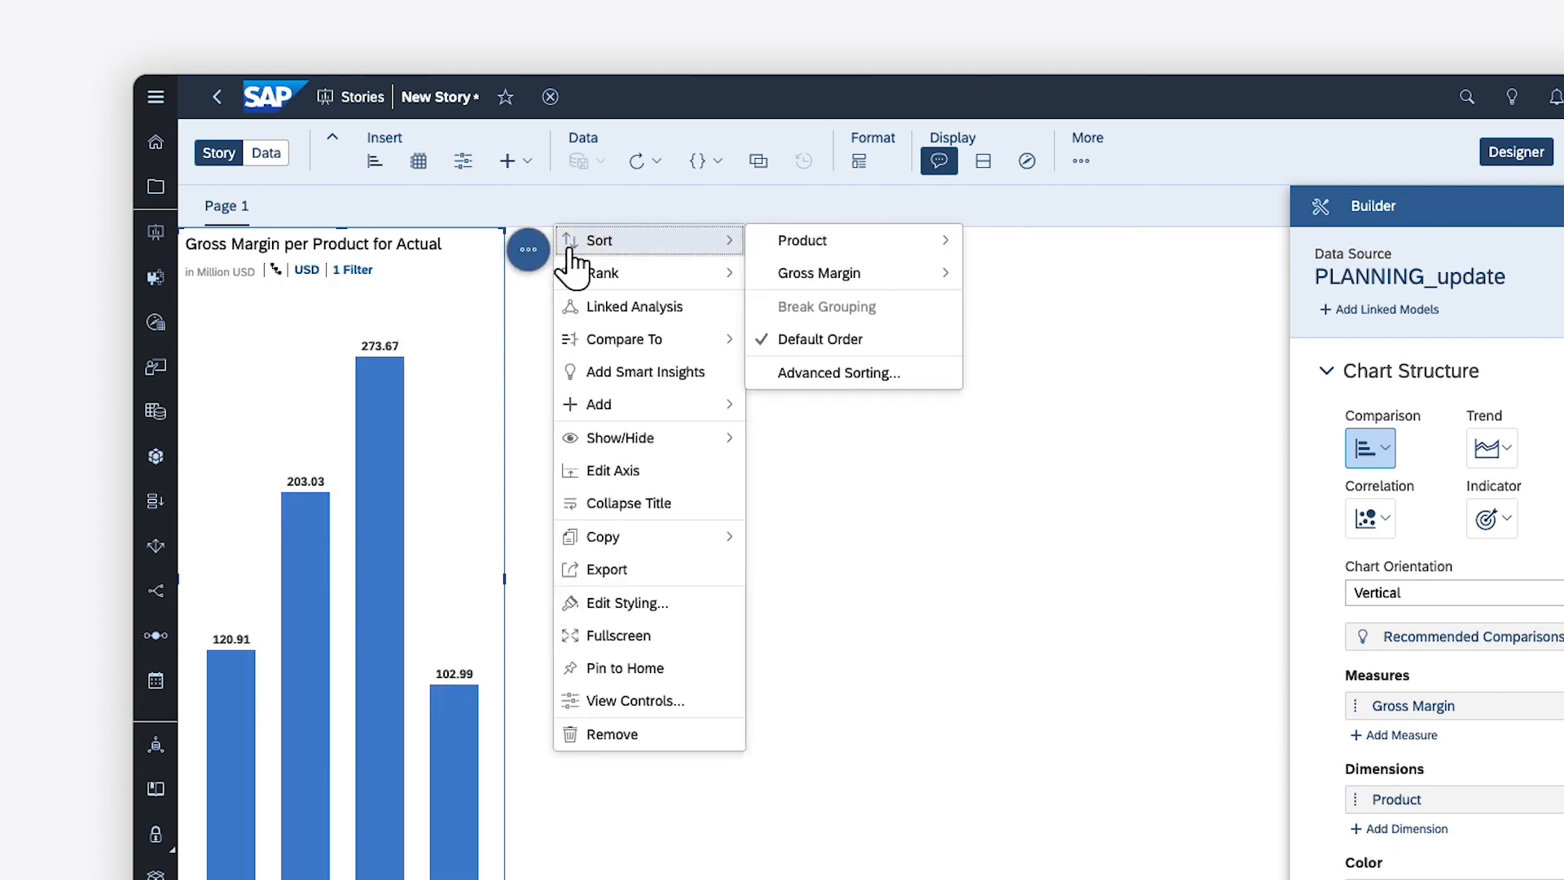
pyautogui.moveTo(603, 272)
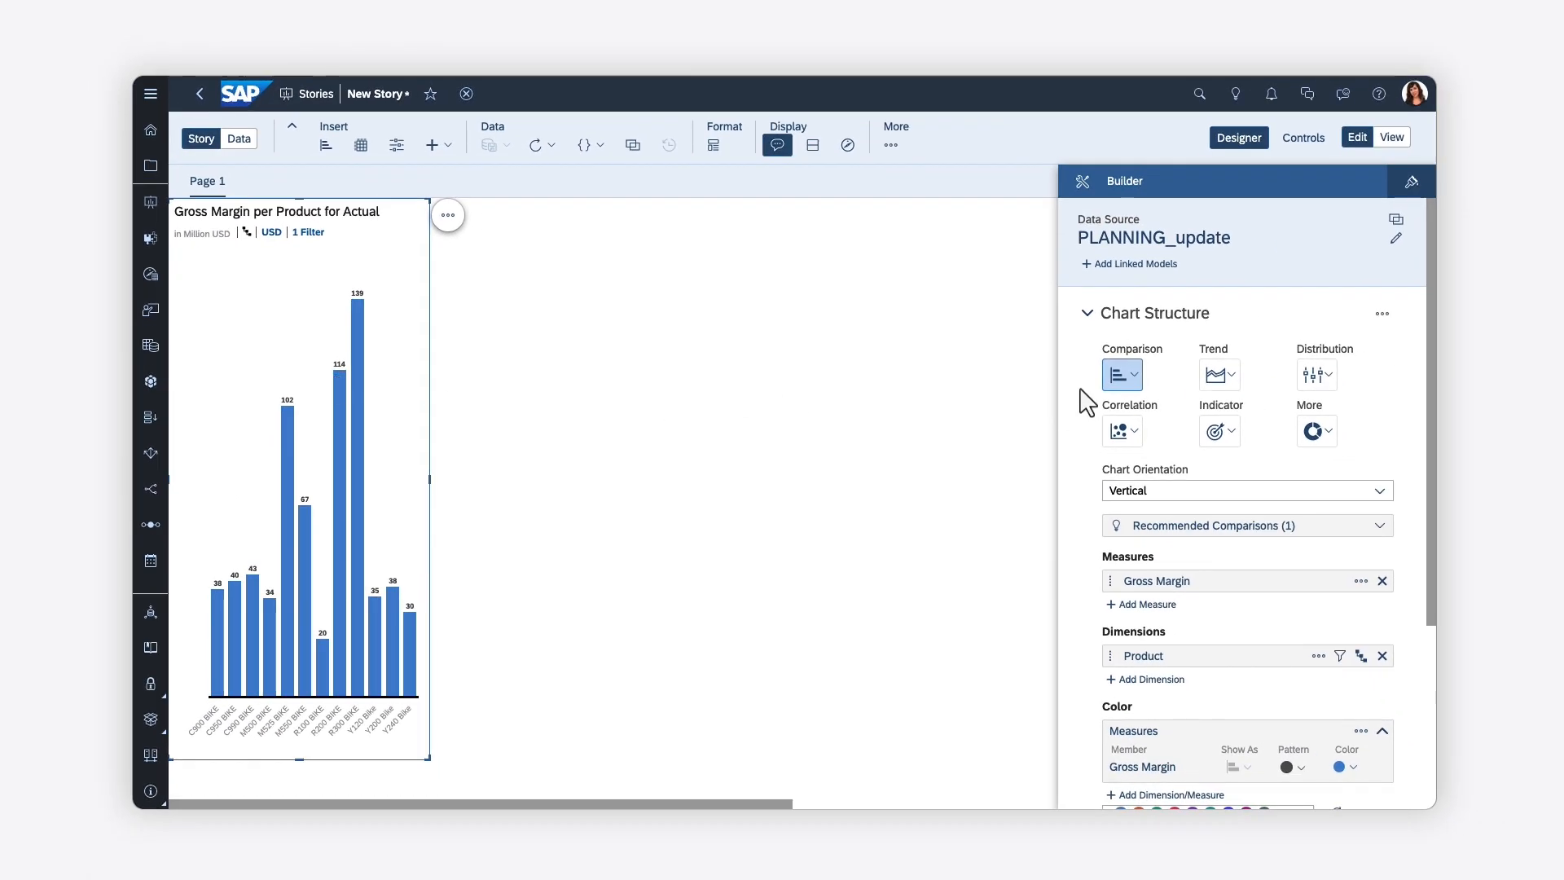
# Set the comparison chart's orientation to Horizontal.
pyautogui.click(1122, 375)
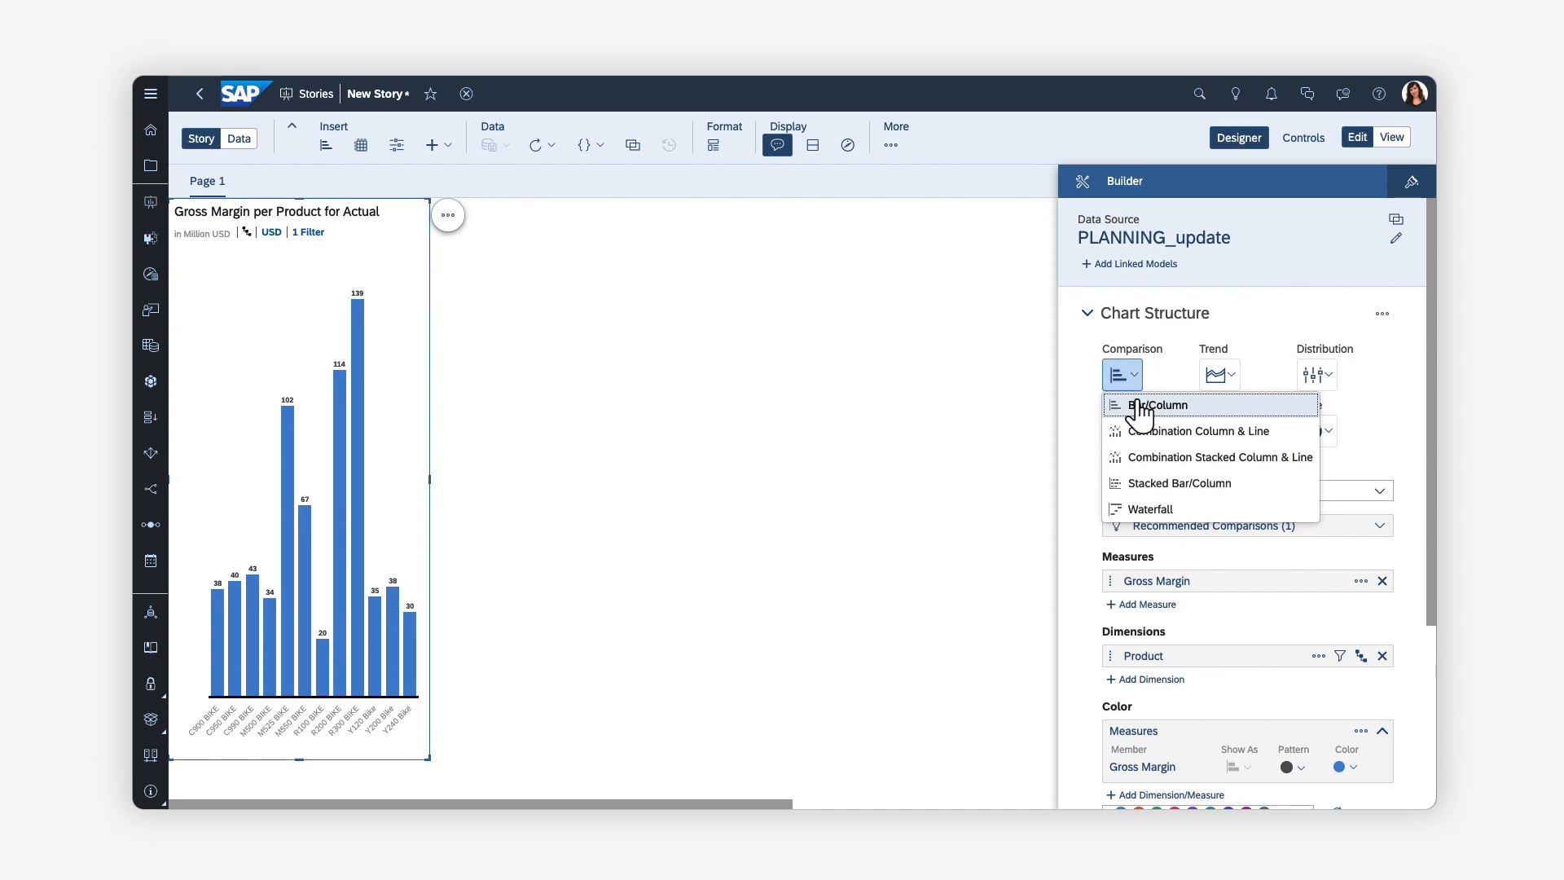
pyautogui.click(1379, 490)
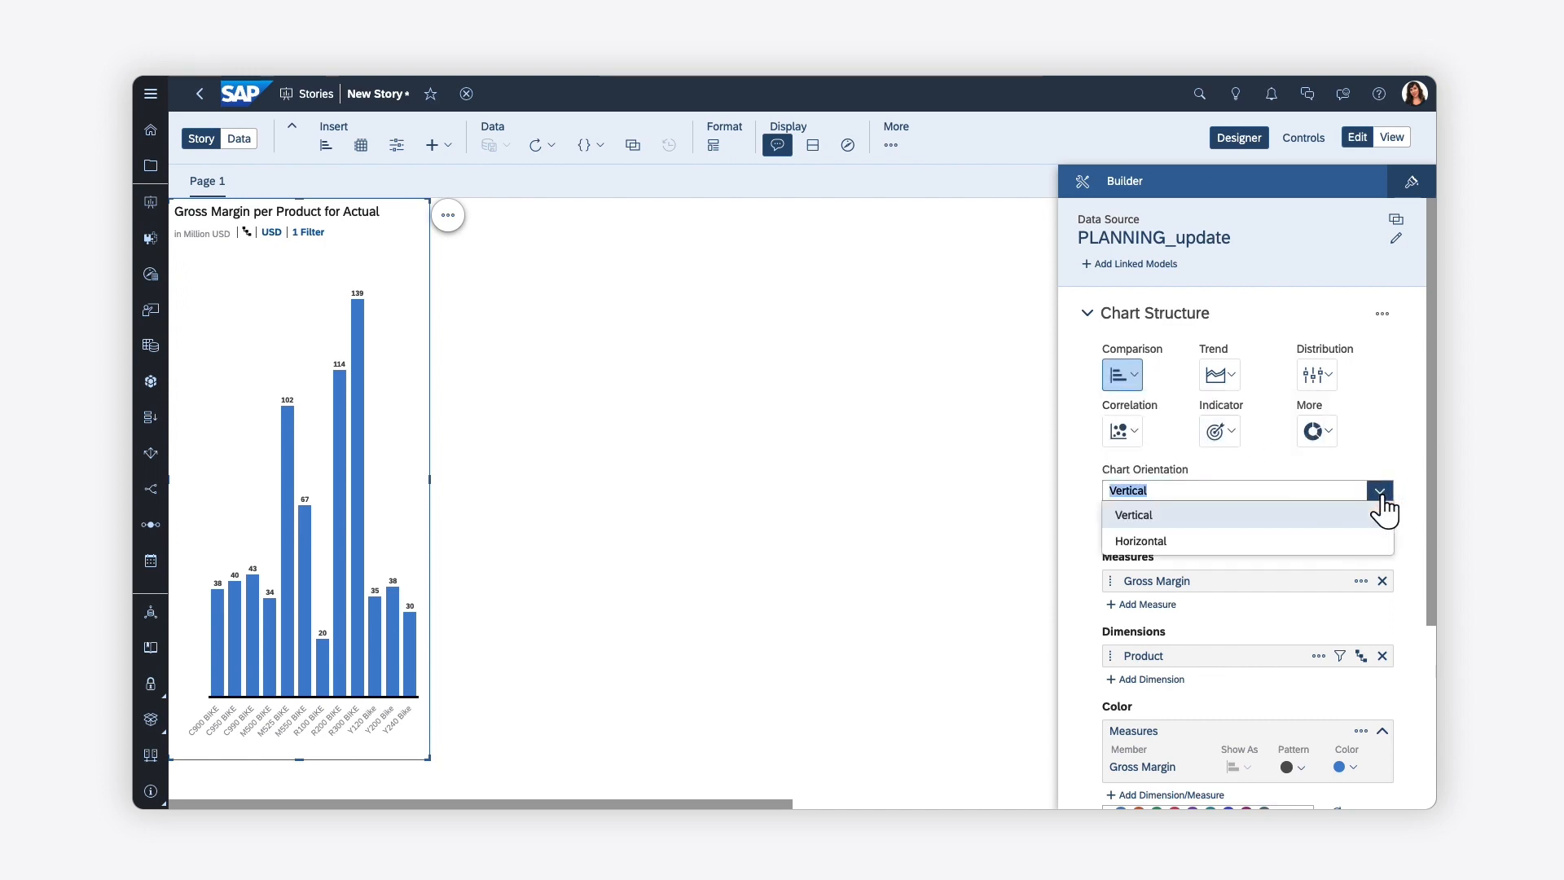
pyautogui.click(1141, 541)
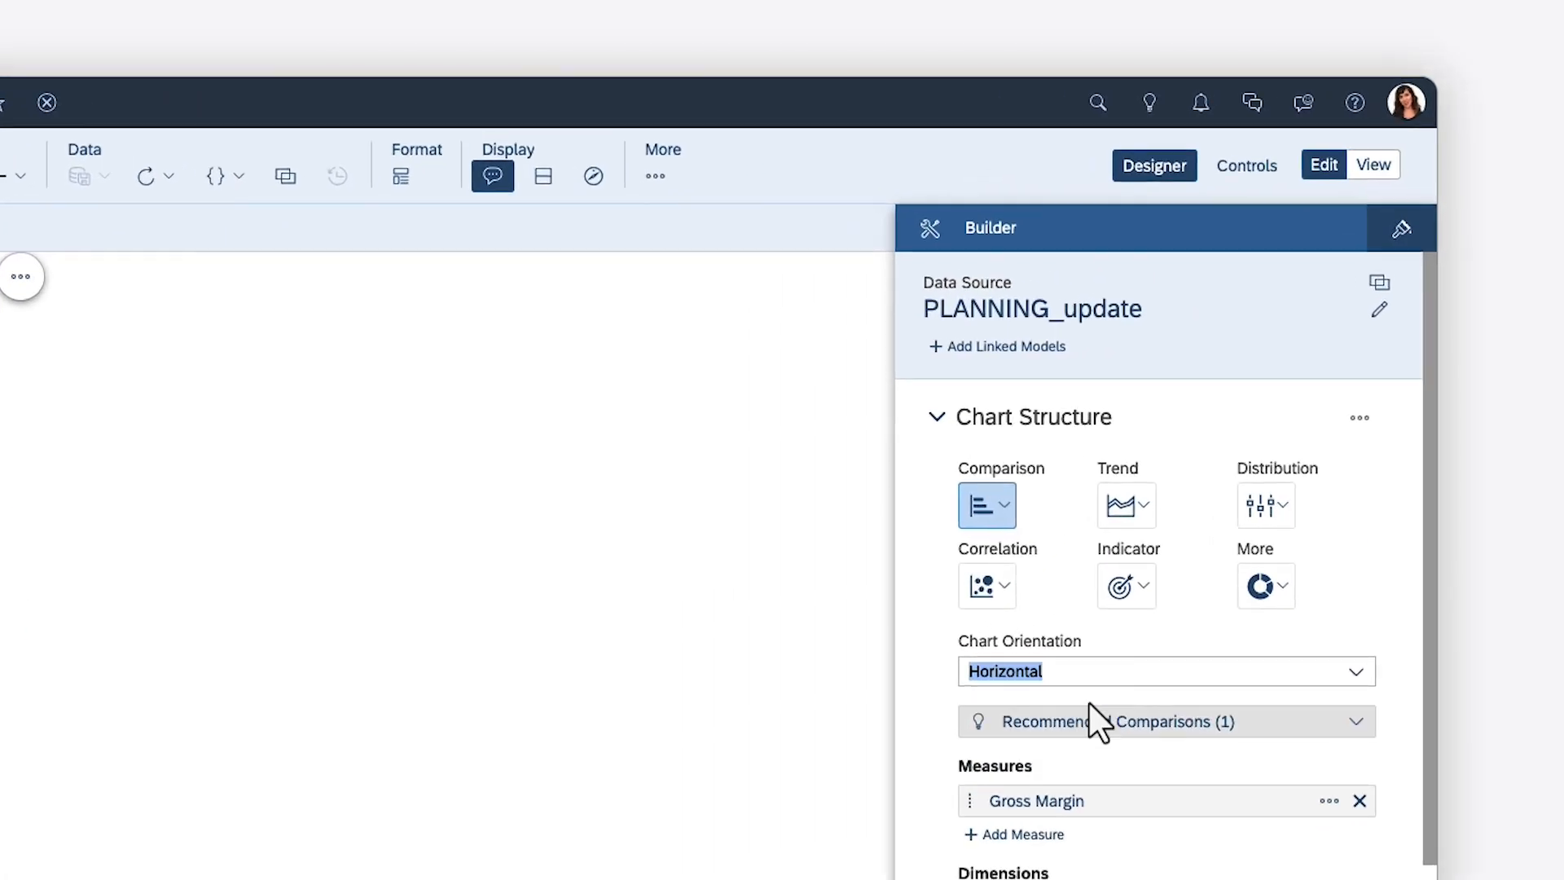
pyautogui.click(1357, 432)
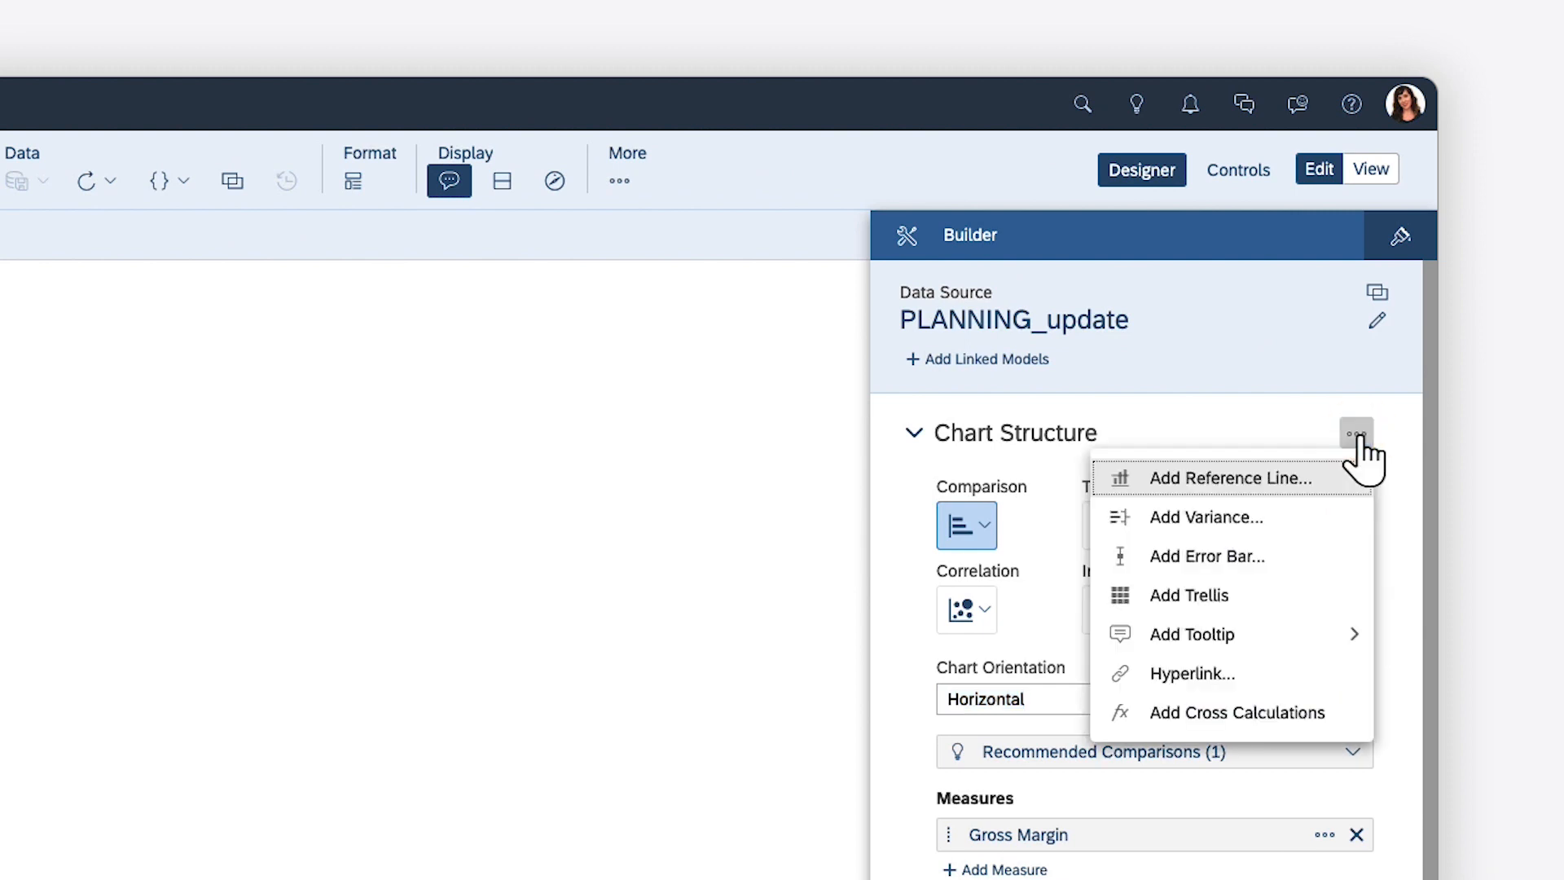
pyautogui.moveTo(1231, 478)
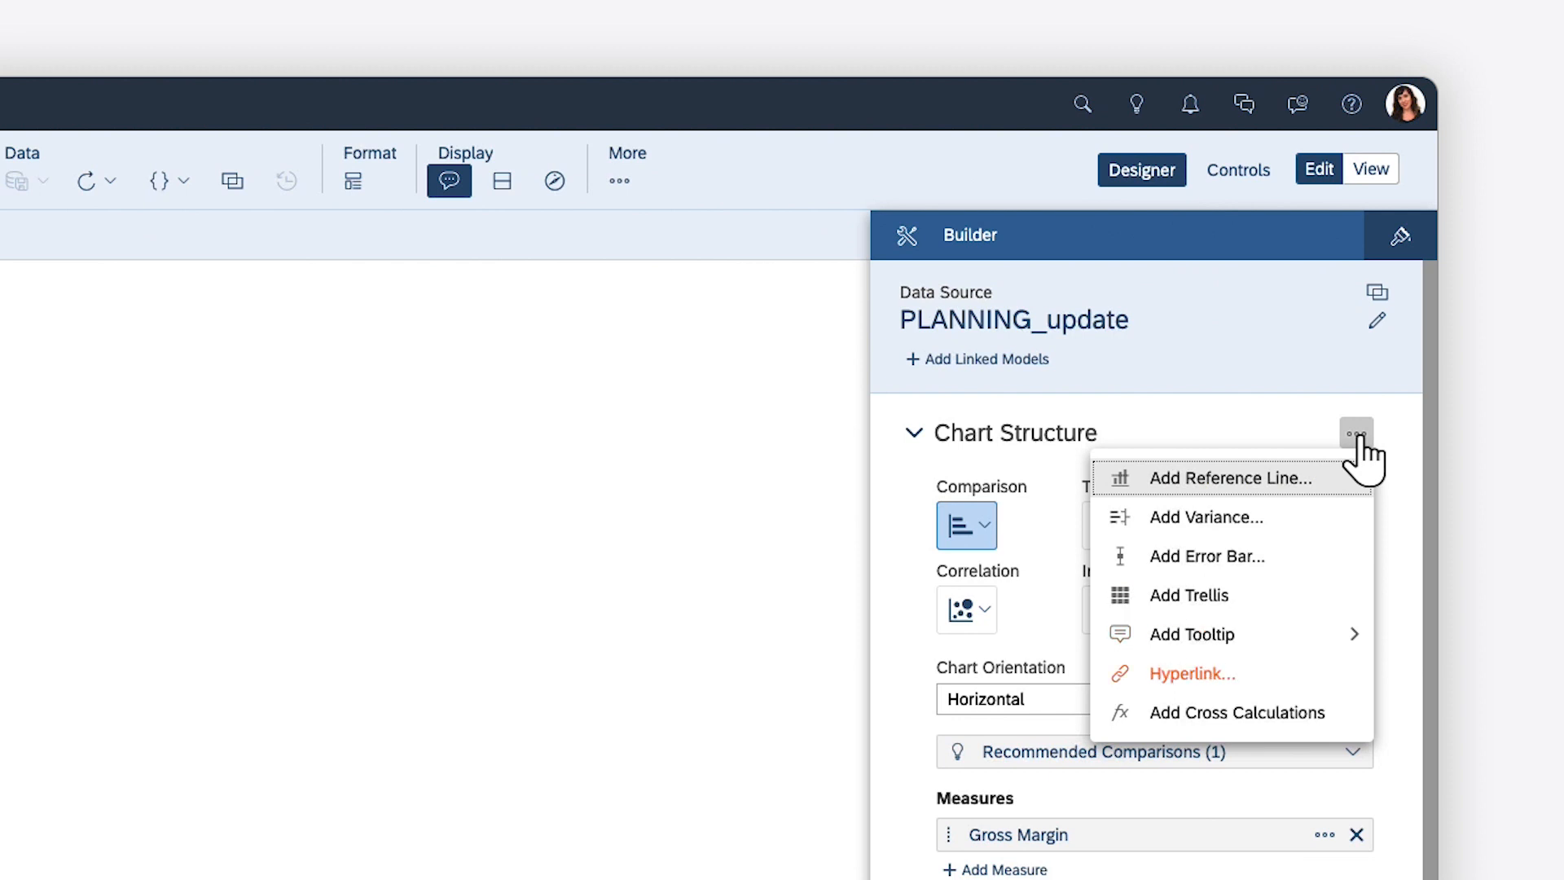
pyautogui.moveTo(1226, 519)
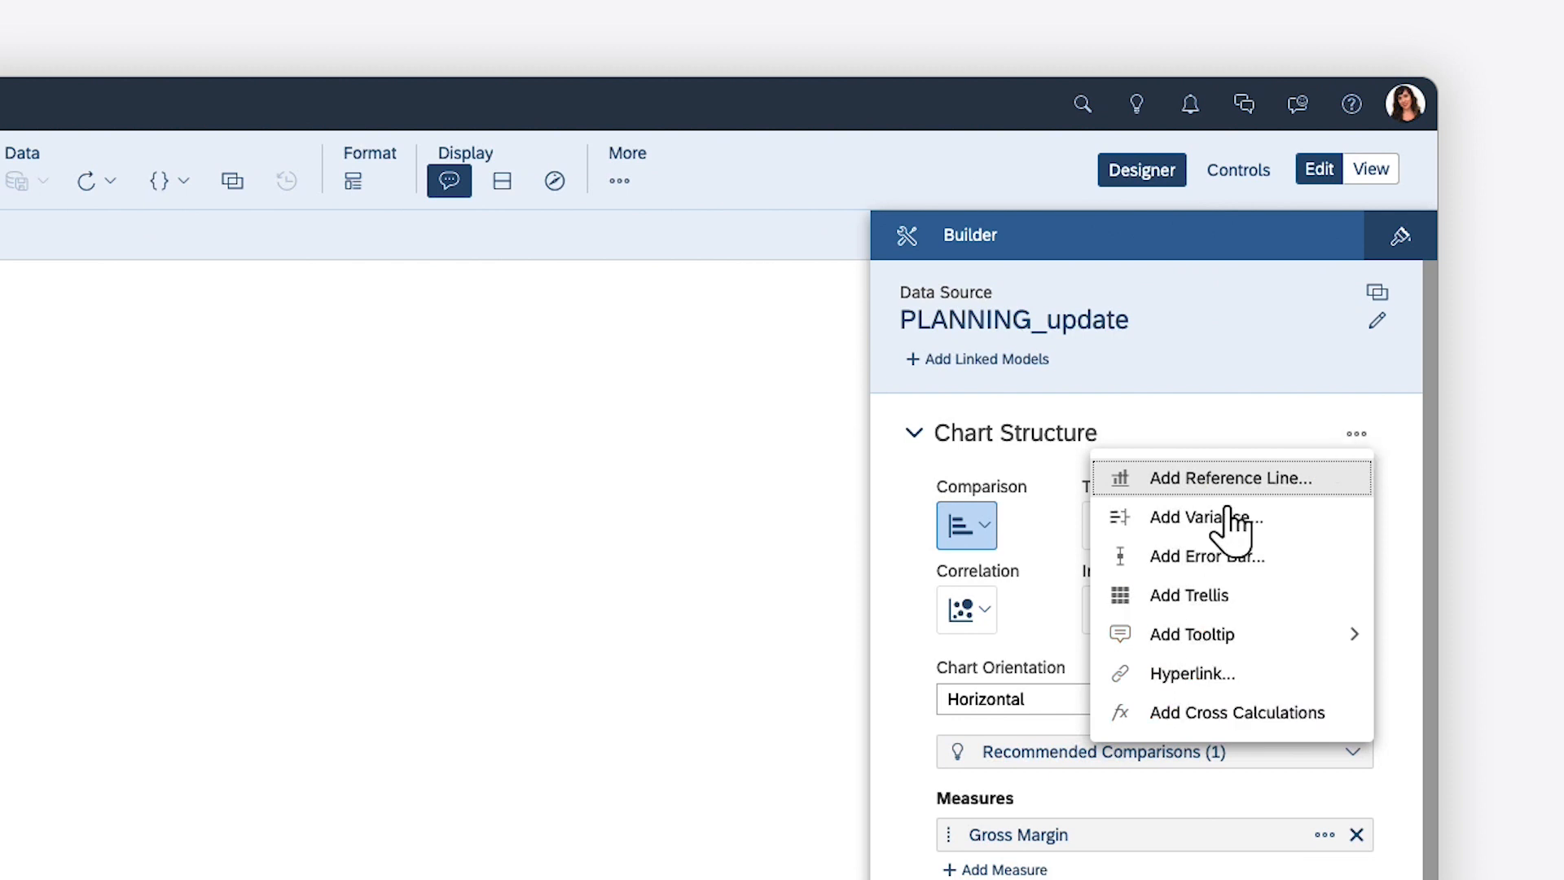
# Add an Actual vs Budget variance displayed as Integrated in the bars.
pyautogui.click(1207, 517)
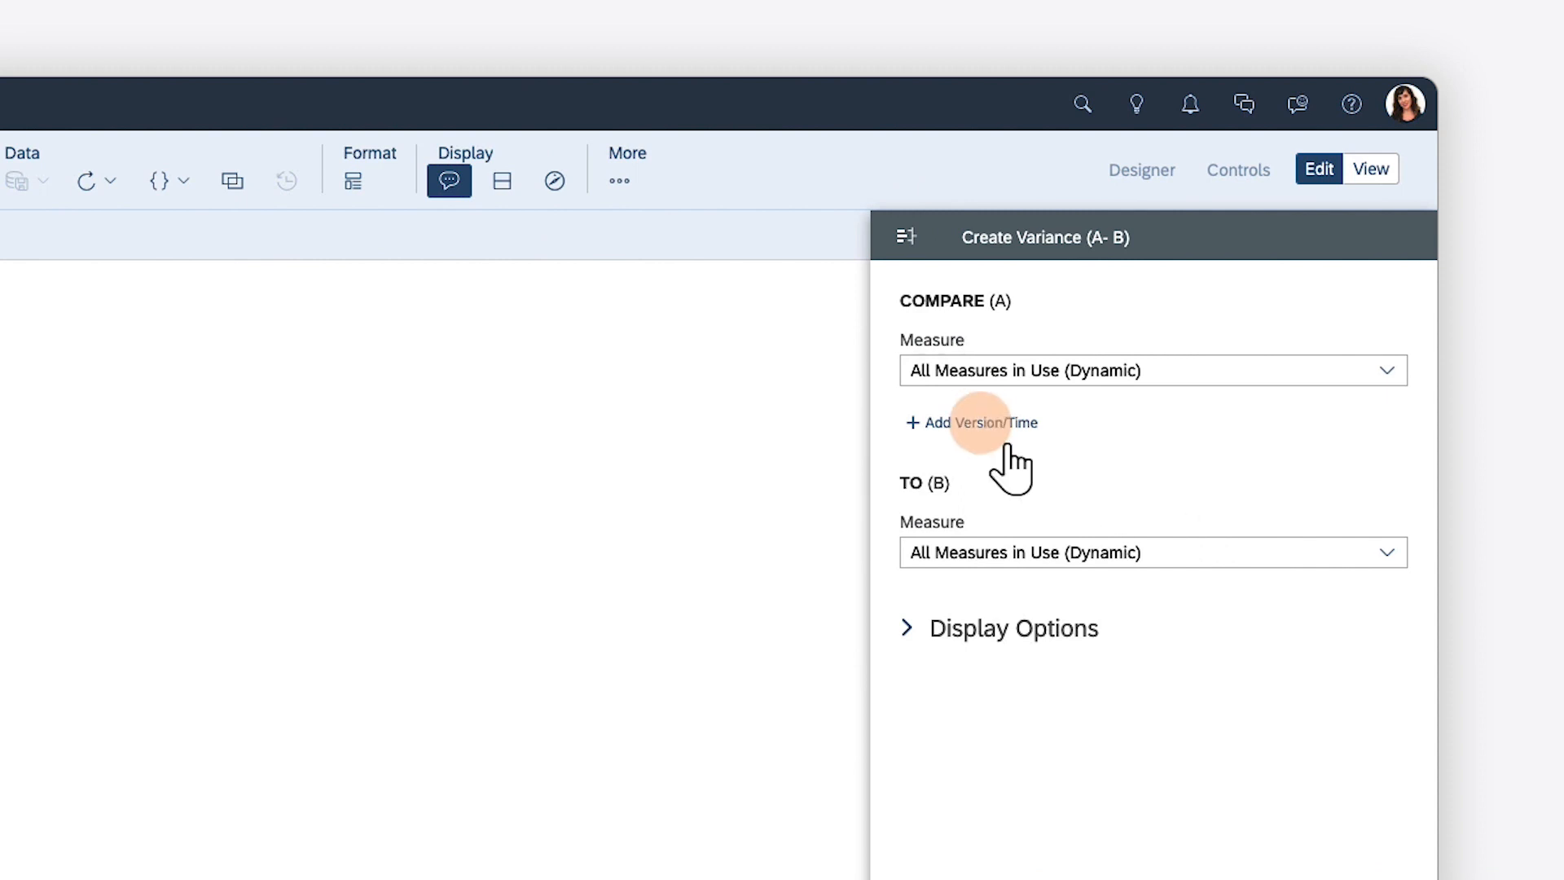
pyautogui.click(972, 422)
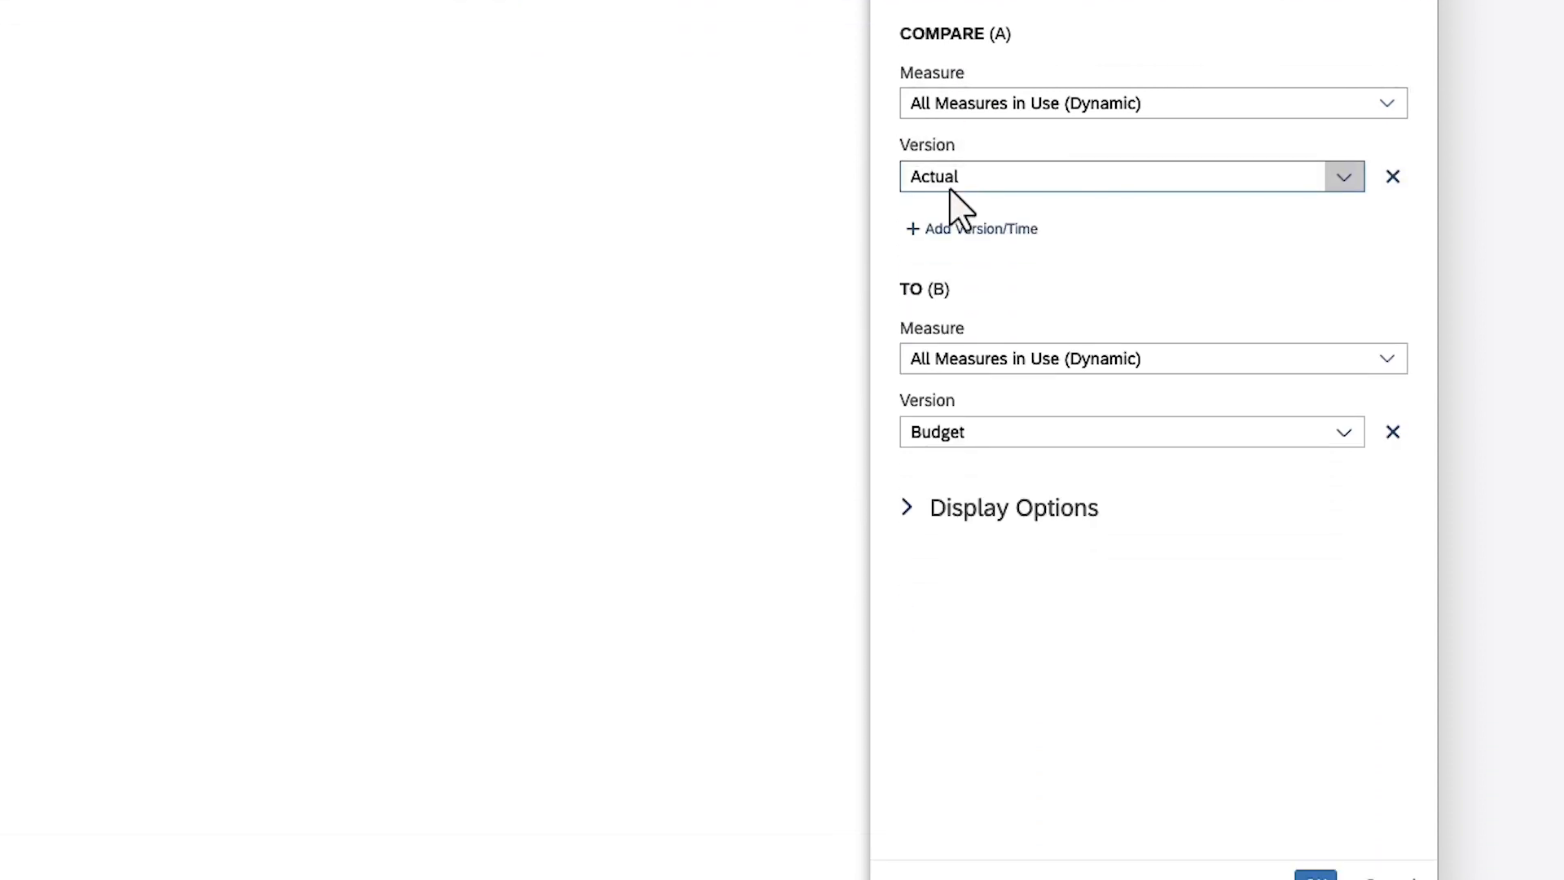
pyautogui.click(907, 507)
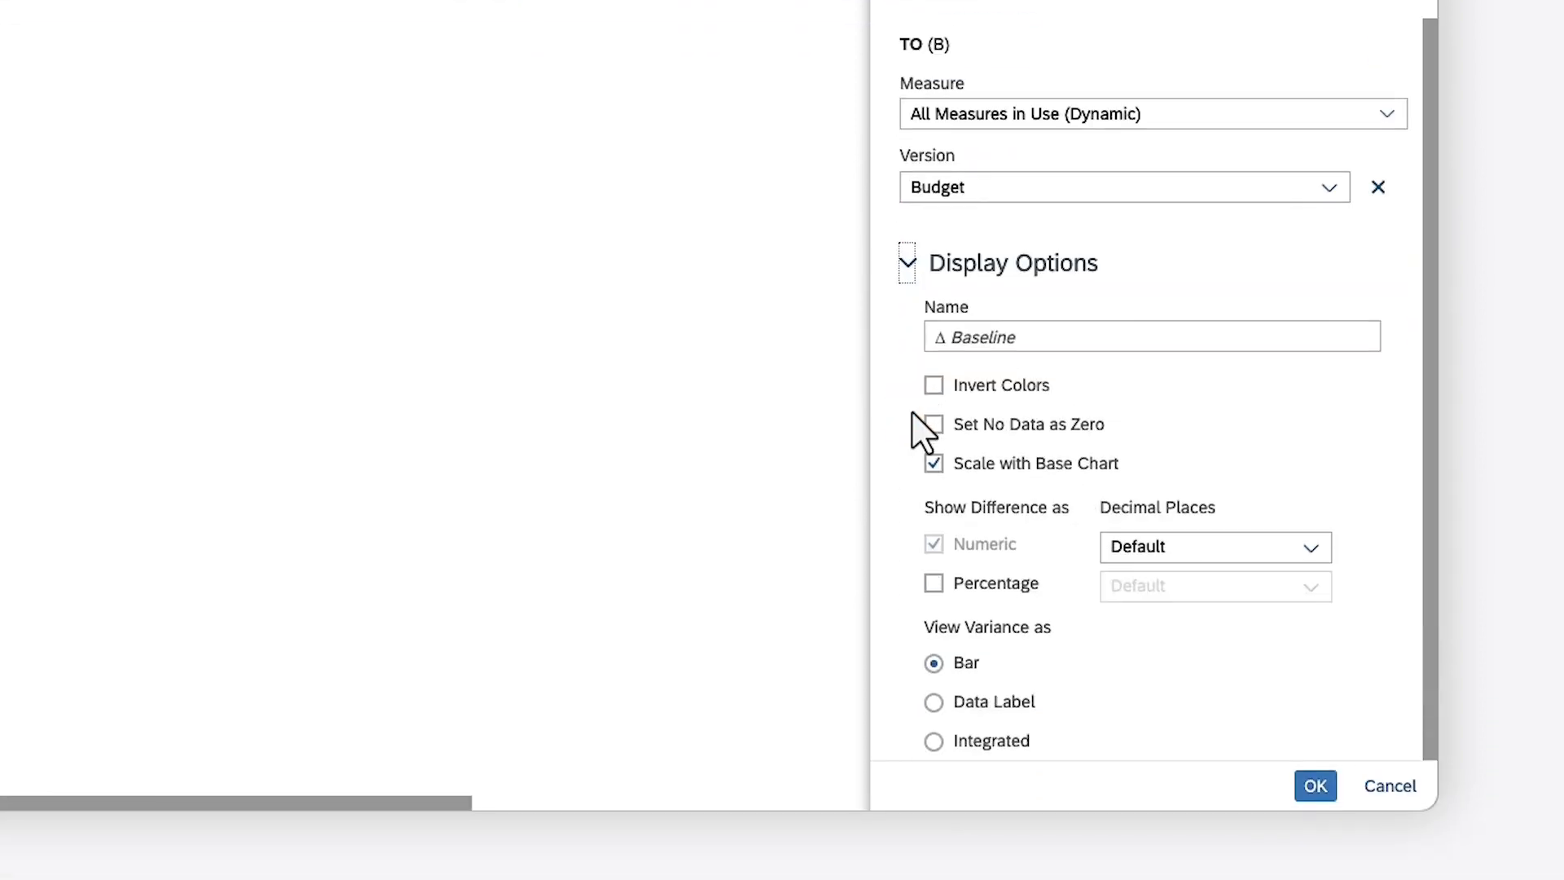
pyautogui.click(931, 741)
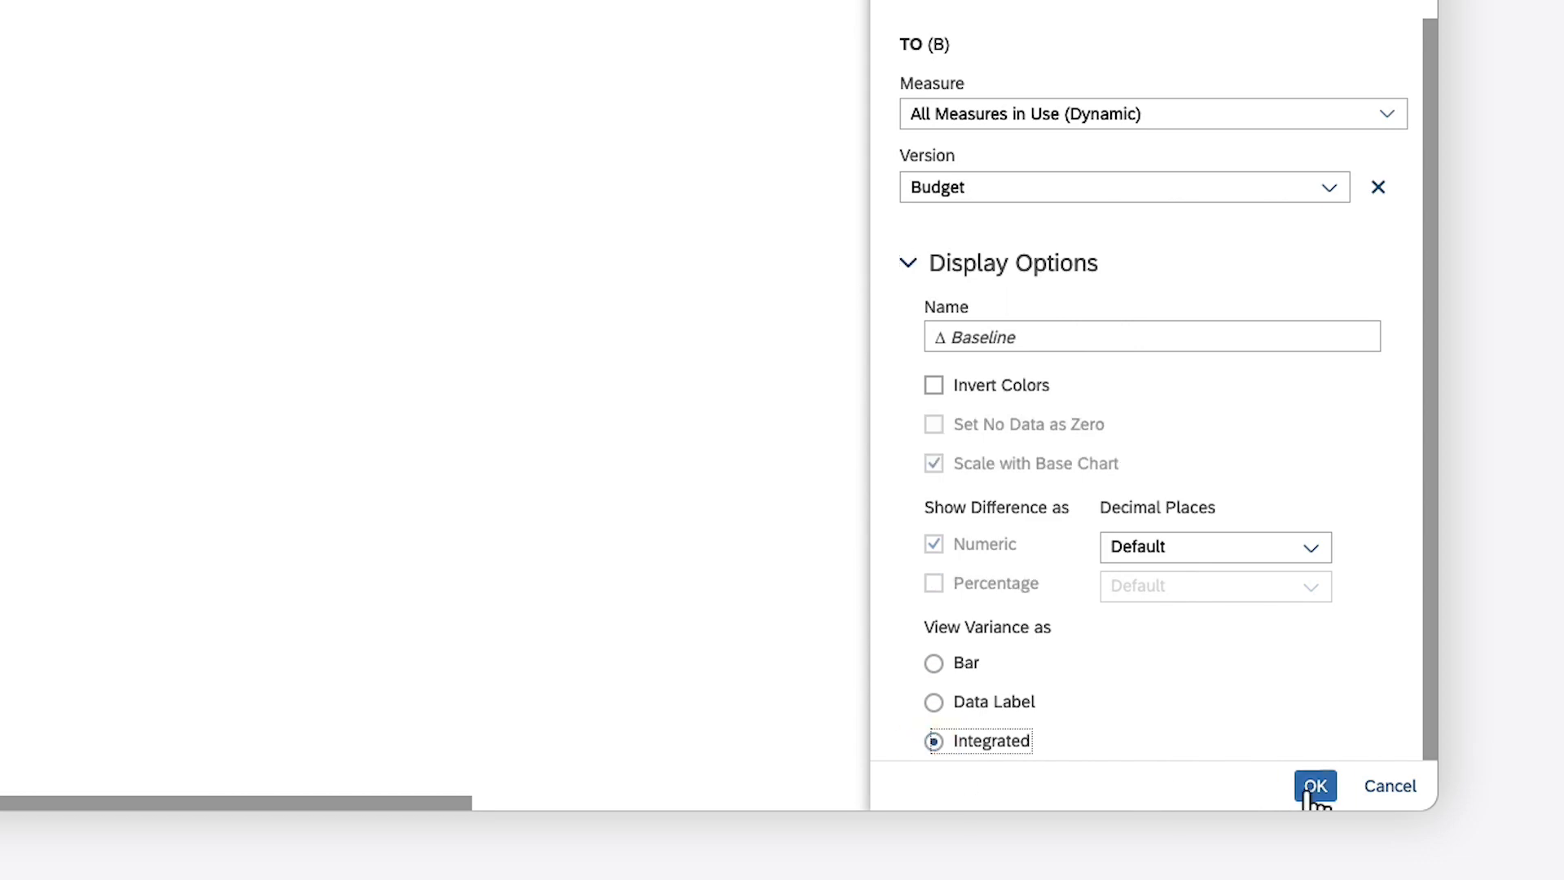
pyautogui.click(1315, 786)
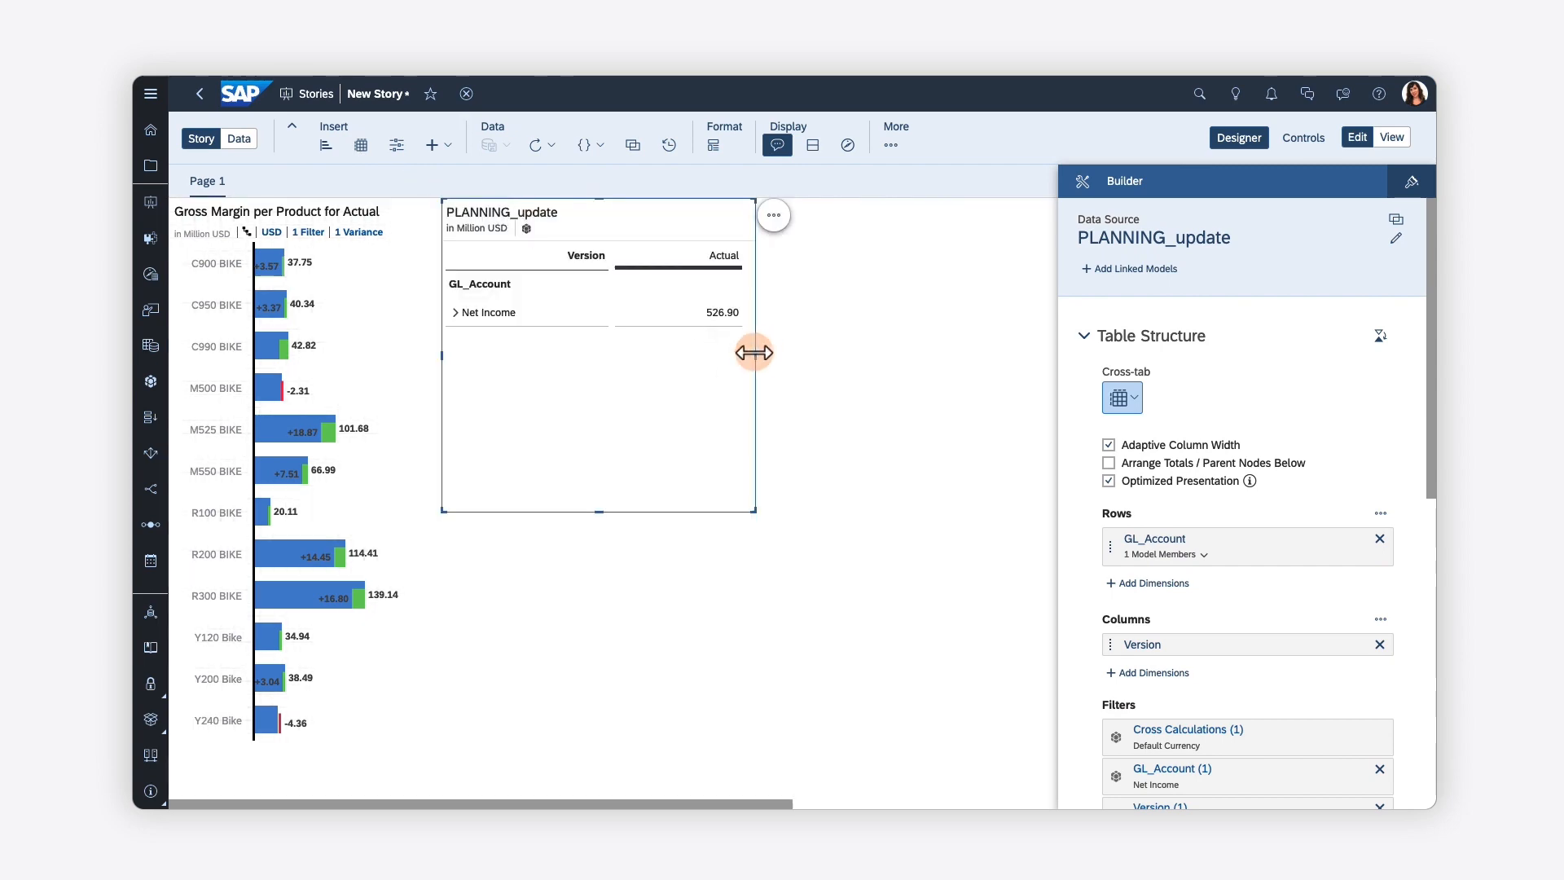
# Widen the table, add Product to its columns, and expand all products and Net Income.
pyautogui.moveTo(755, 351); pyautogui.dragTo(1031, 496)
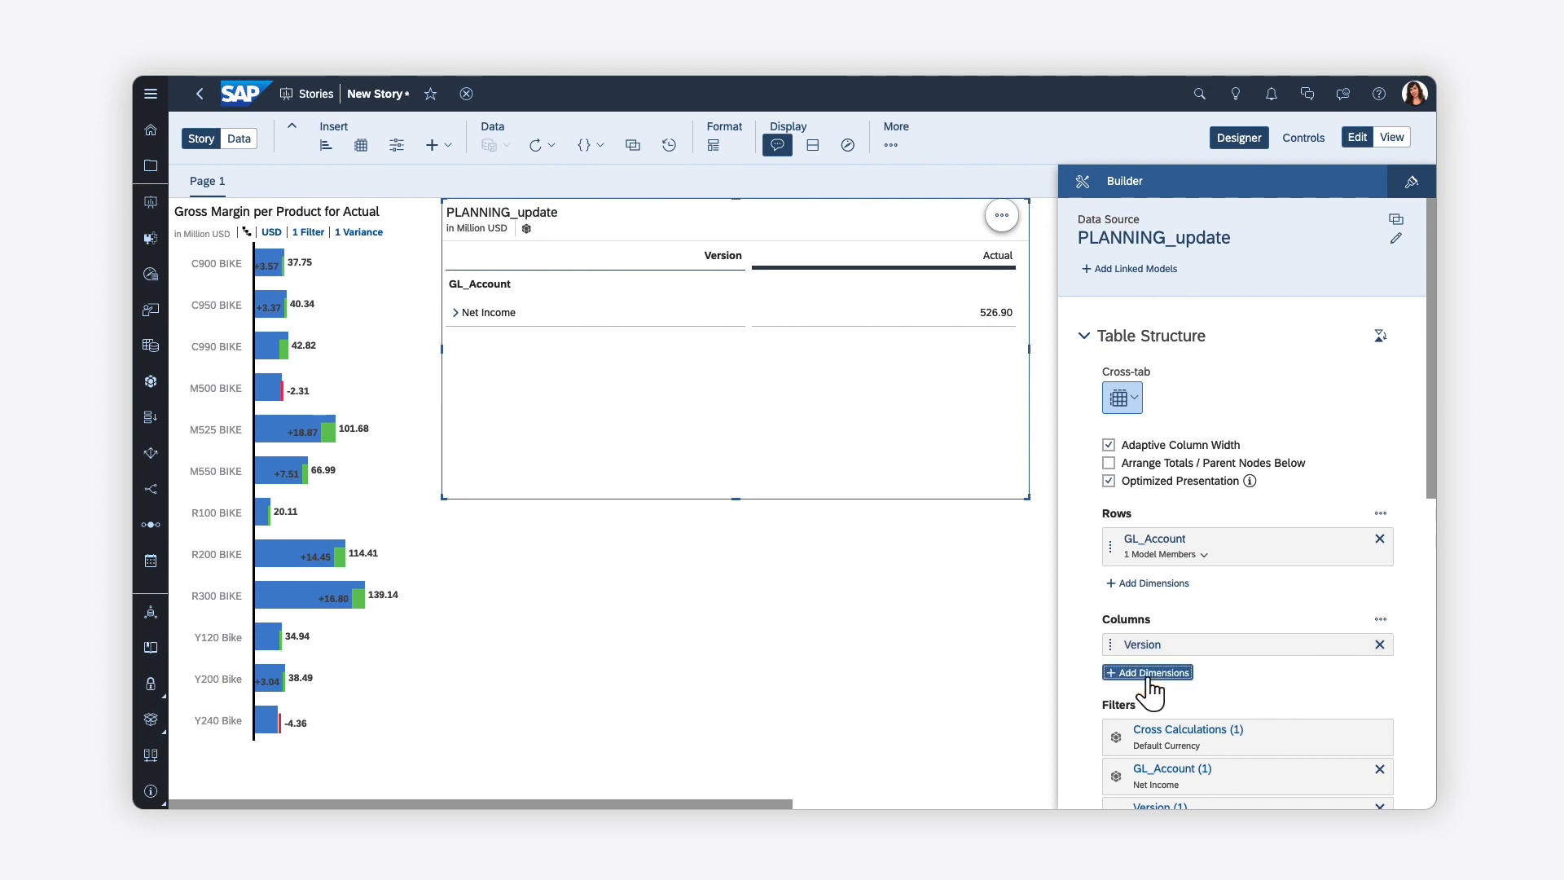
pyautogui.click(1147, 672)
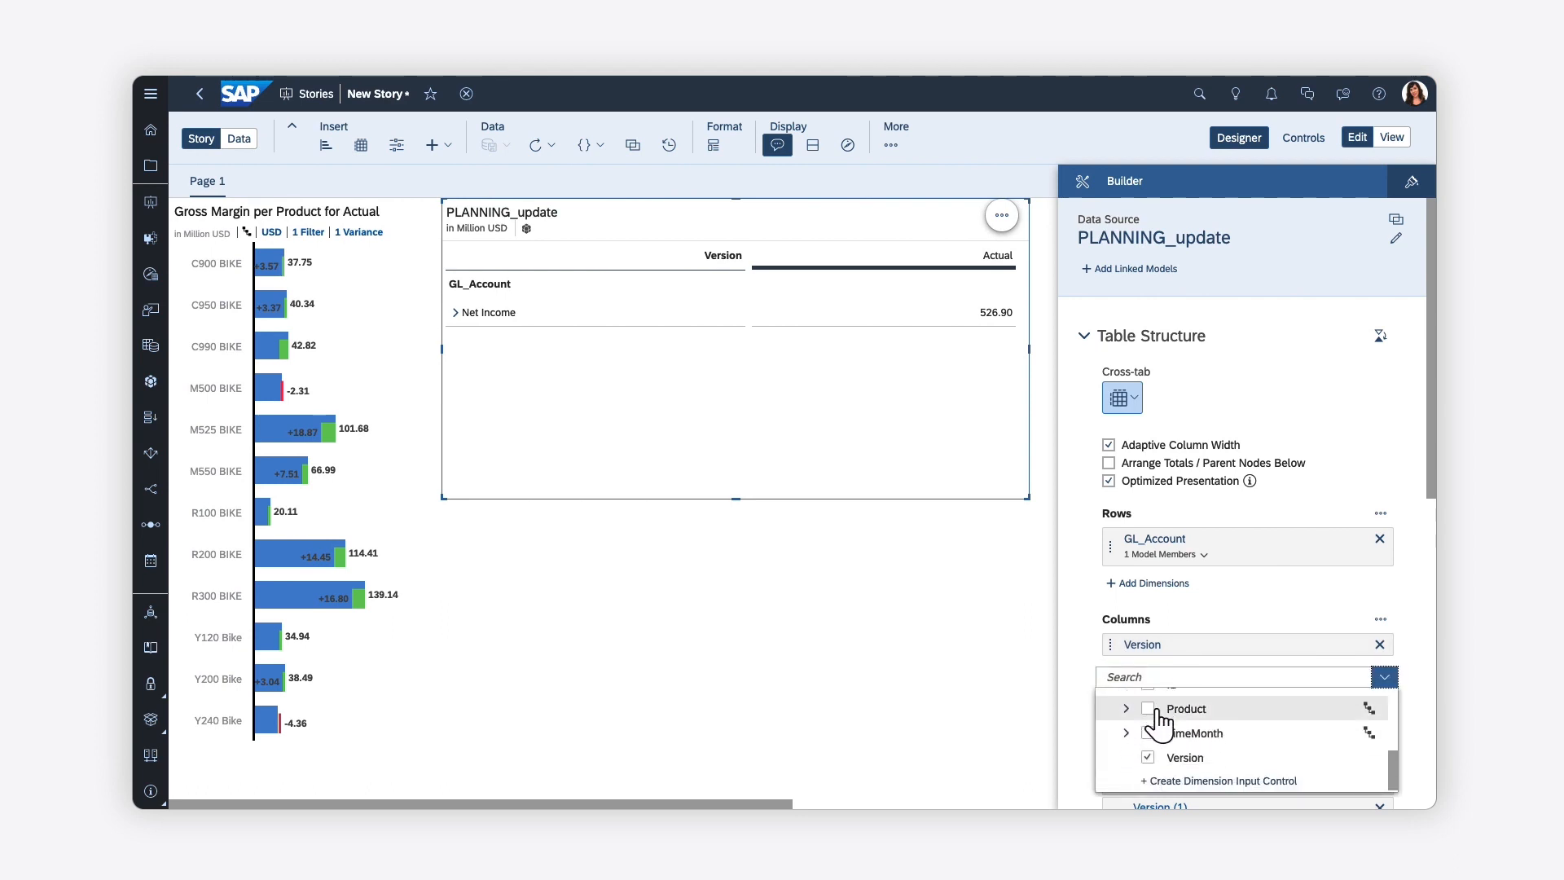
pyautogui.click(1146, 708)
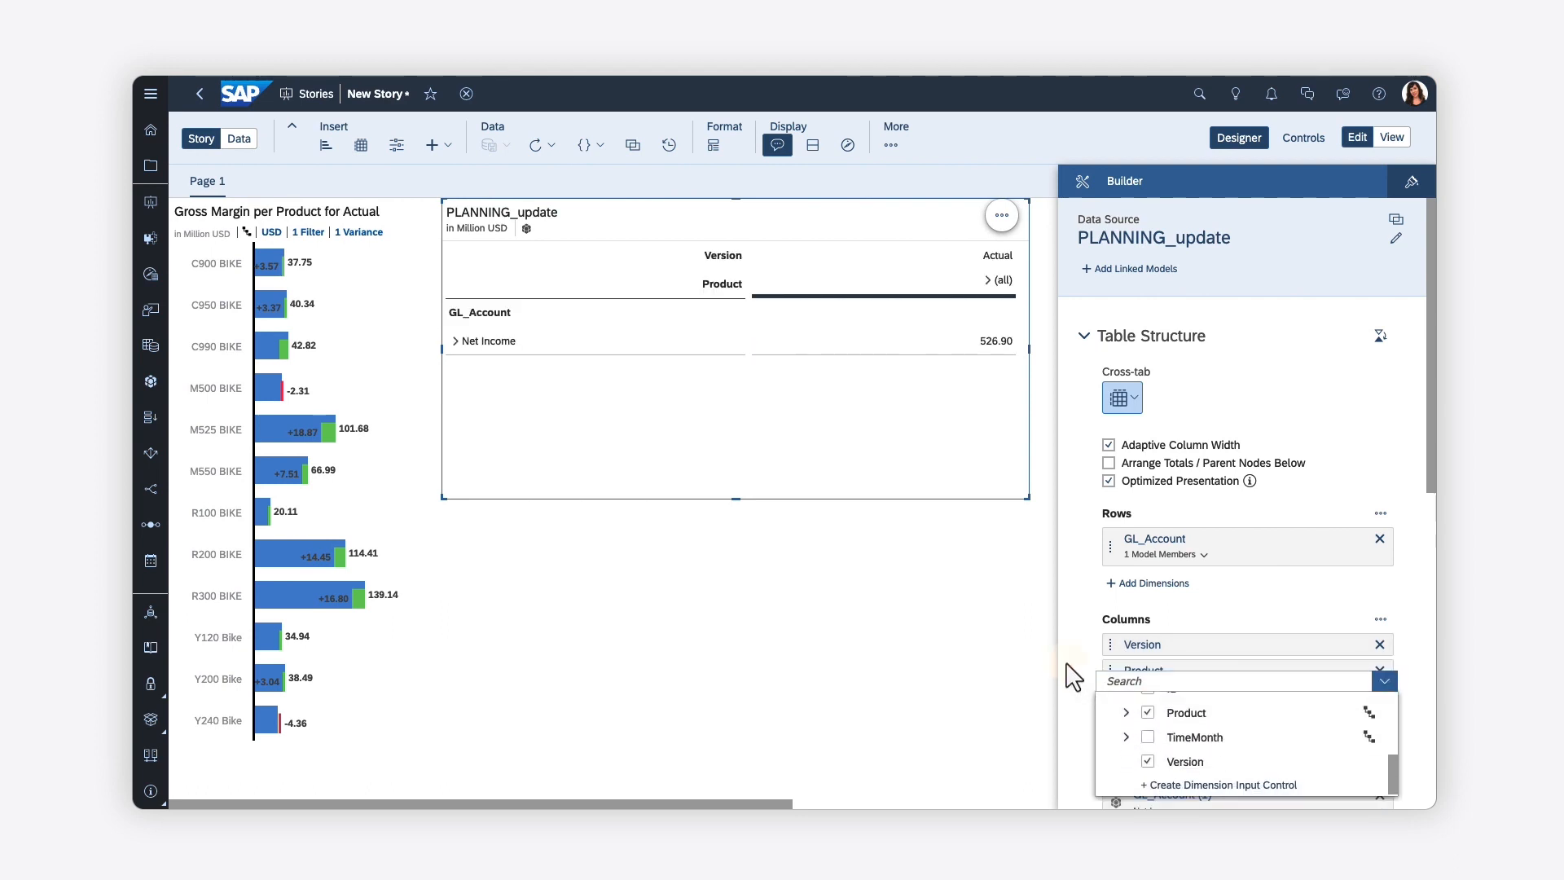
pyautogui.click(1185, 711)
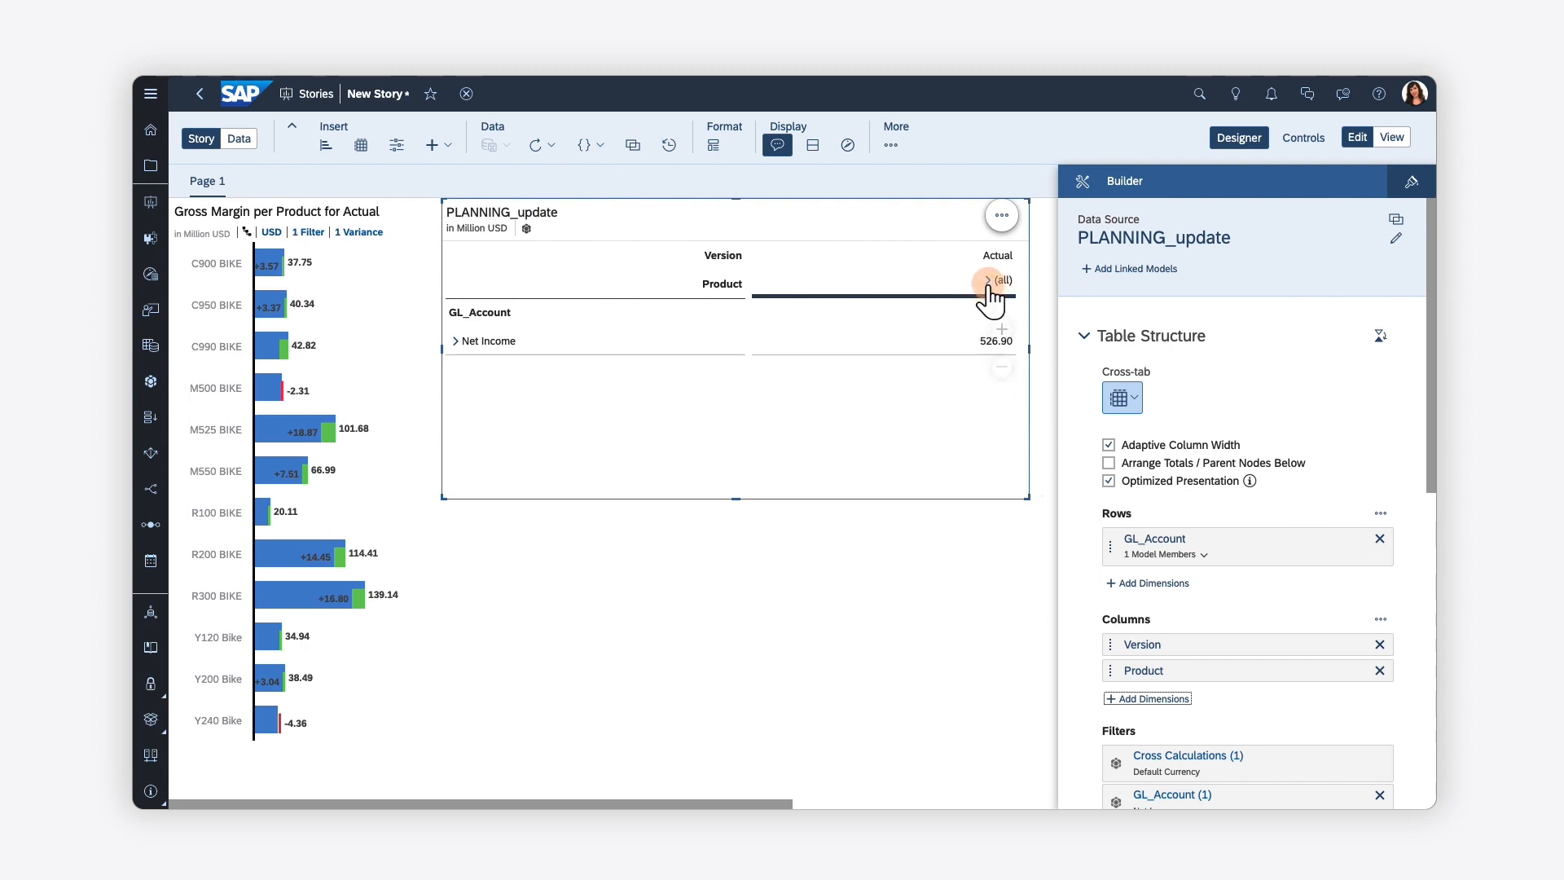
pyautogui.click(987, 280)
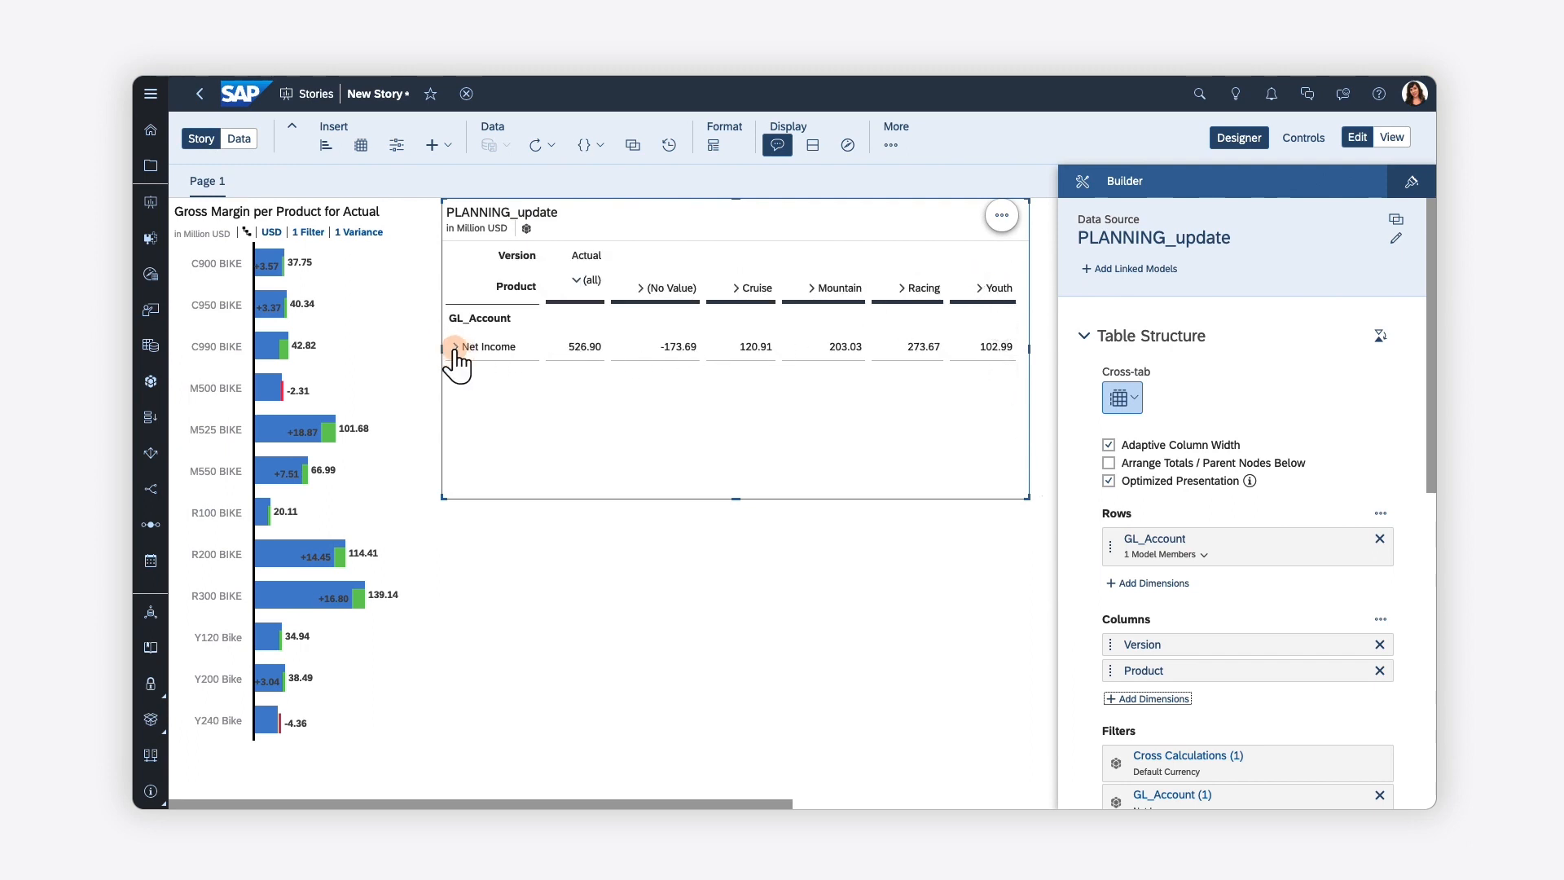
pyautogui.click(453, 347)
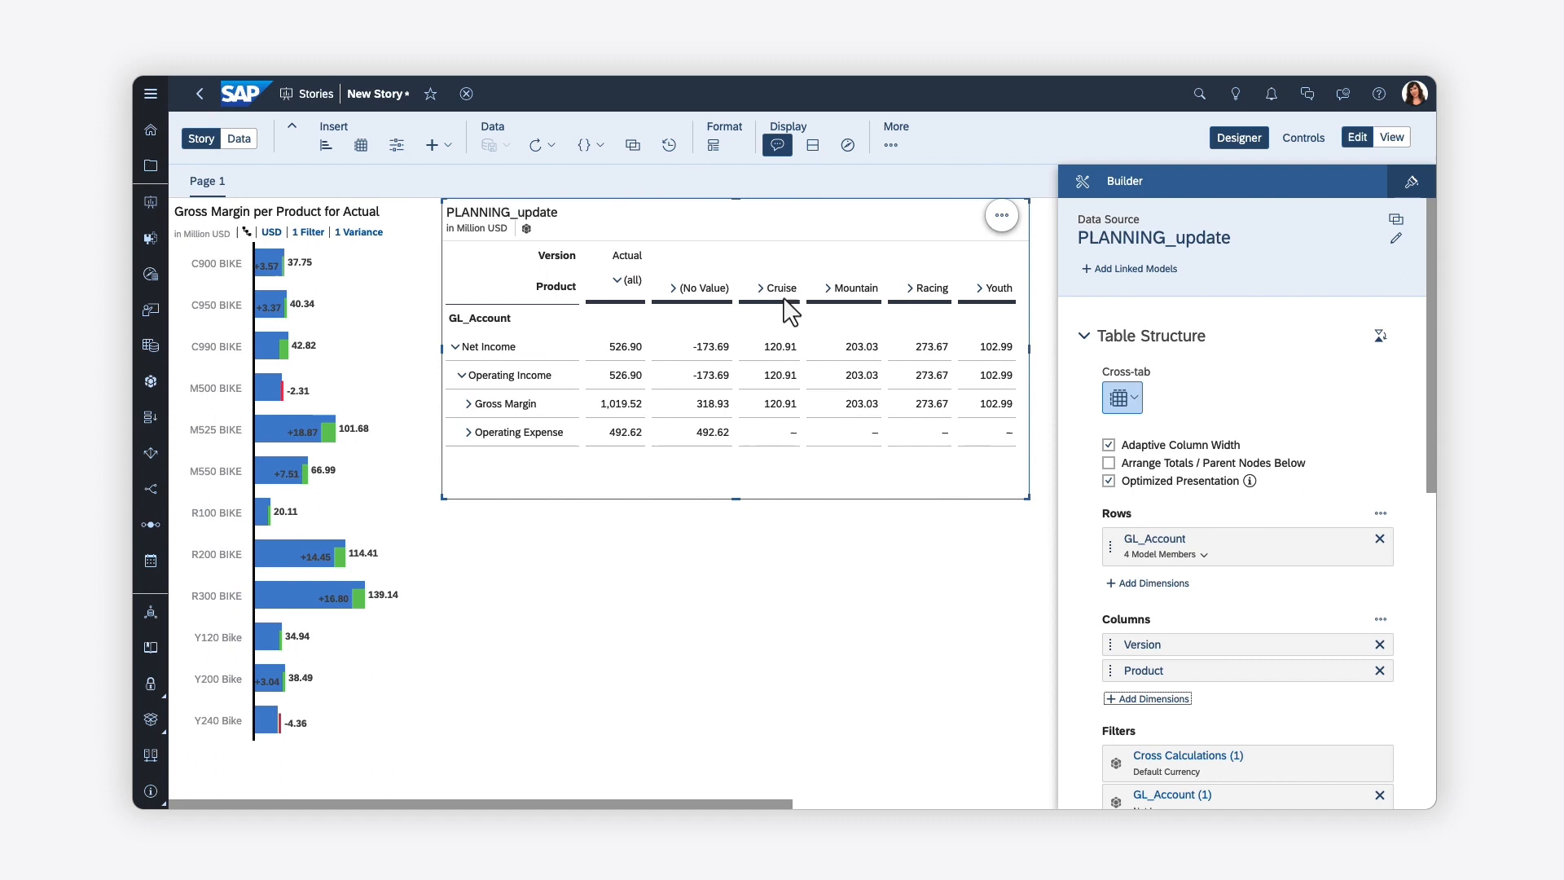
# Show grid lines and column/row headers on the table.
pyautogui.click(1002, 216)
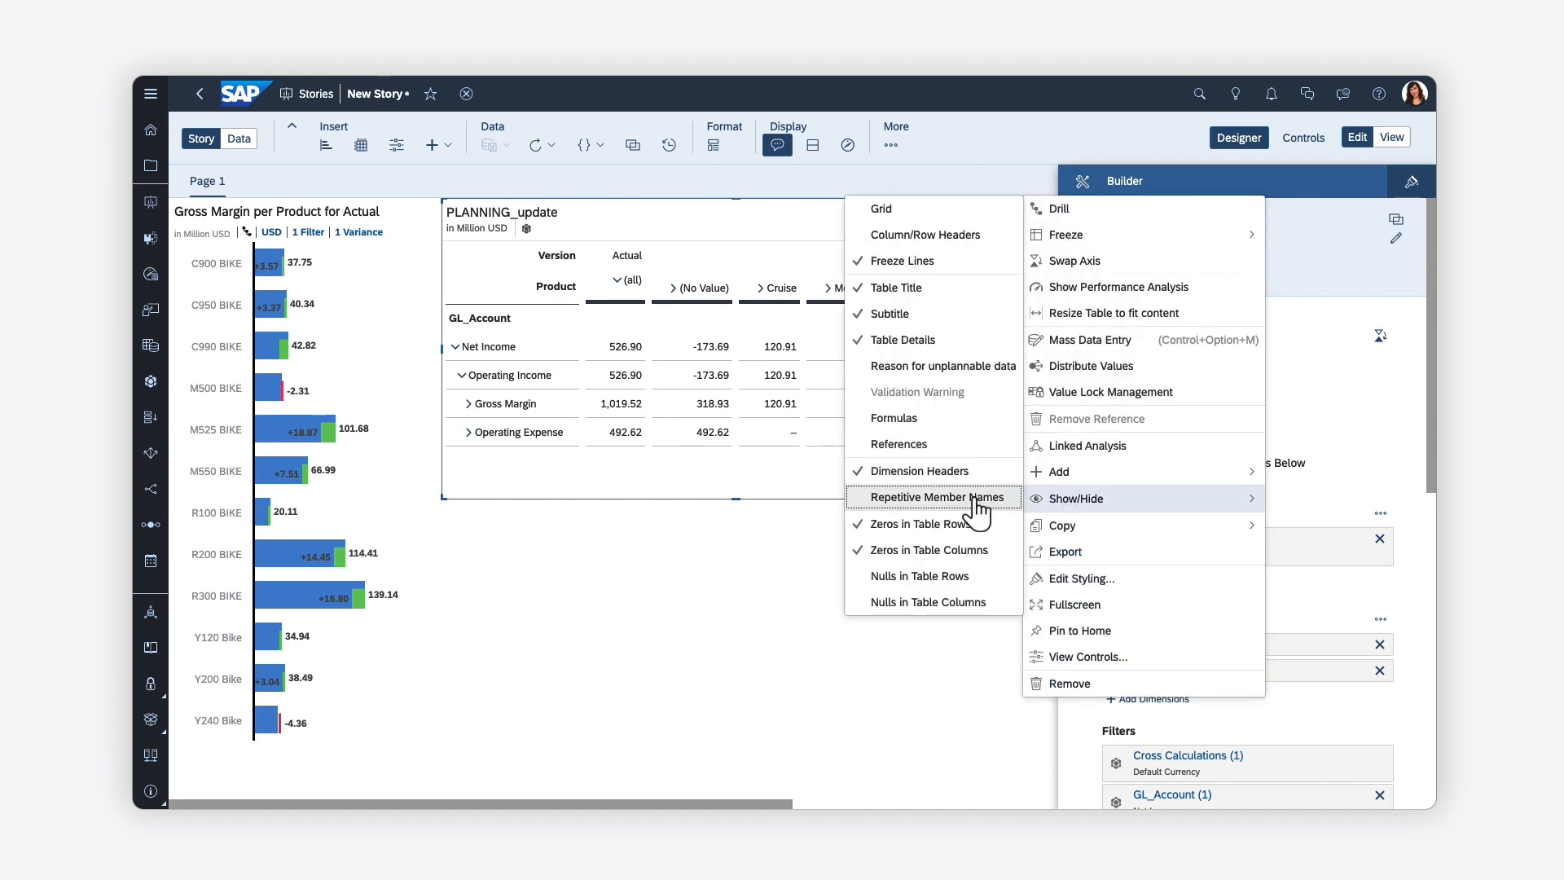
pyautogui.click(936, 497)
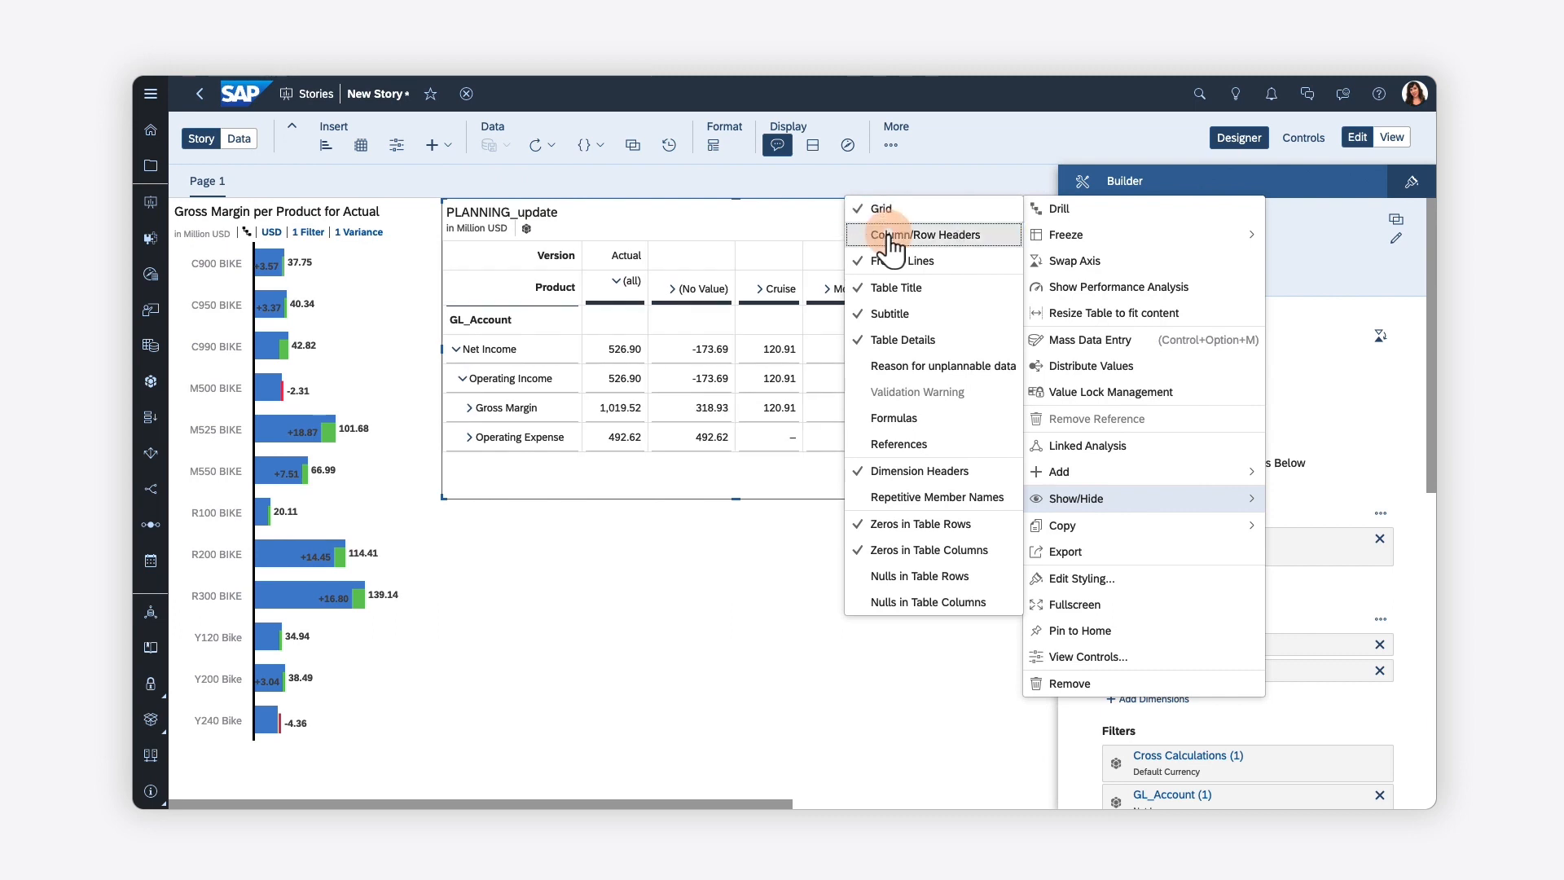
pyautogui.click(925, 234)
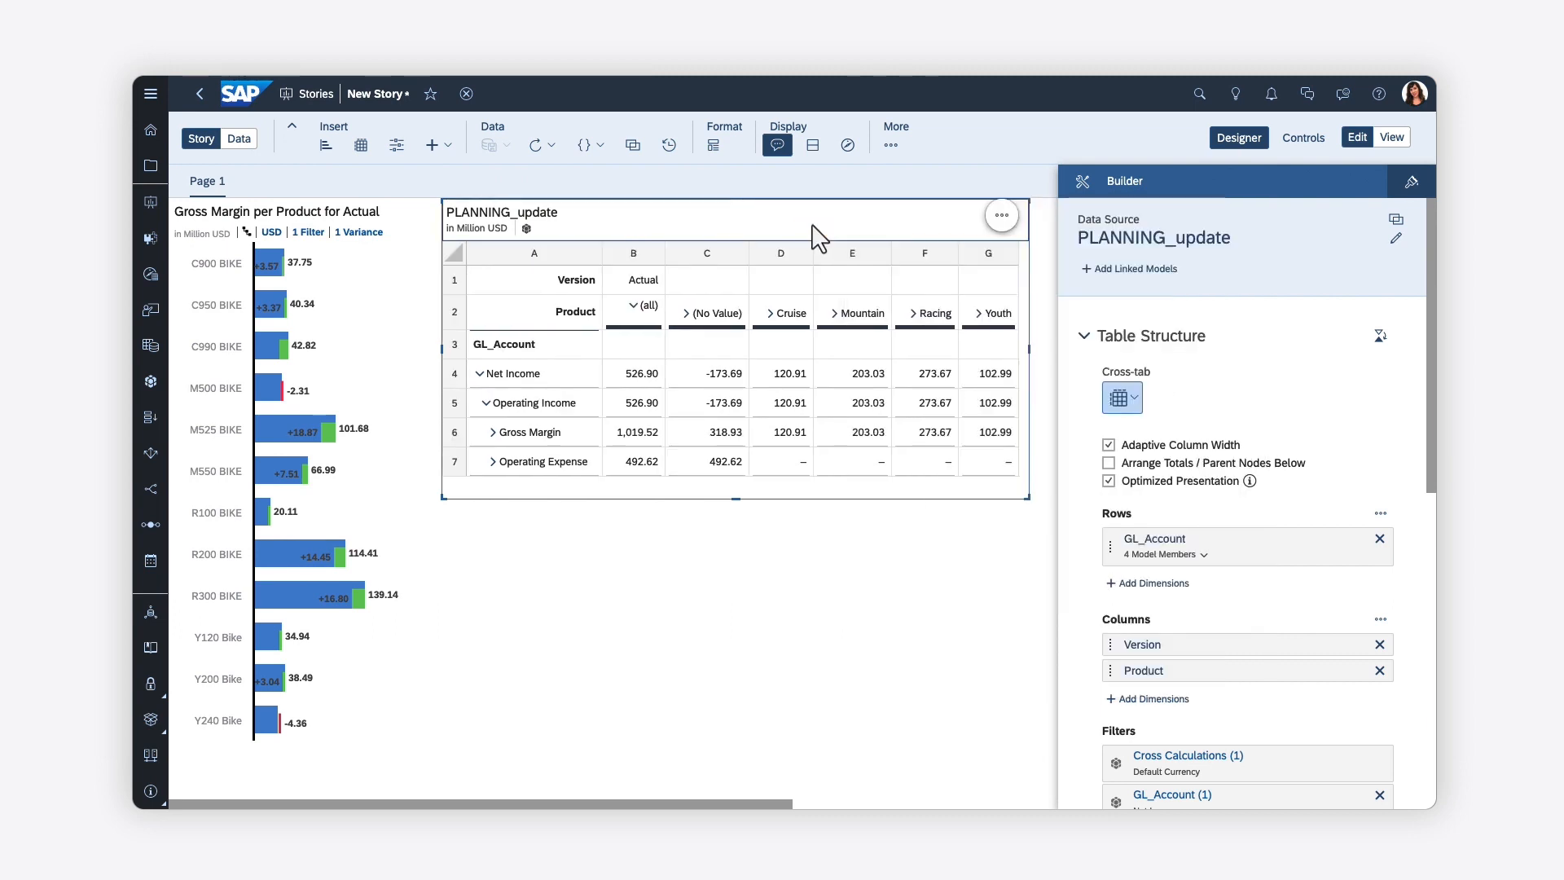
pyautogui.click(432, 145)
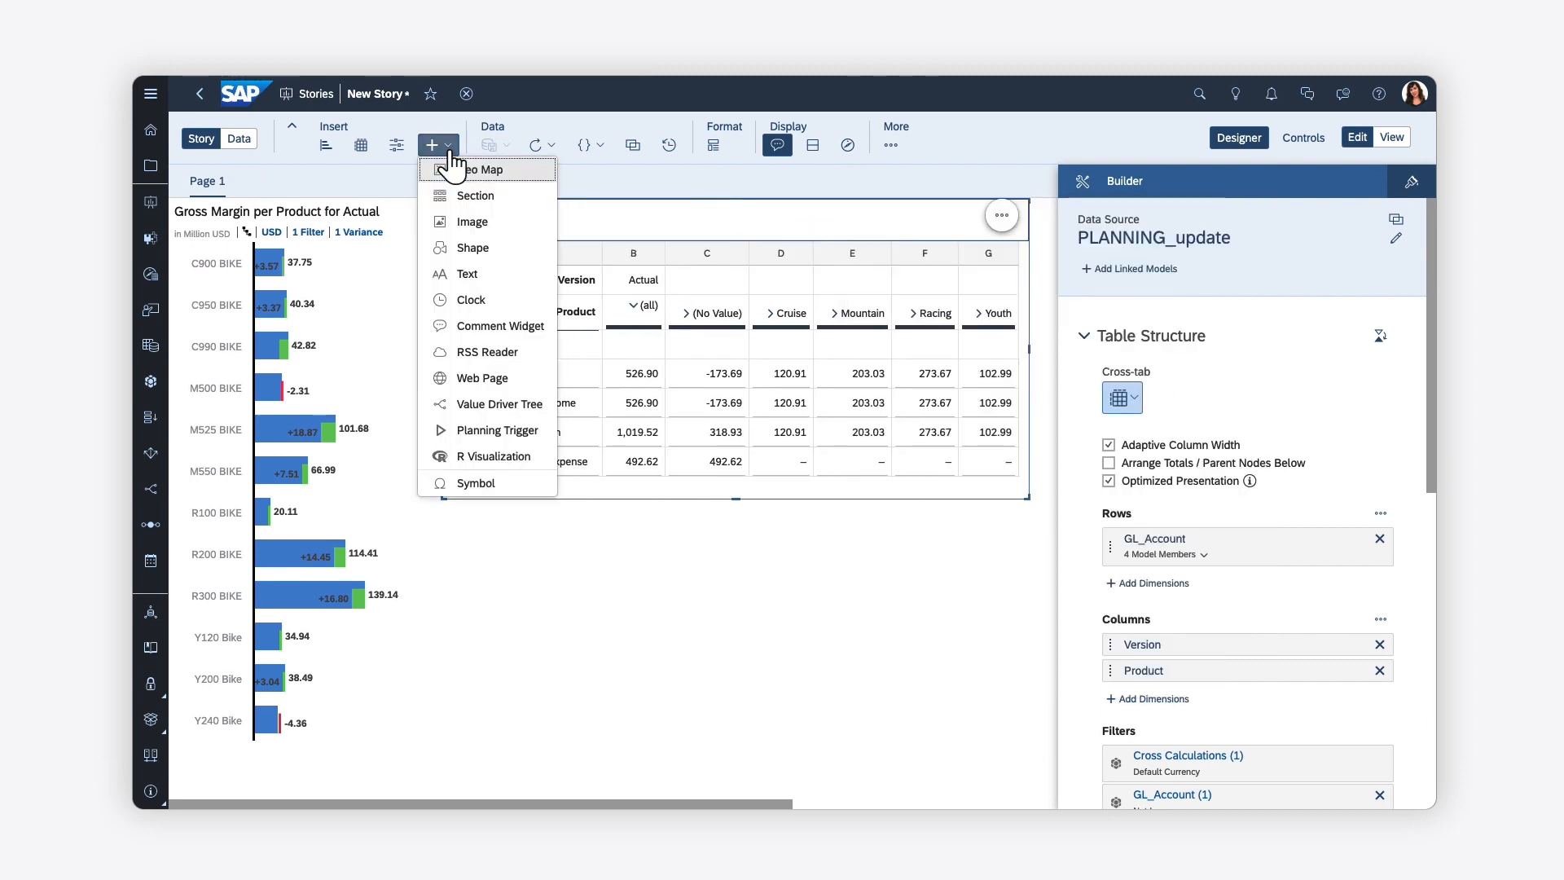
# Insert a geo map and set its base layer to Light Gray.
pyautogui.click(477, 170)
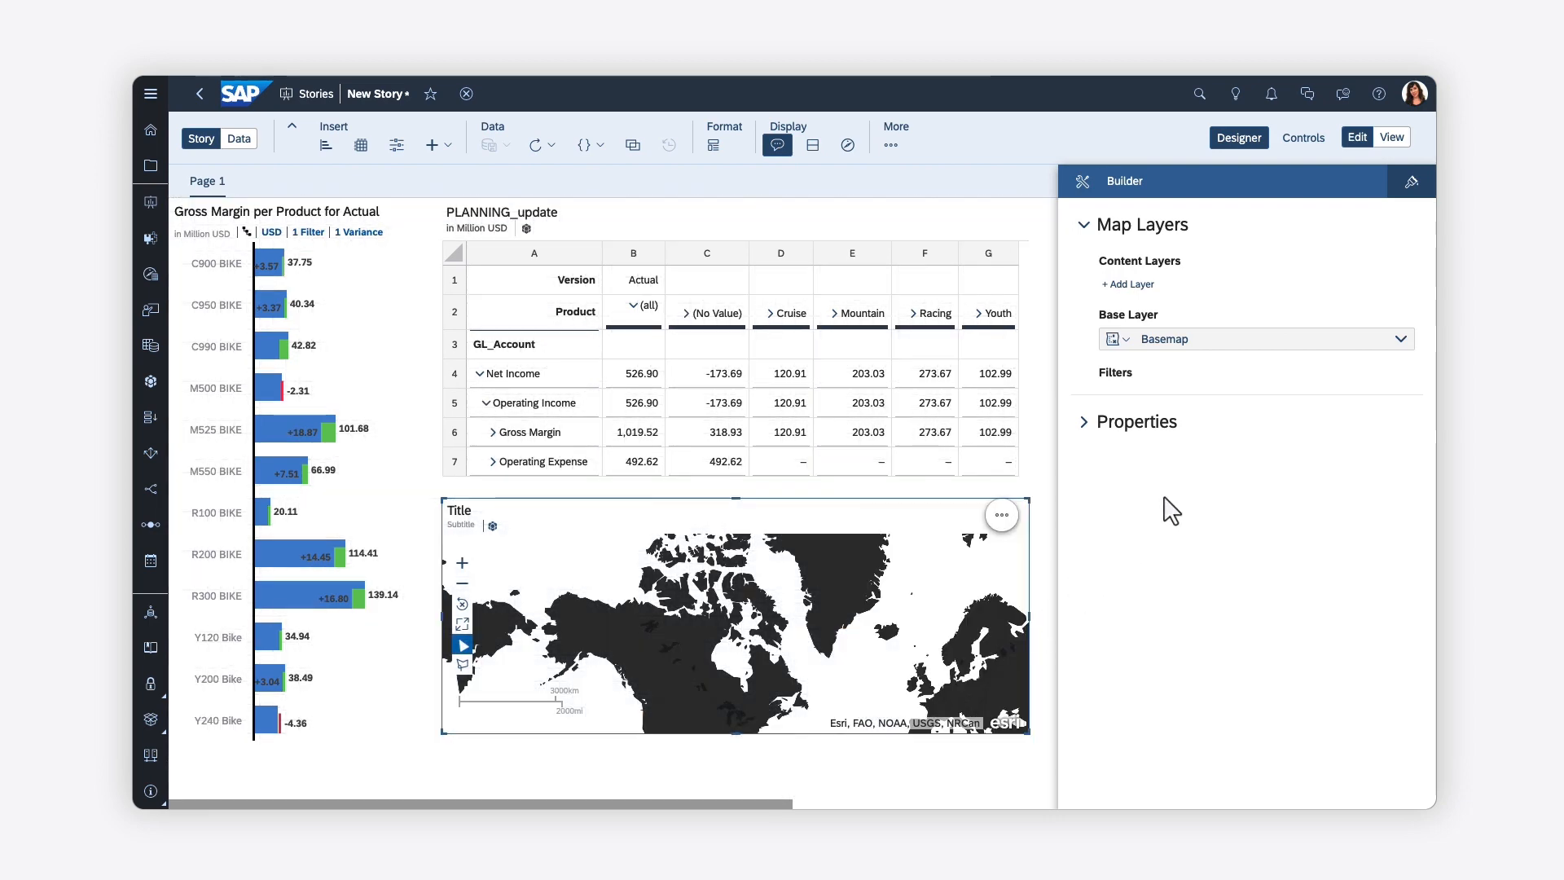
pyautogui.click(1207, 339)
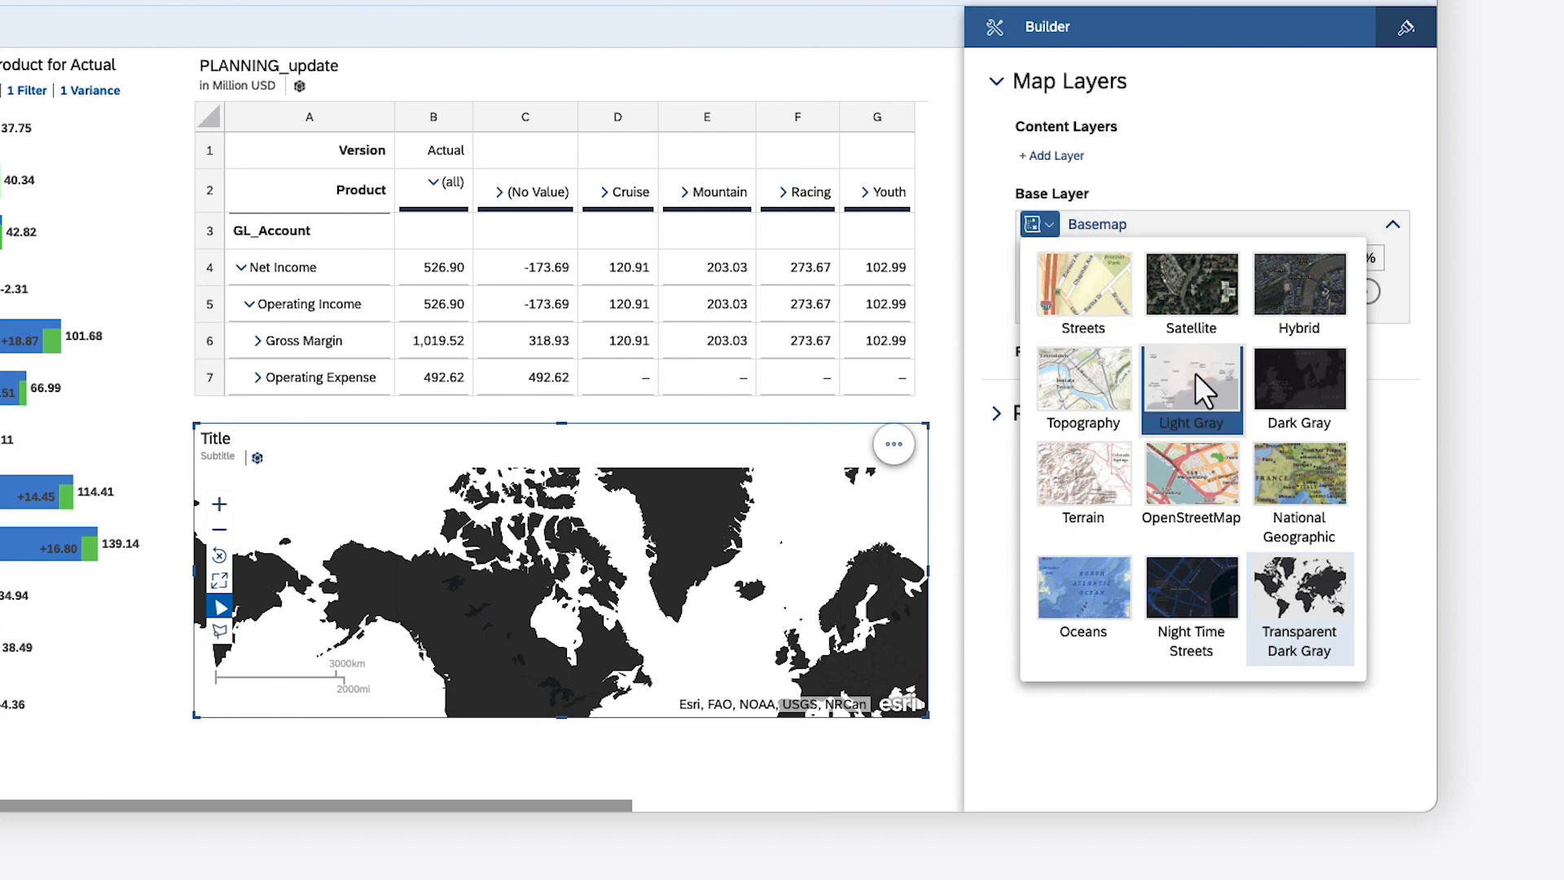
pyautogui.click(1191, 381)
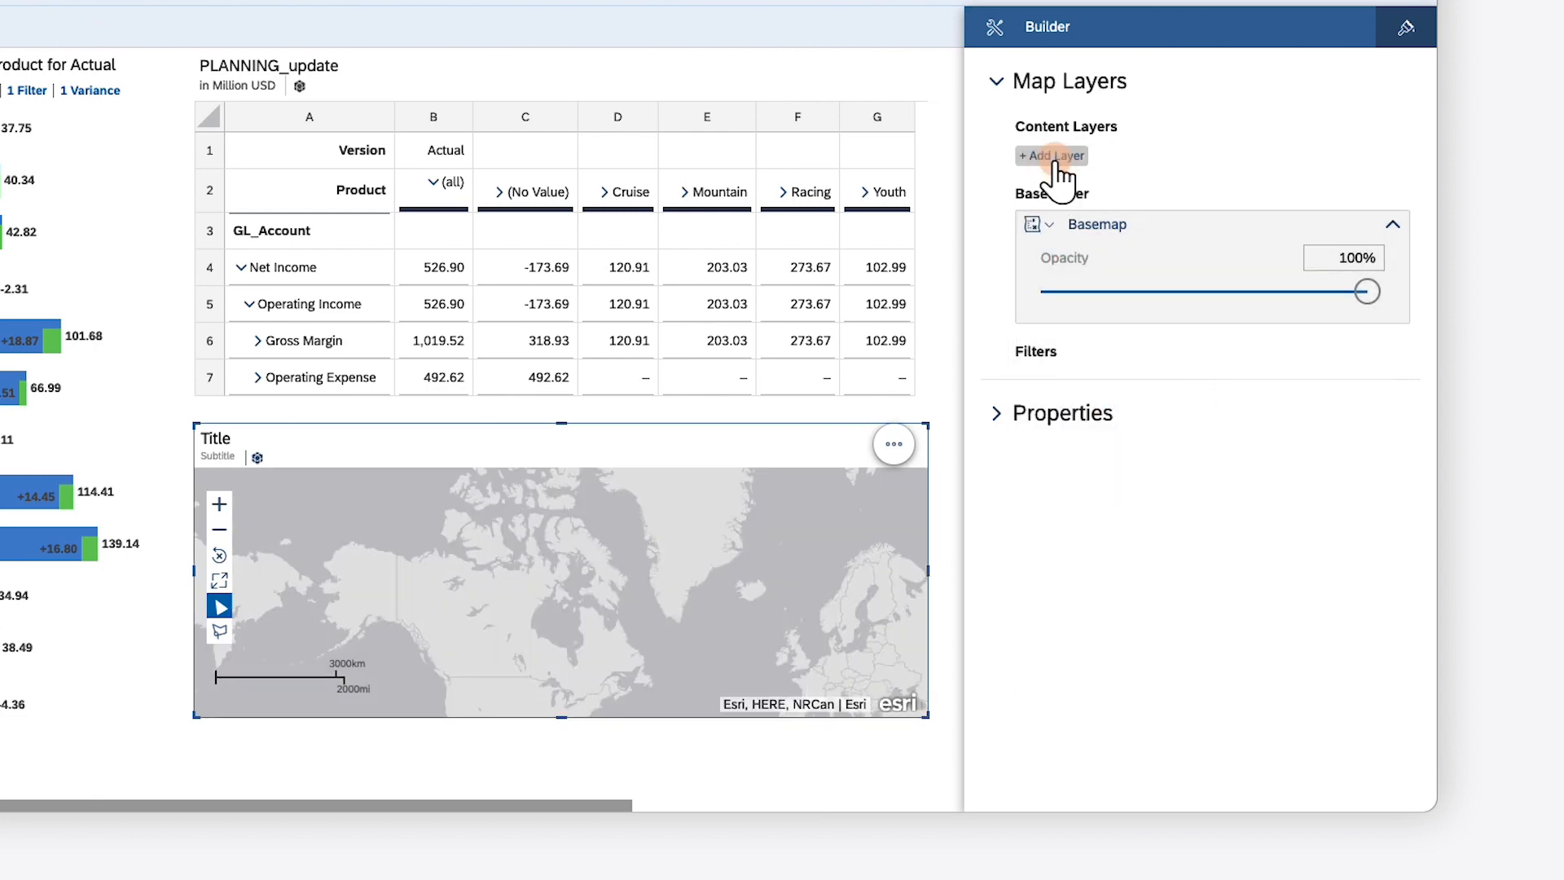
pyautogui.click(1052, 156)
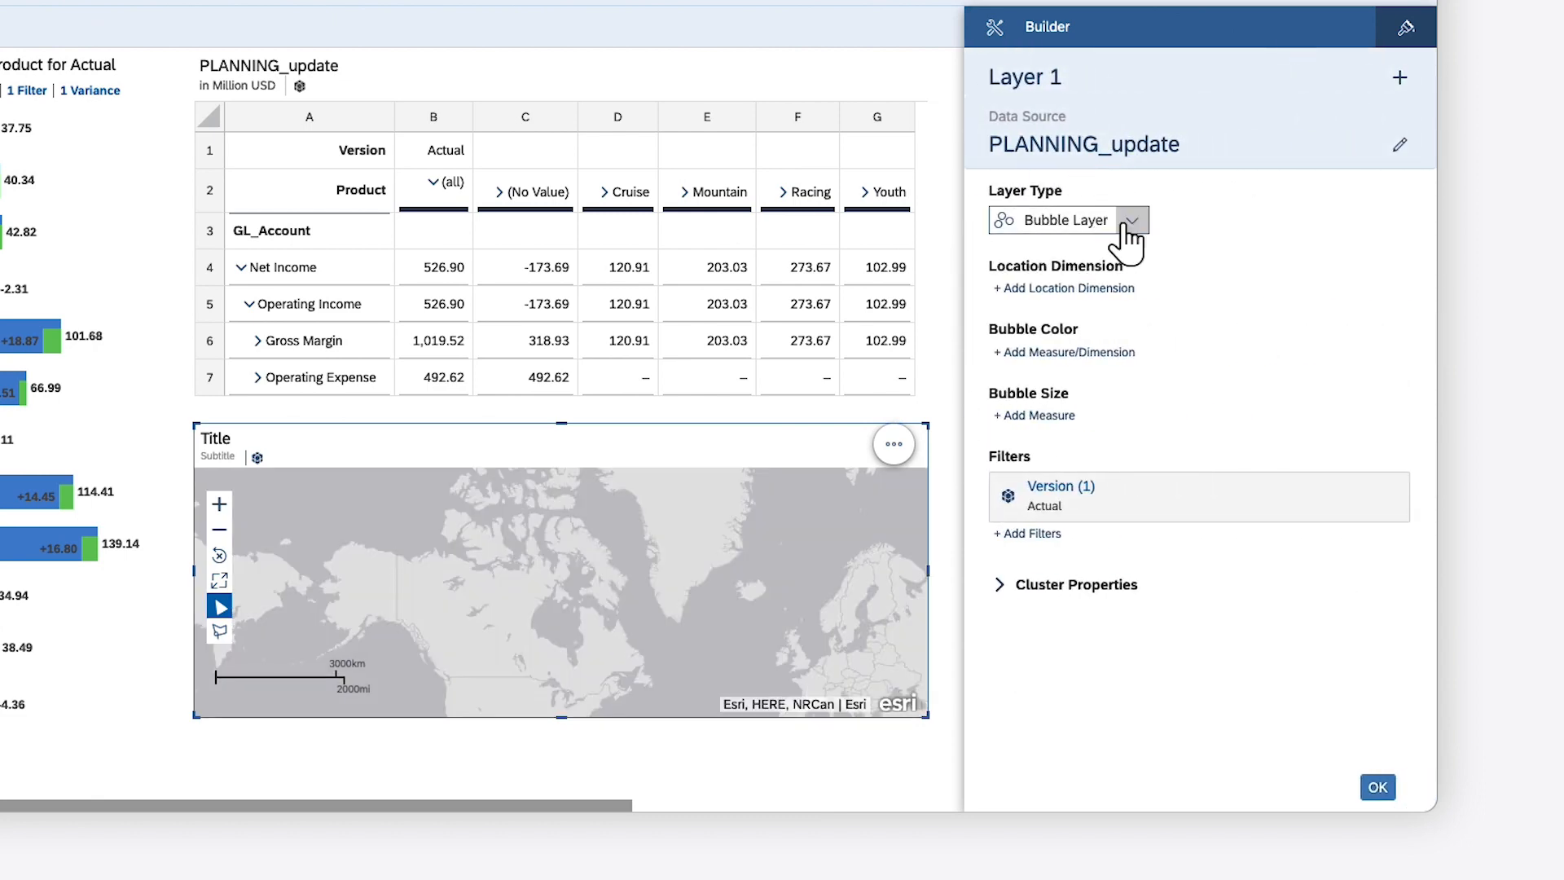
# Add a Bubble Layer on CustomerLocation with bubble color set to Net Income.
pyautogui.click(1135, 220)
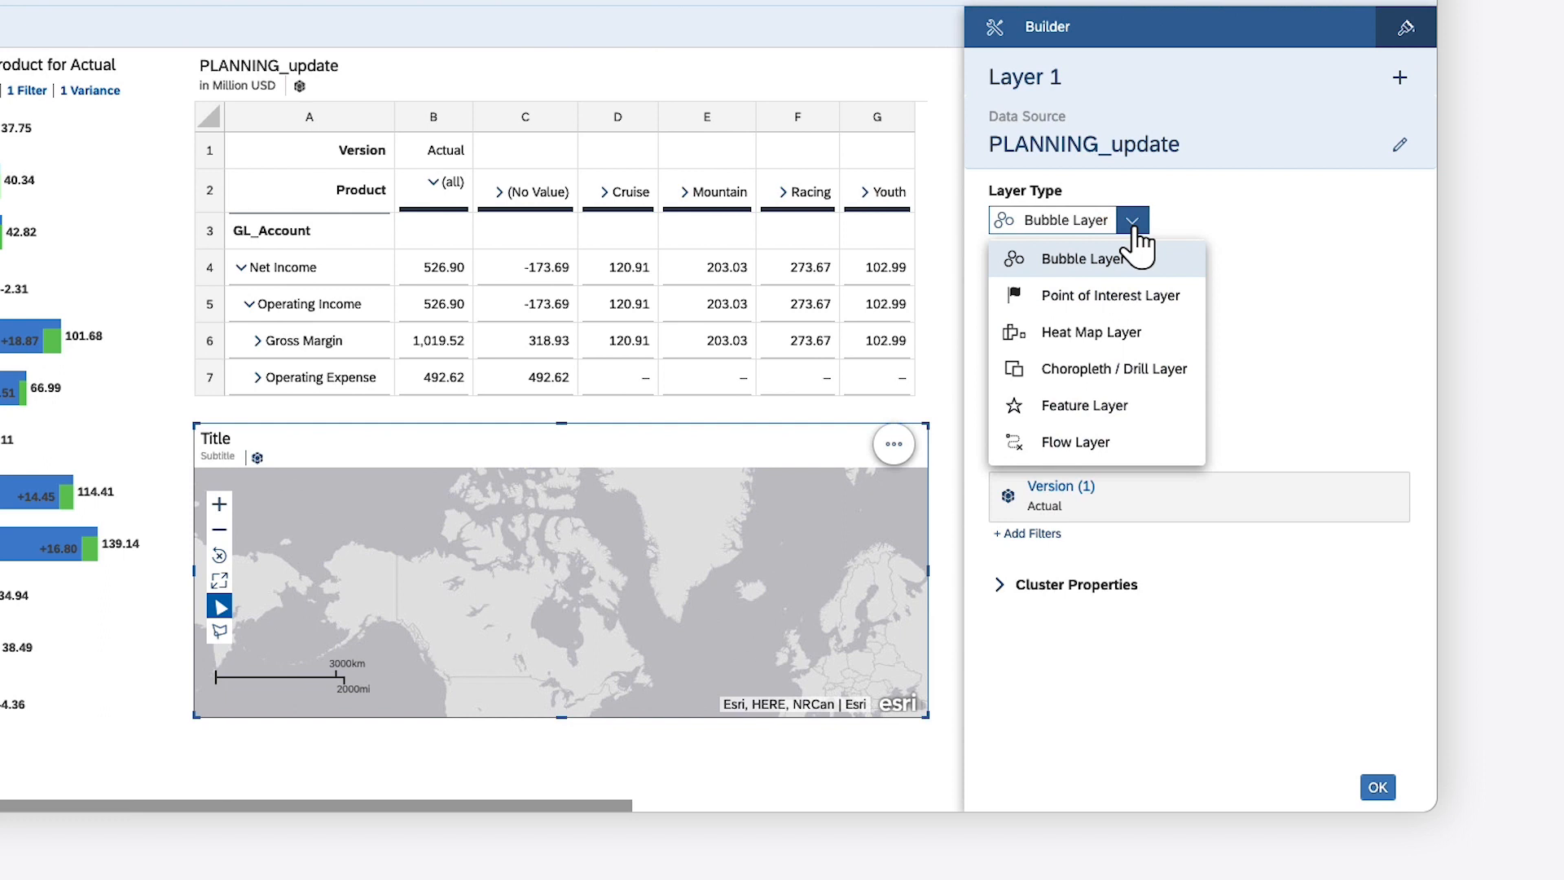
pyautogui.click(1080, 259)
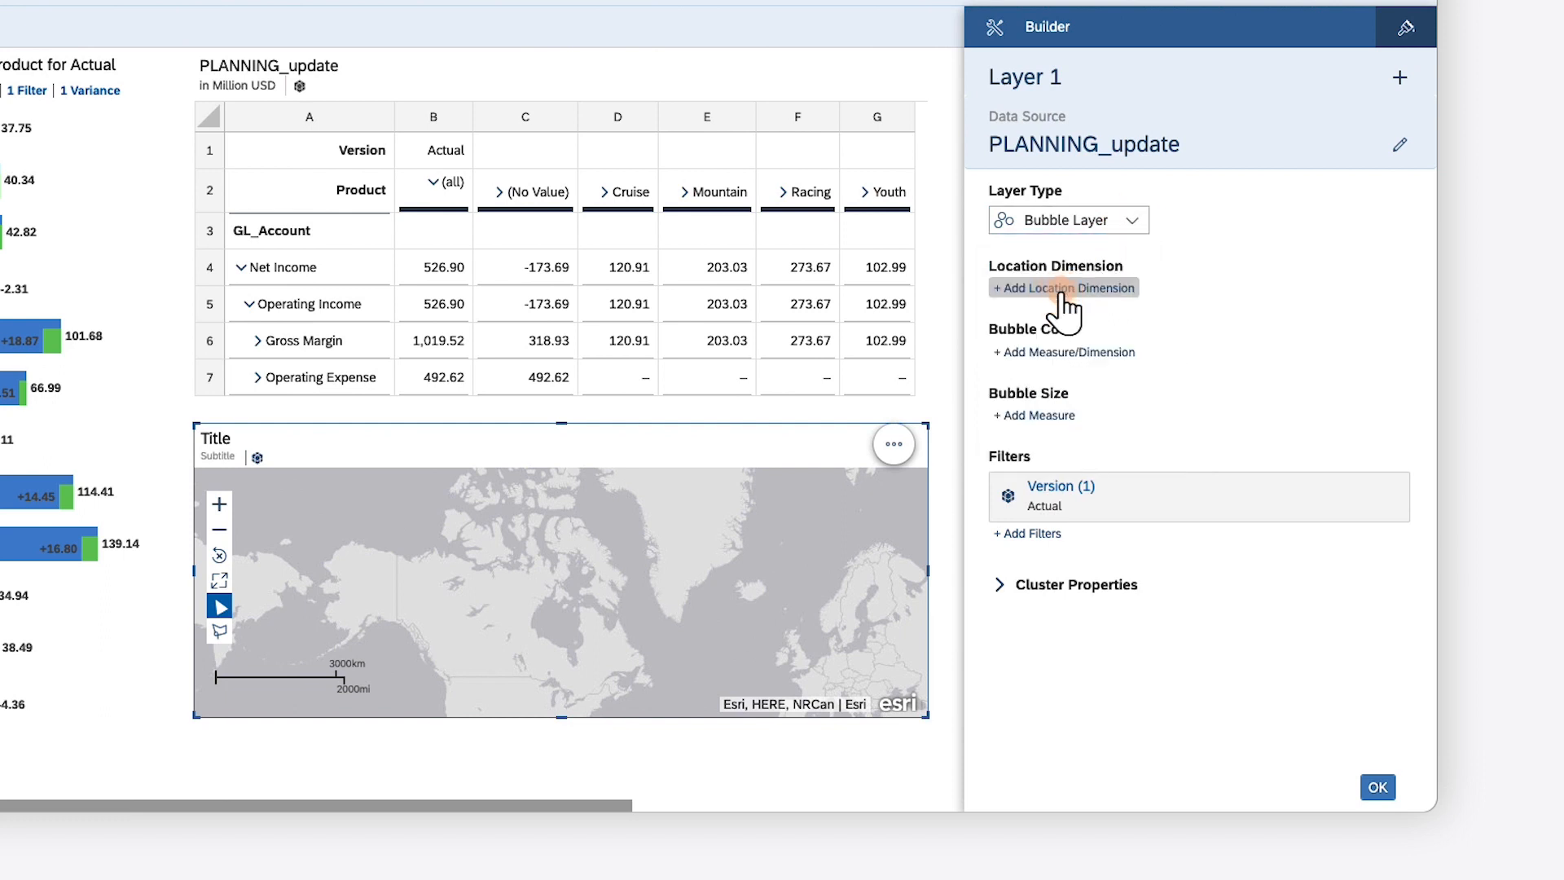
pyautogui.click(1061, 288)
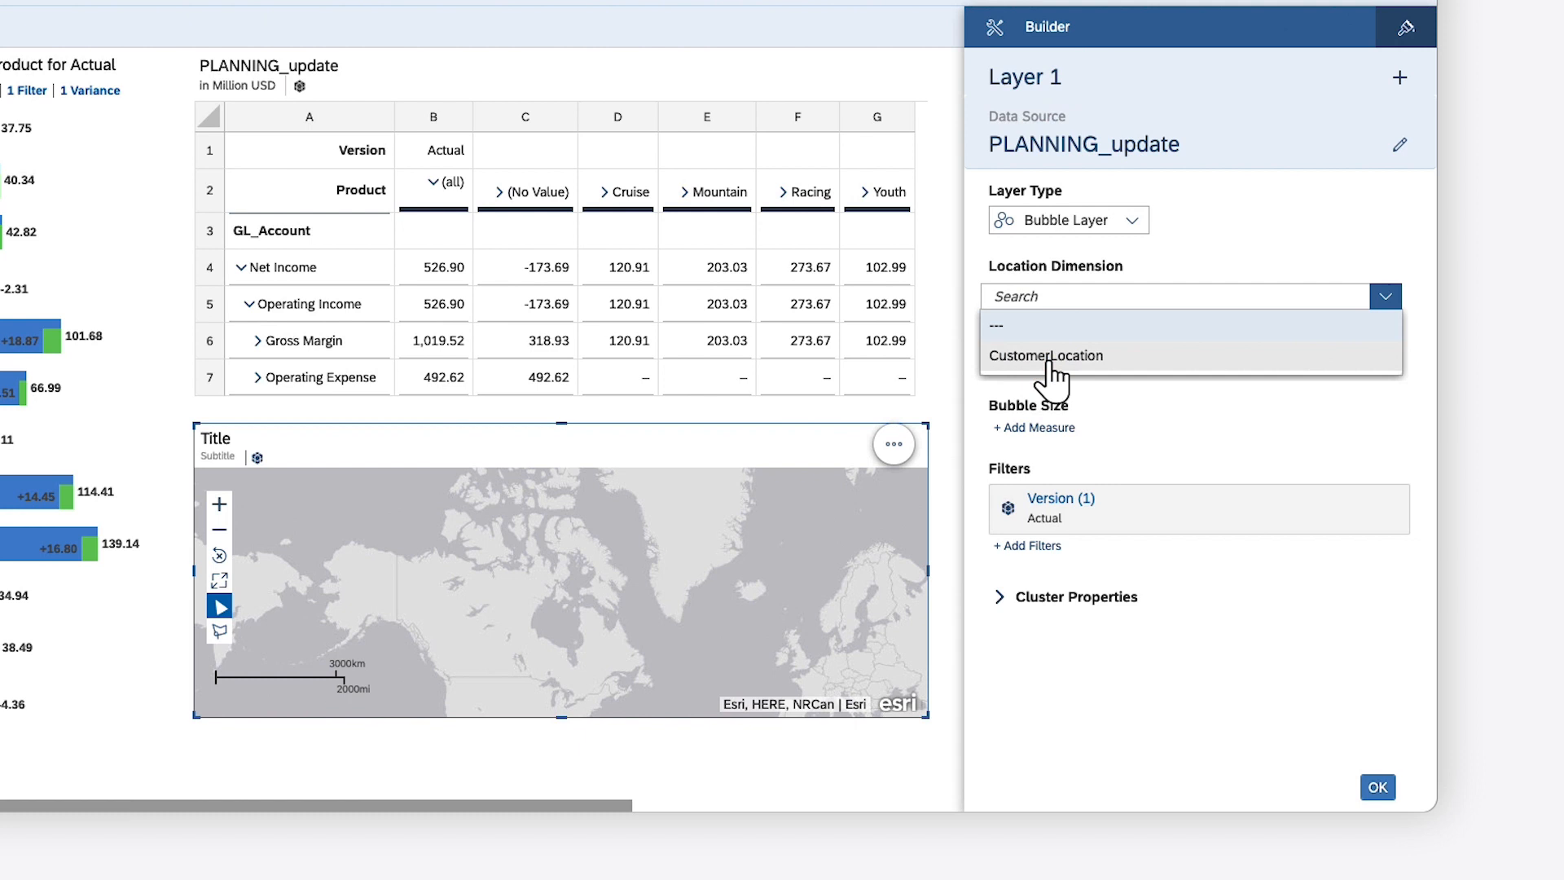
pyautogui.click(1046, 356)
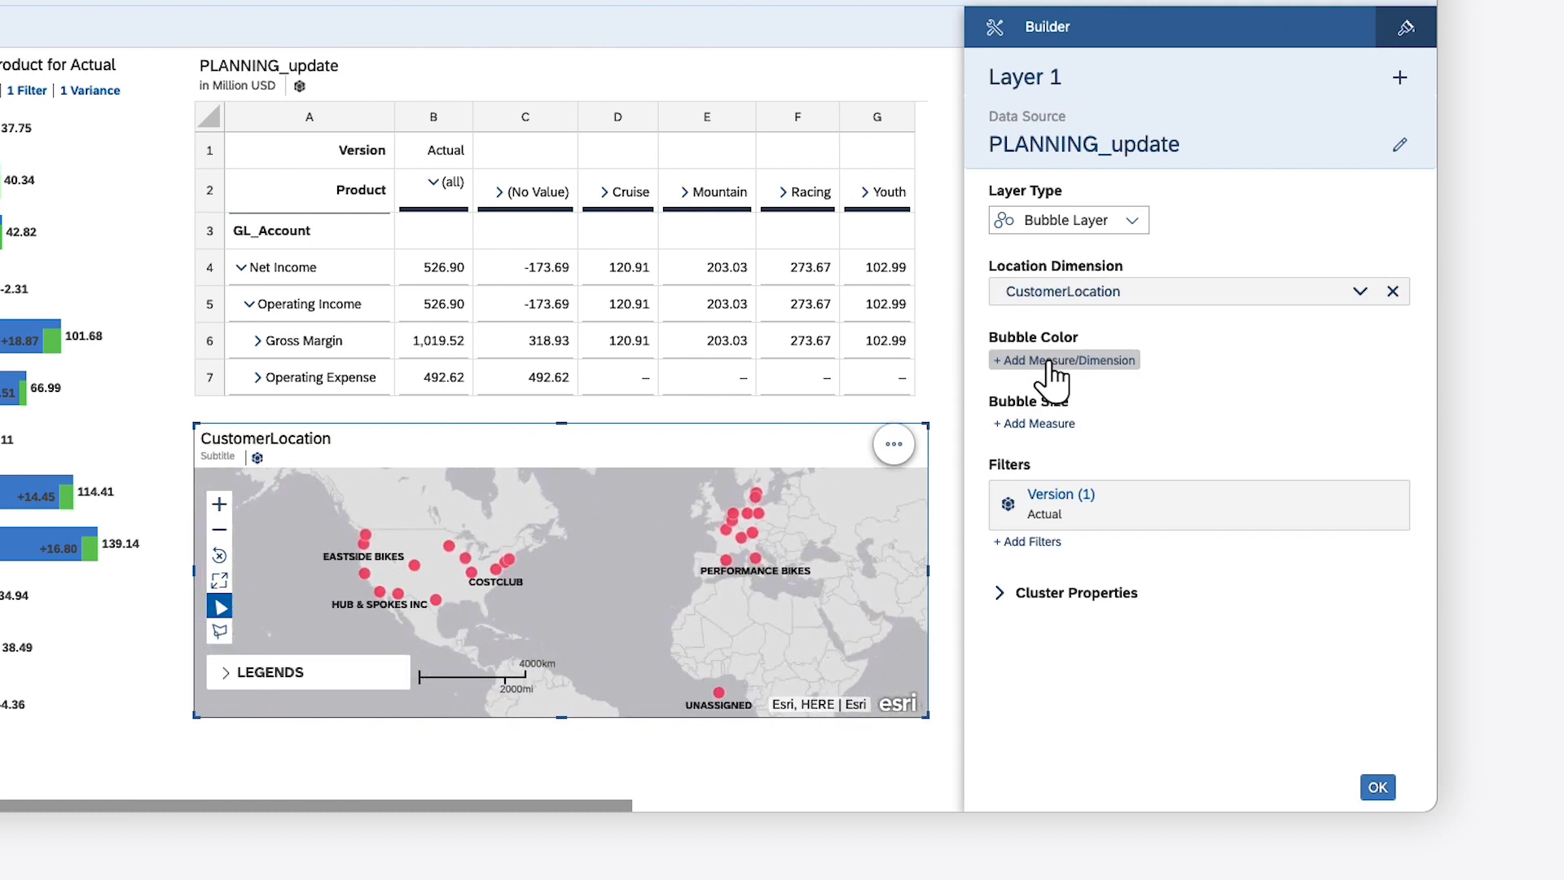
pyautogui.click(1063, 360)
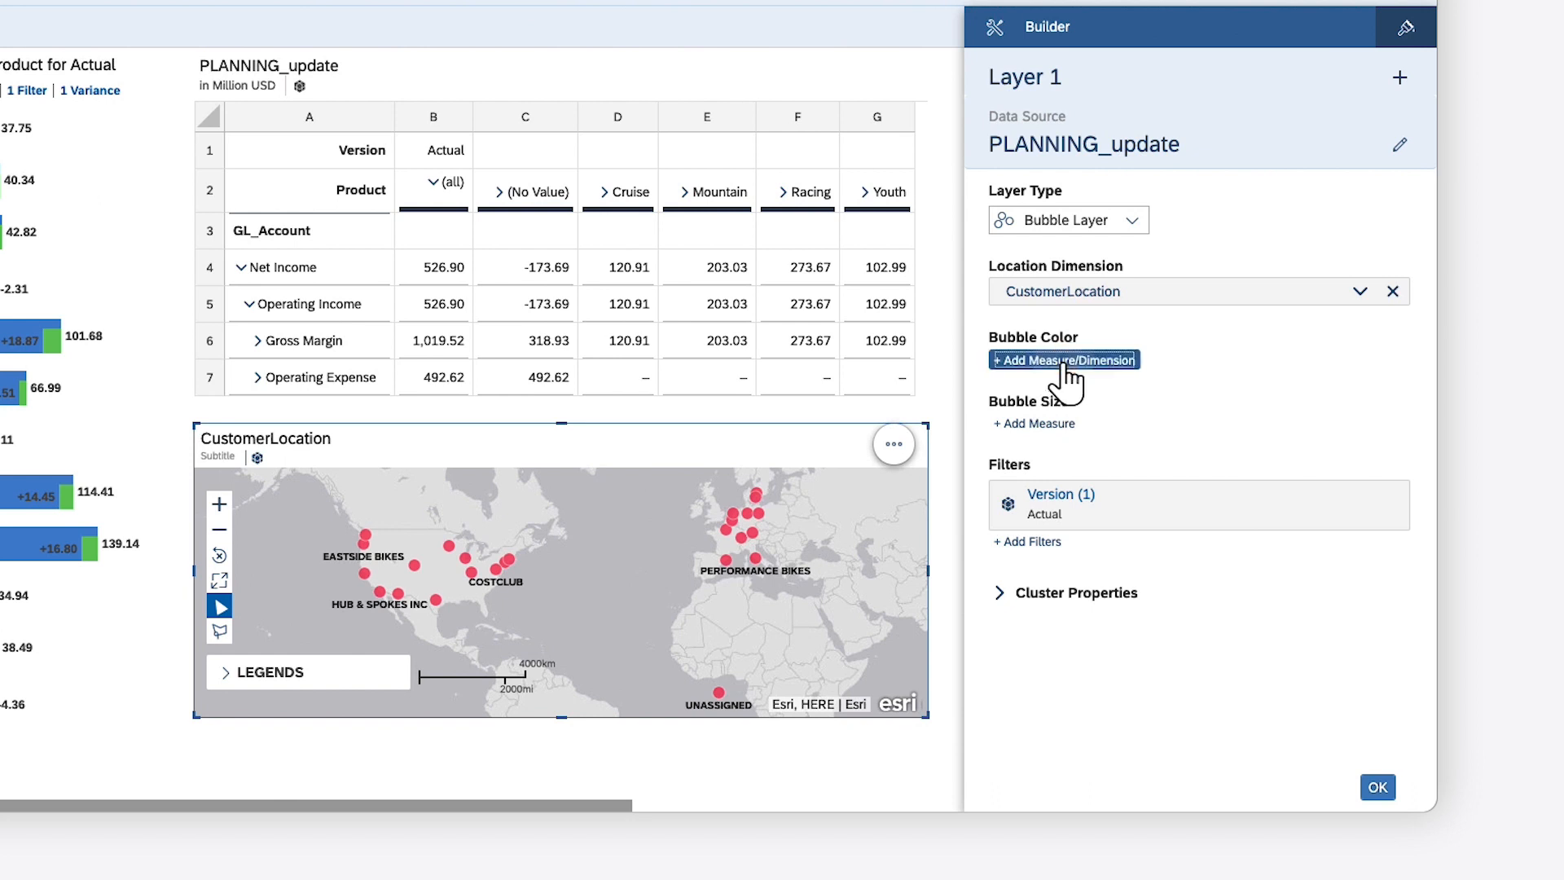
pyautogui.click(1064, 359)
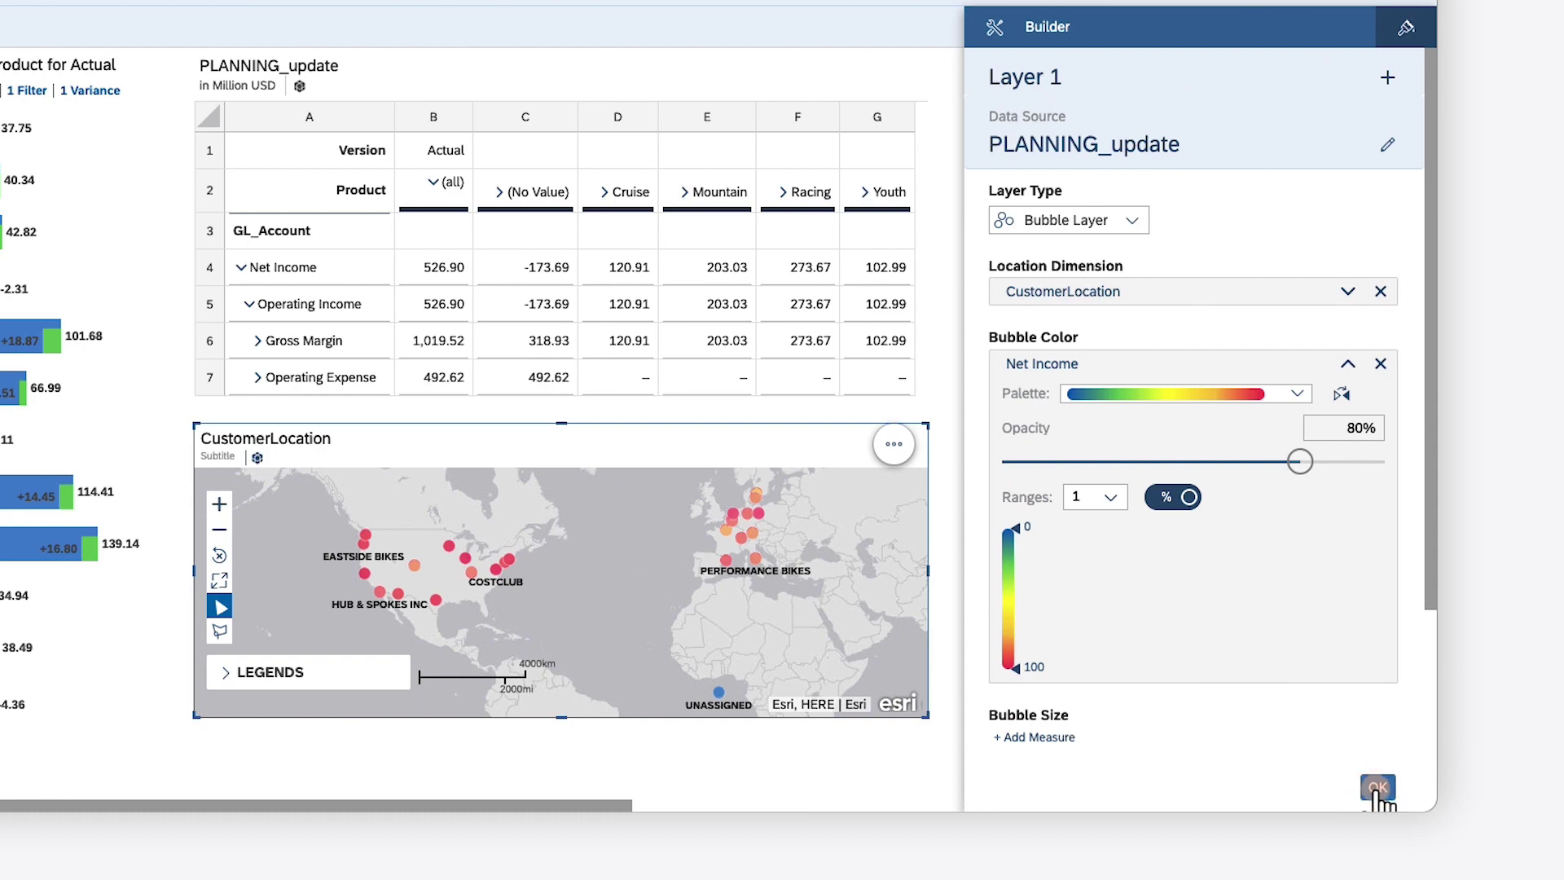
pyautogui.click(1378, 787)
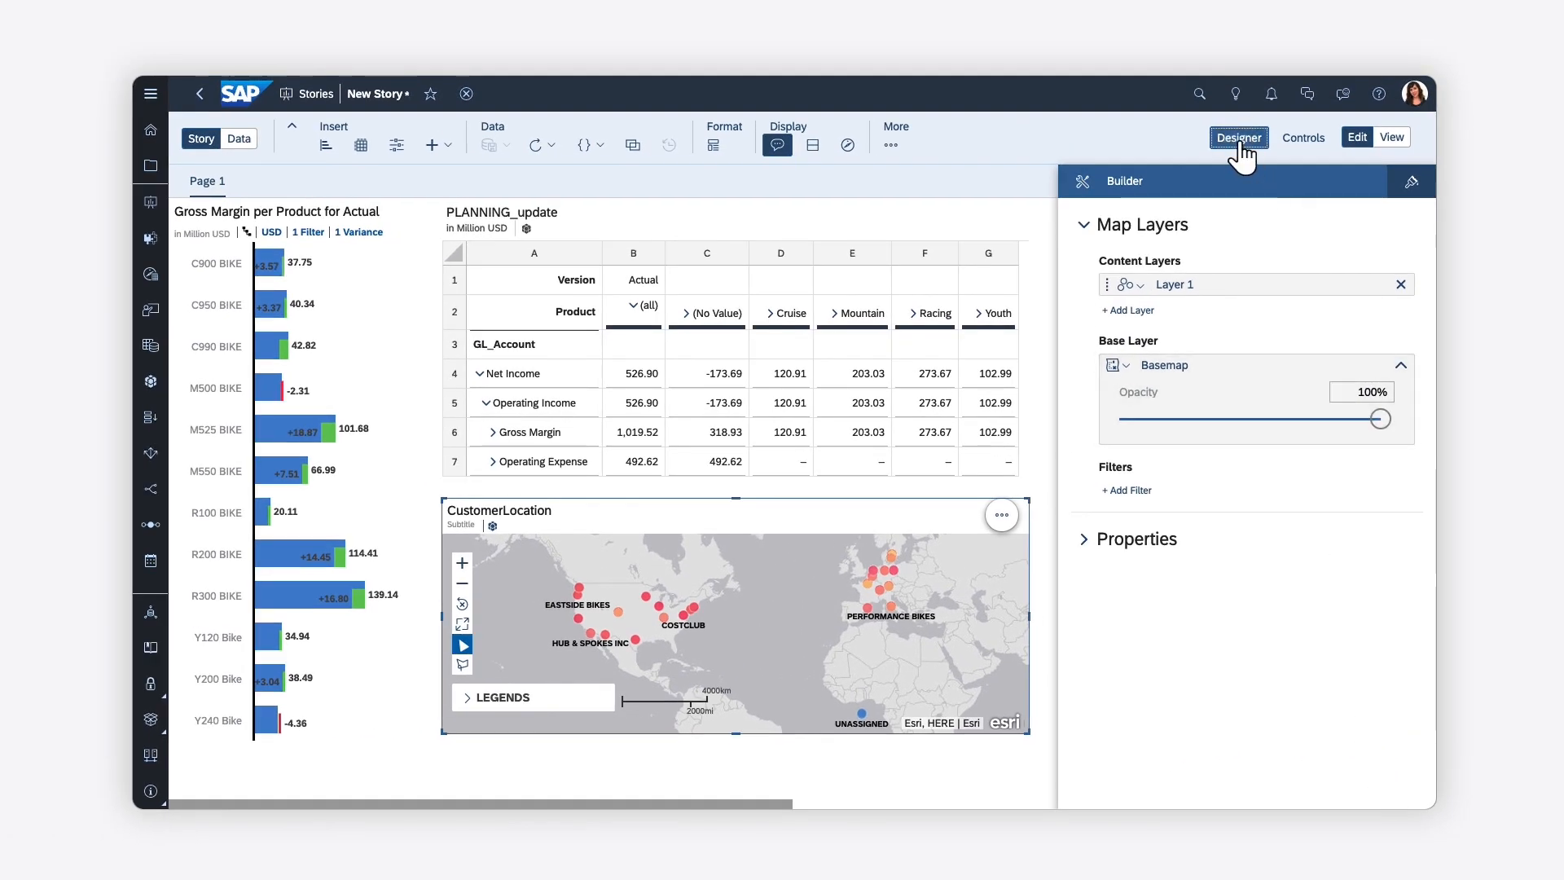
# Hide the Builder panel so the chart, table and North American customer map fill the page.
pyautogui.click(1239, 137)
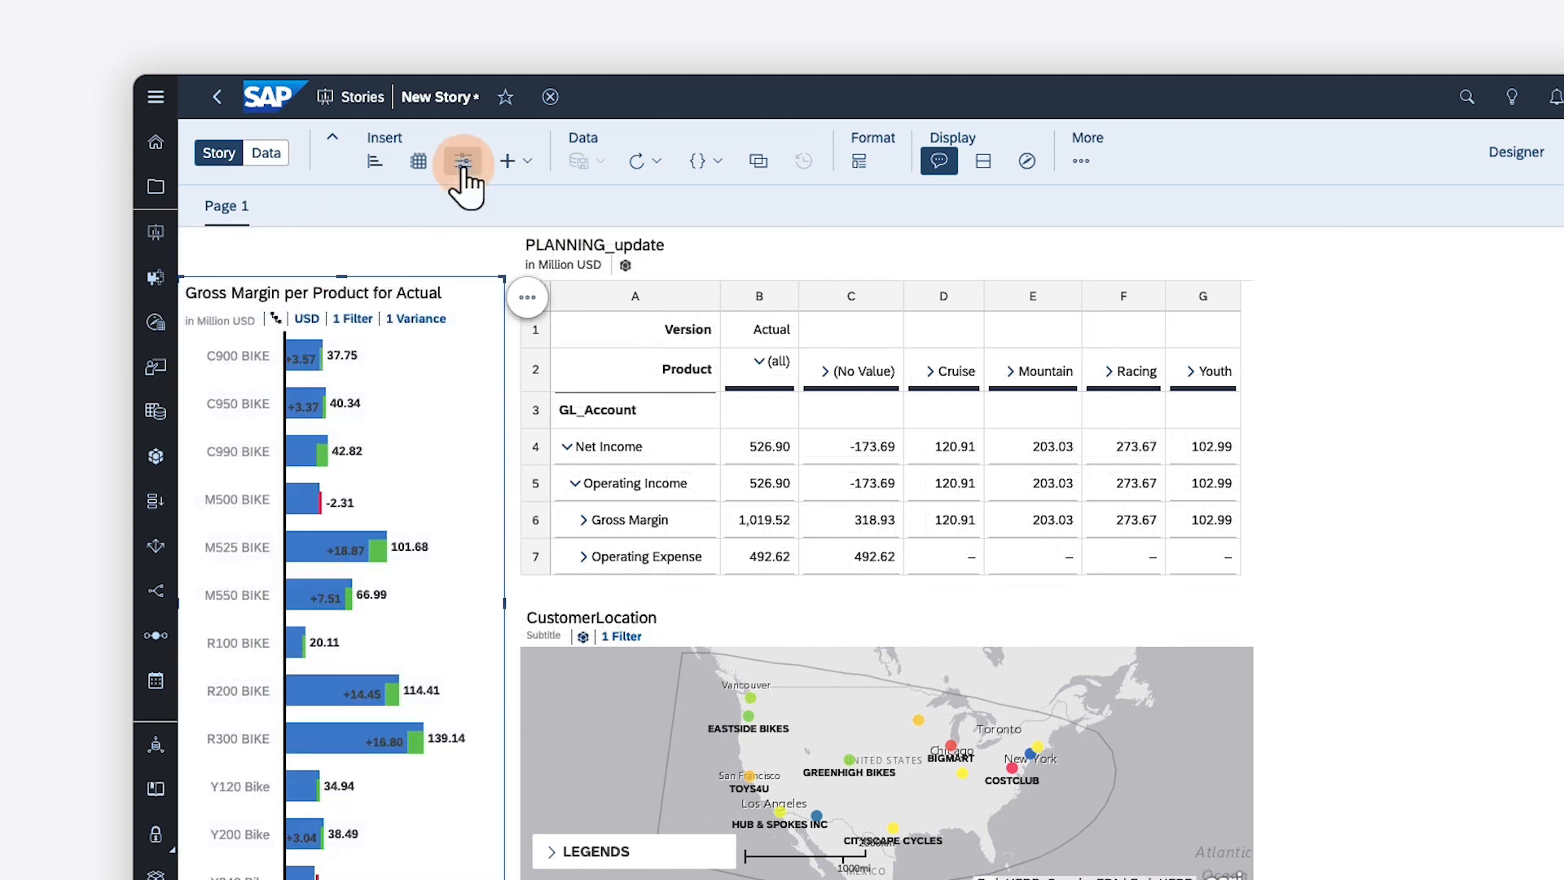
# Add a Product > ProductGroup page filter, excluding (No Value) to keep Cruise, Mountain and Racing.
pyautogui.click(461, 161)
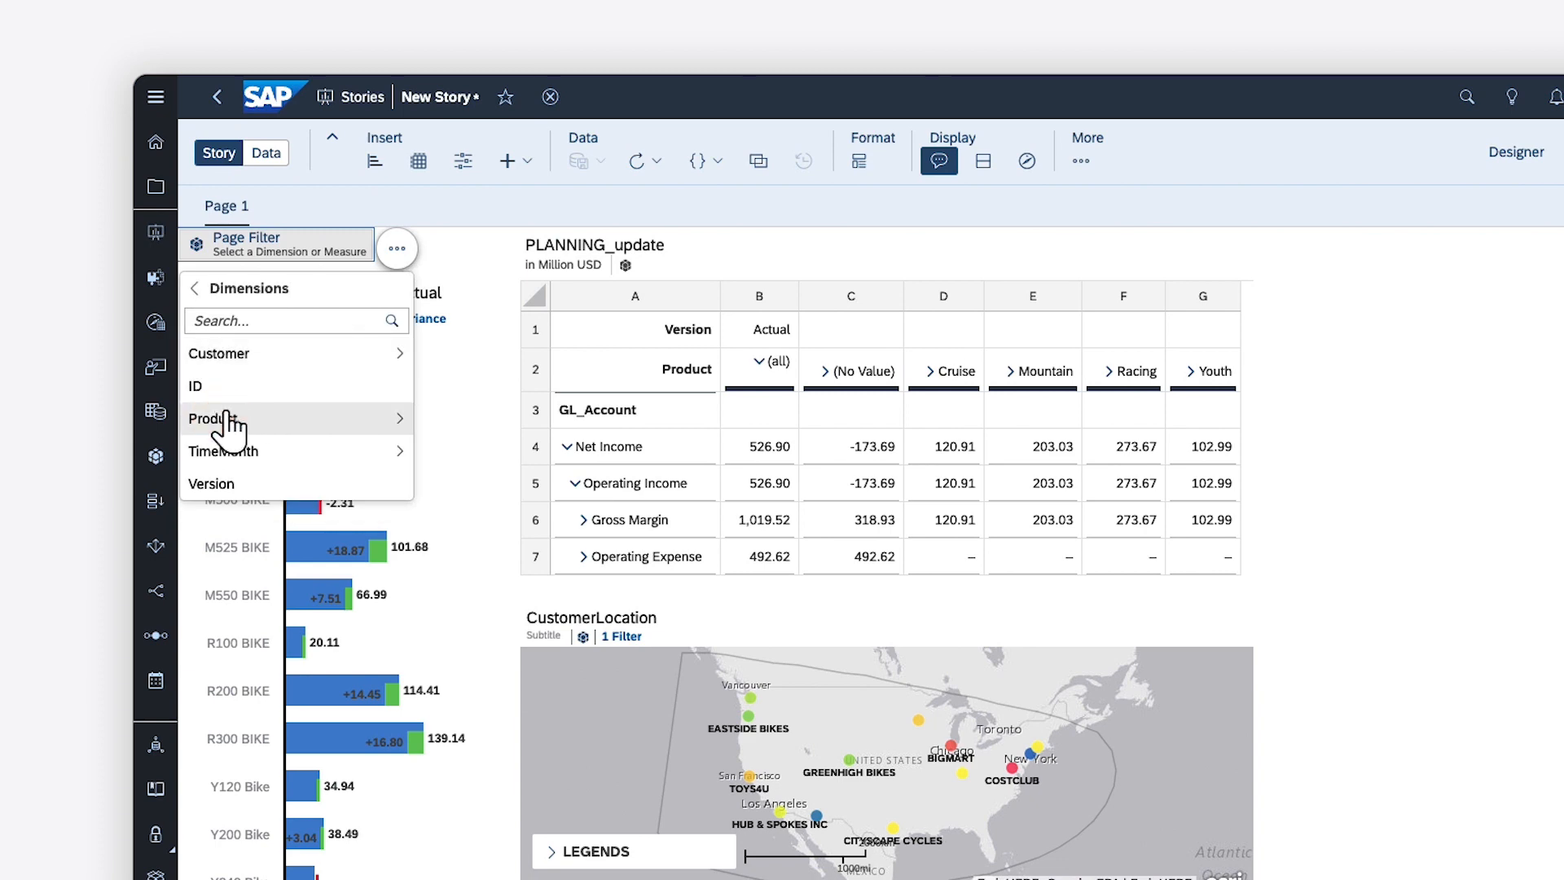
pyautogui.click(213, 419)
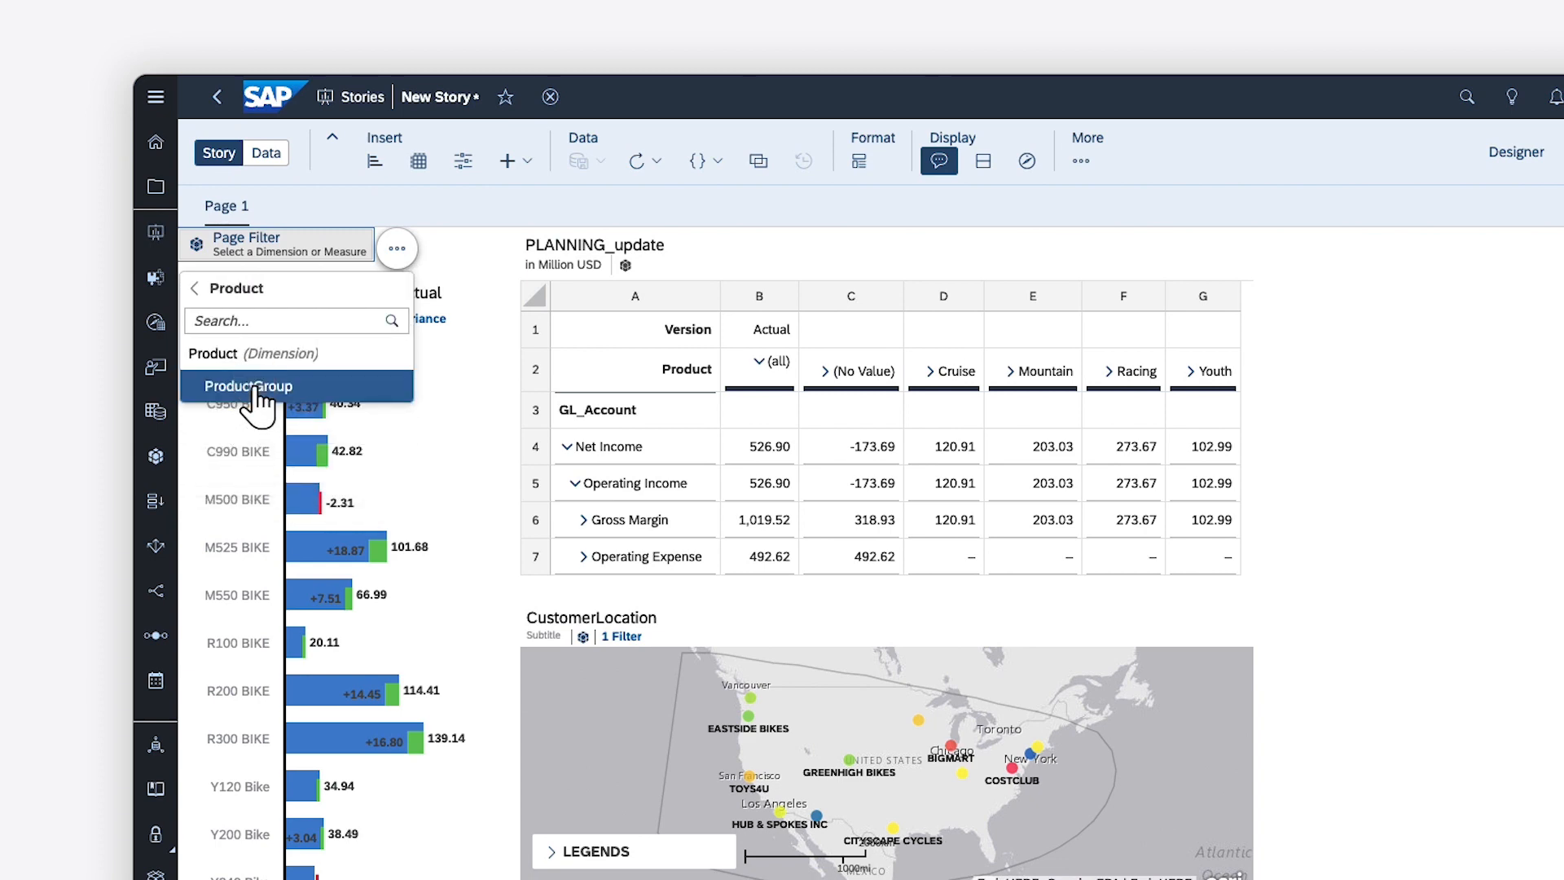
pyautogui.click(247, 386)
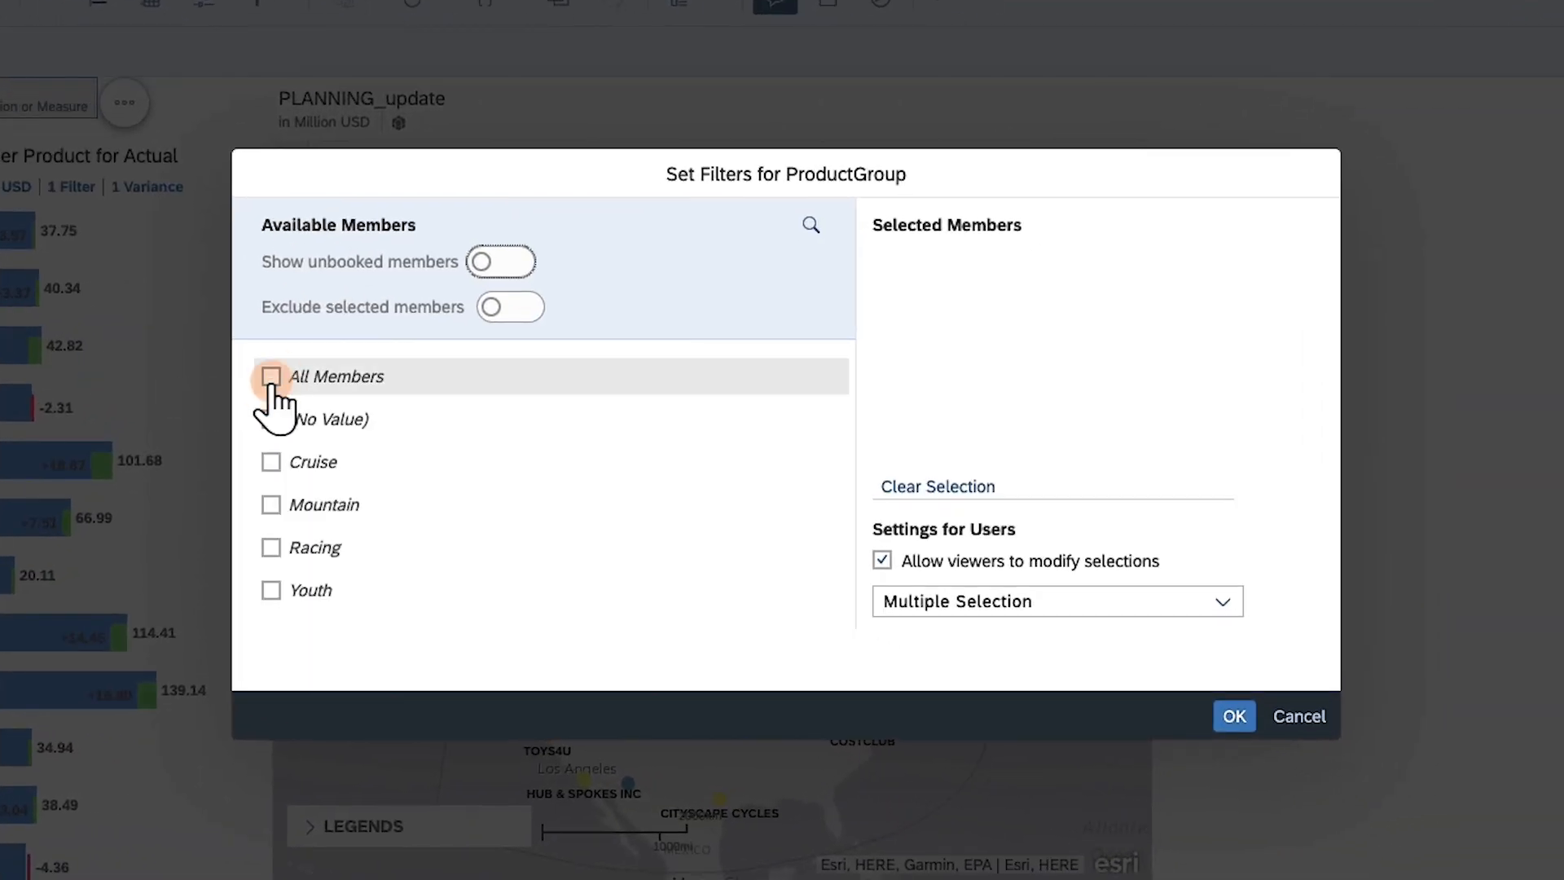
pyautogui.click(270, 376)
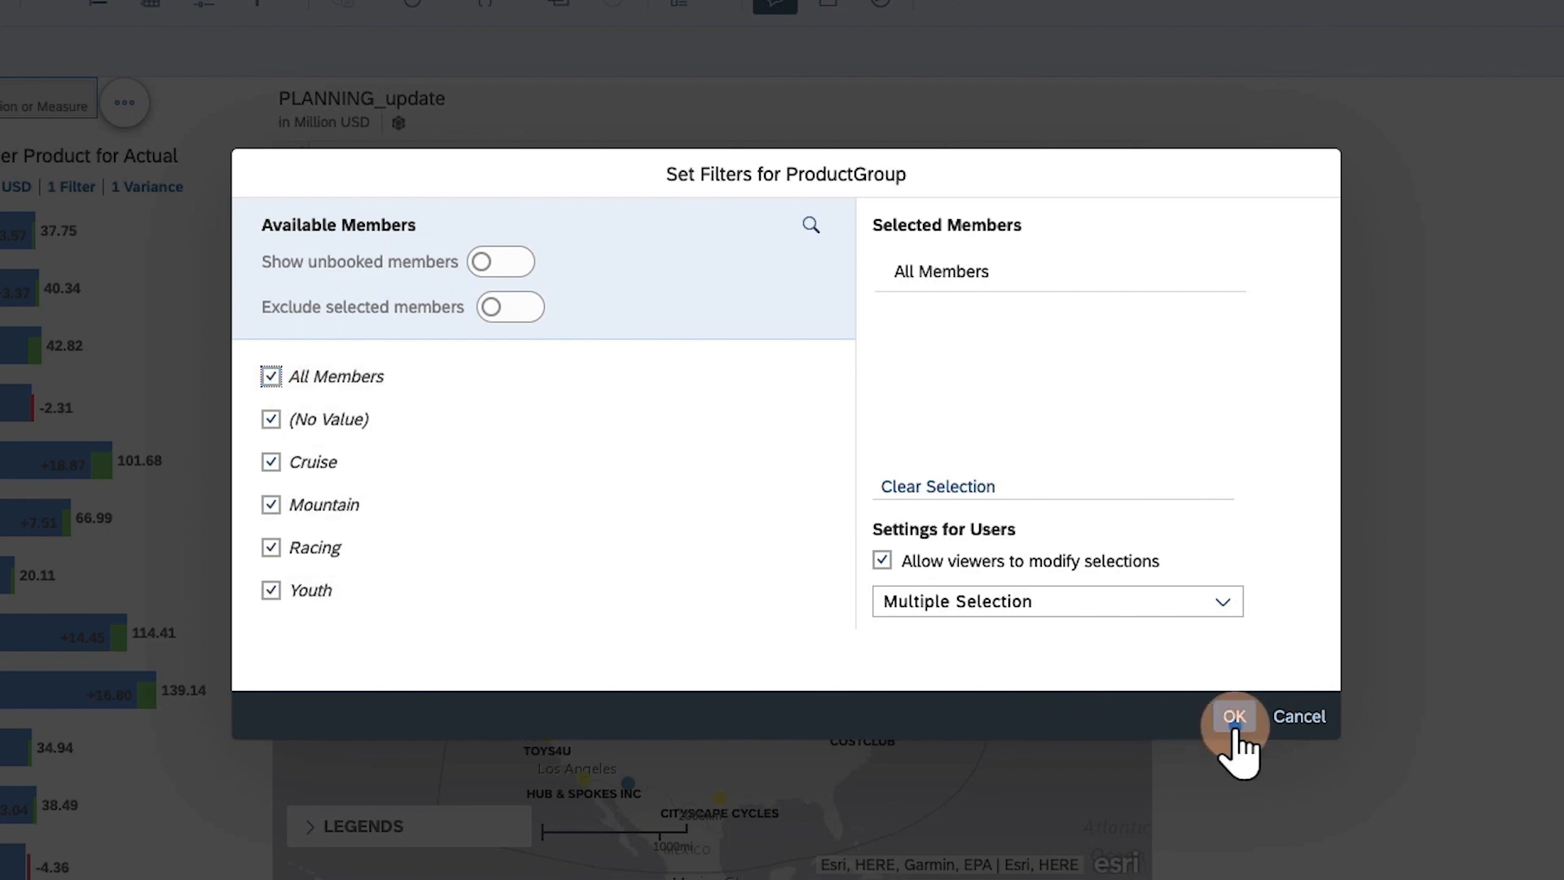
pyautogui.click(1234, 716)
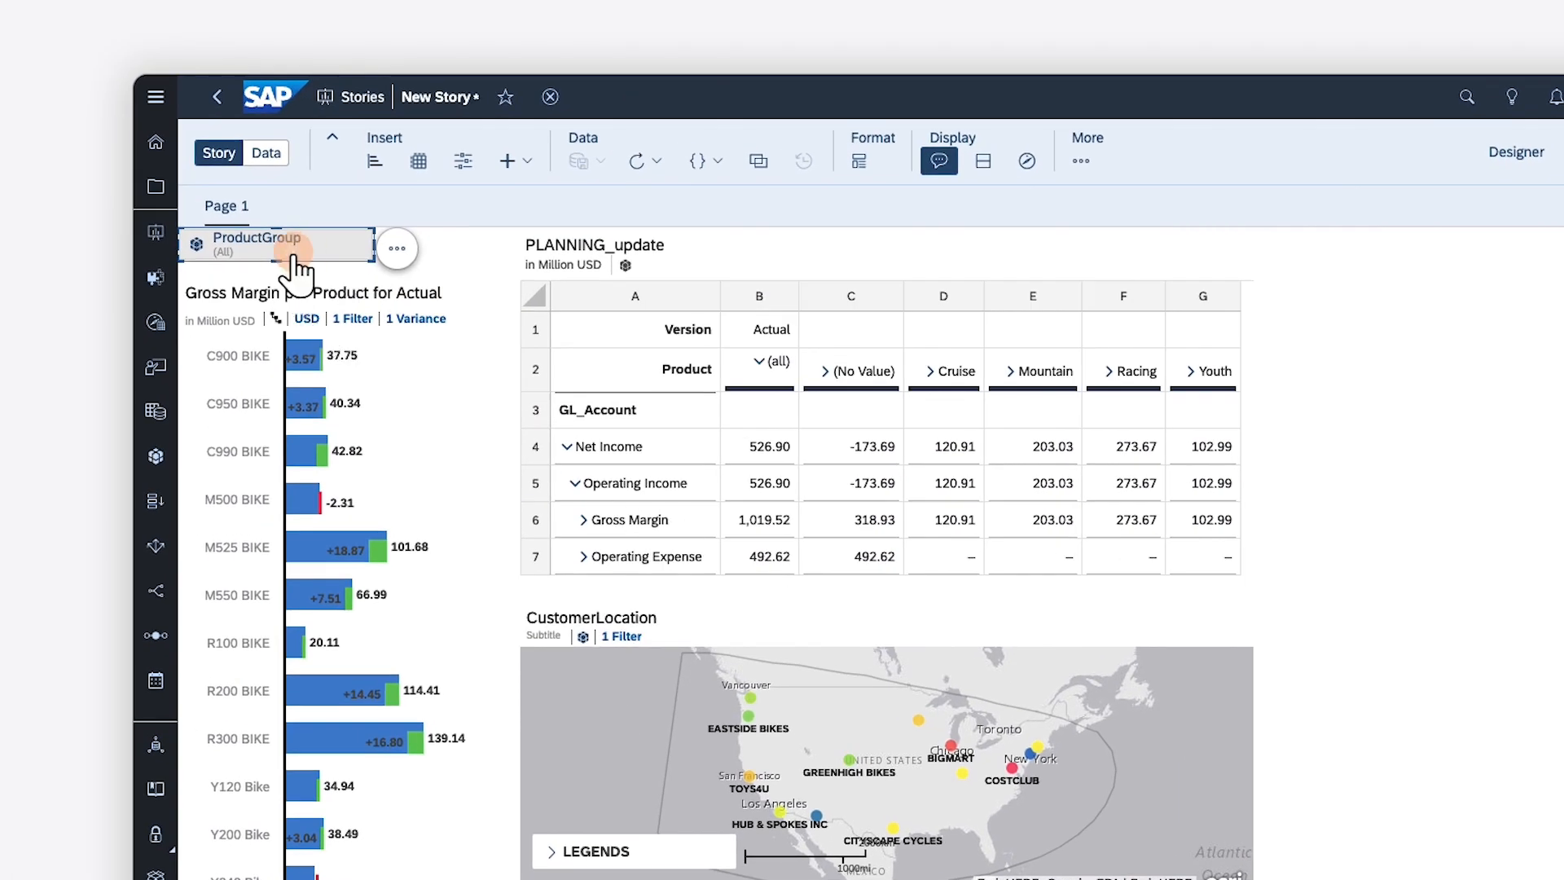
pyautogui.click(276, 245)
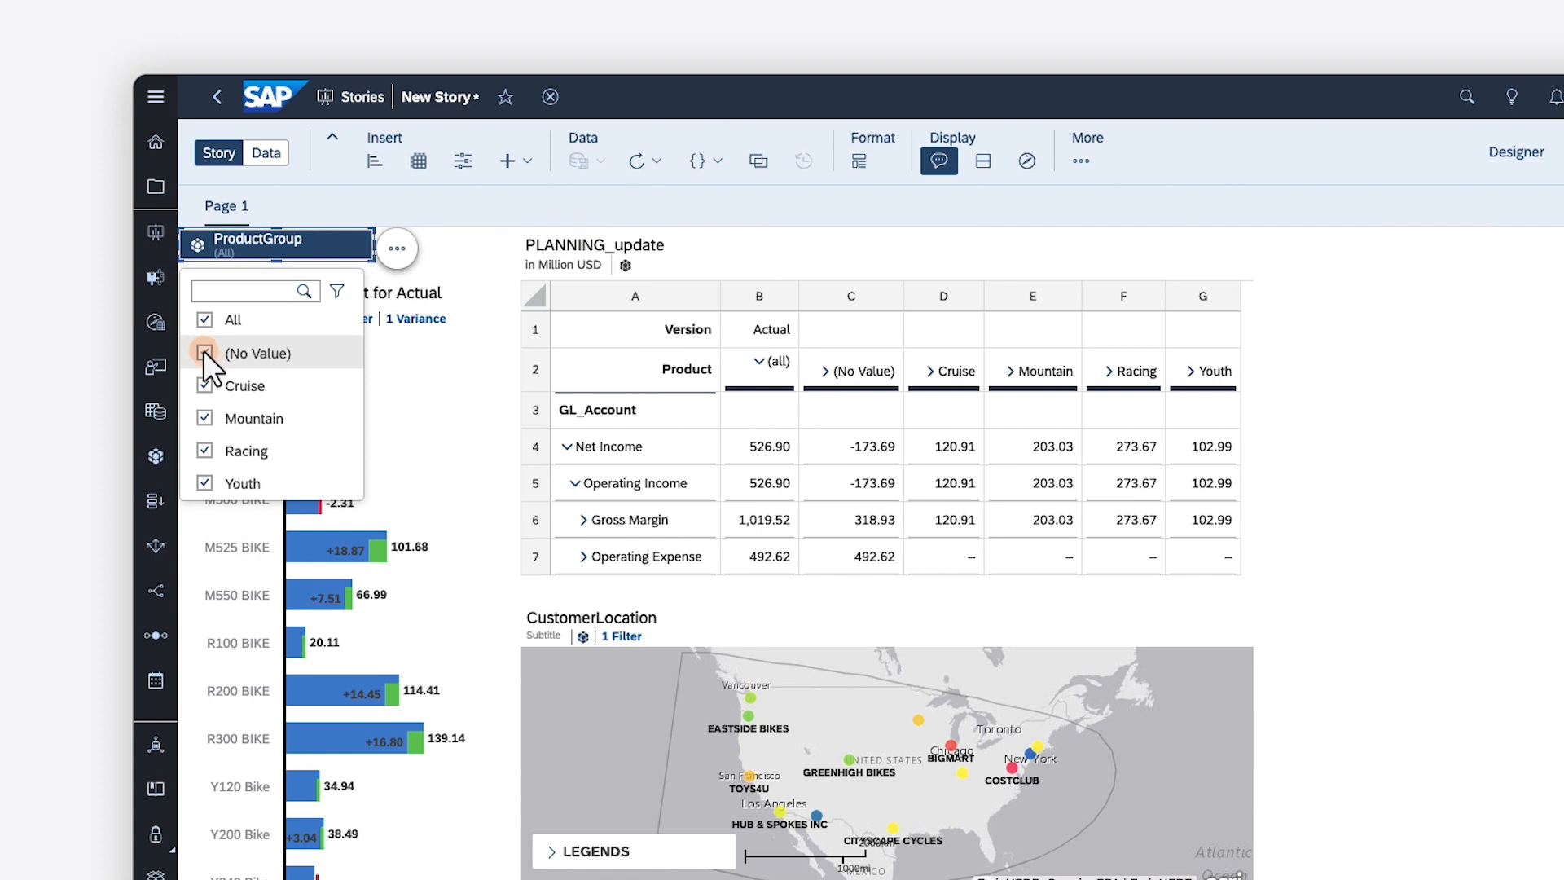
pyautogui.click(204, 483)
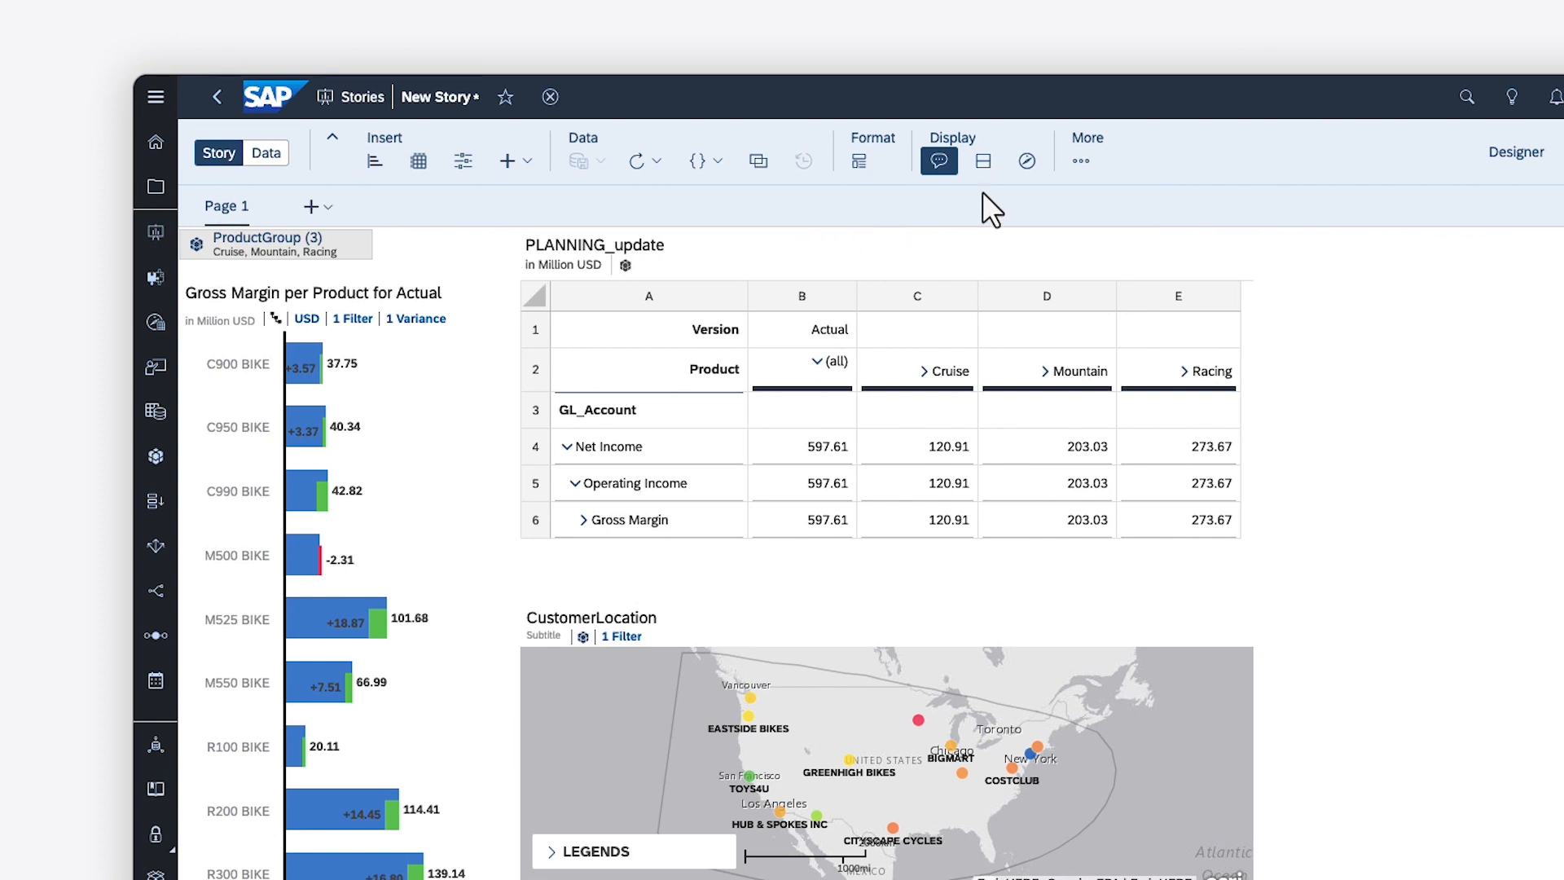
# Enable story filters and add a TimeMonth story filter restricted to 2022.
pyautogui.click(1081, 160)
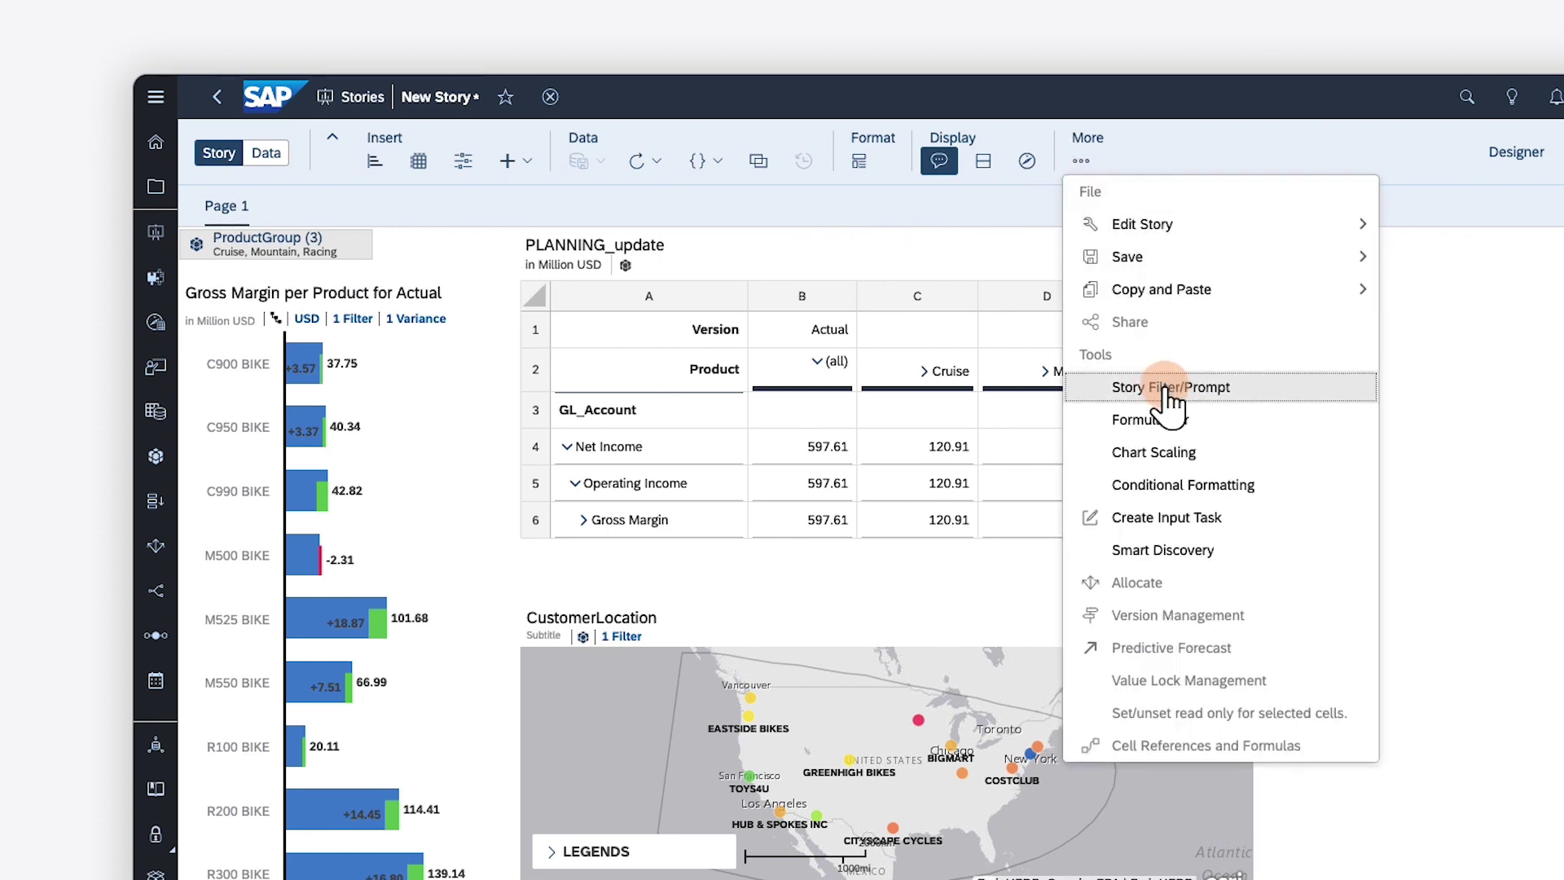
pyautogui.click(1170, 386)
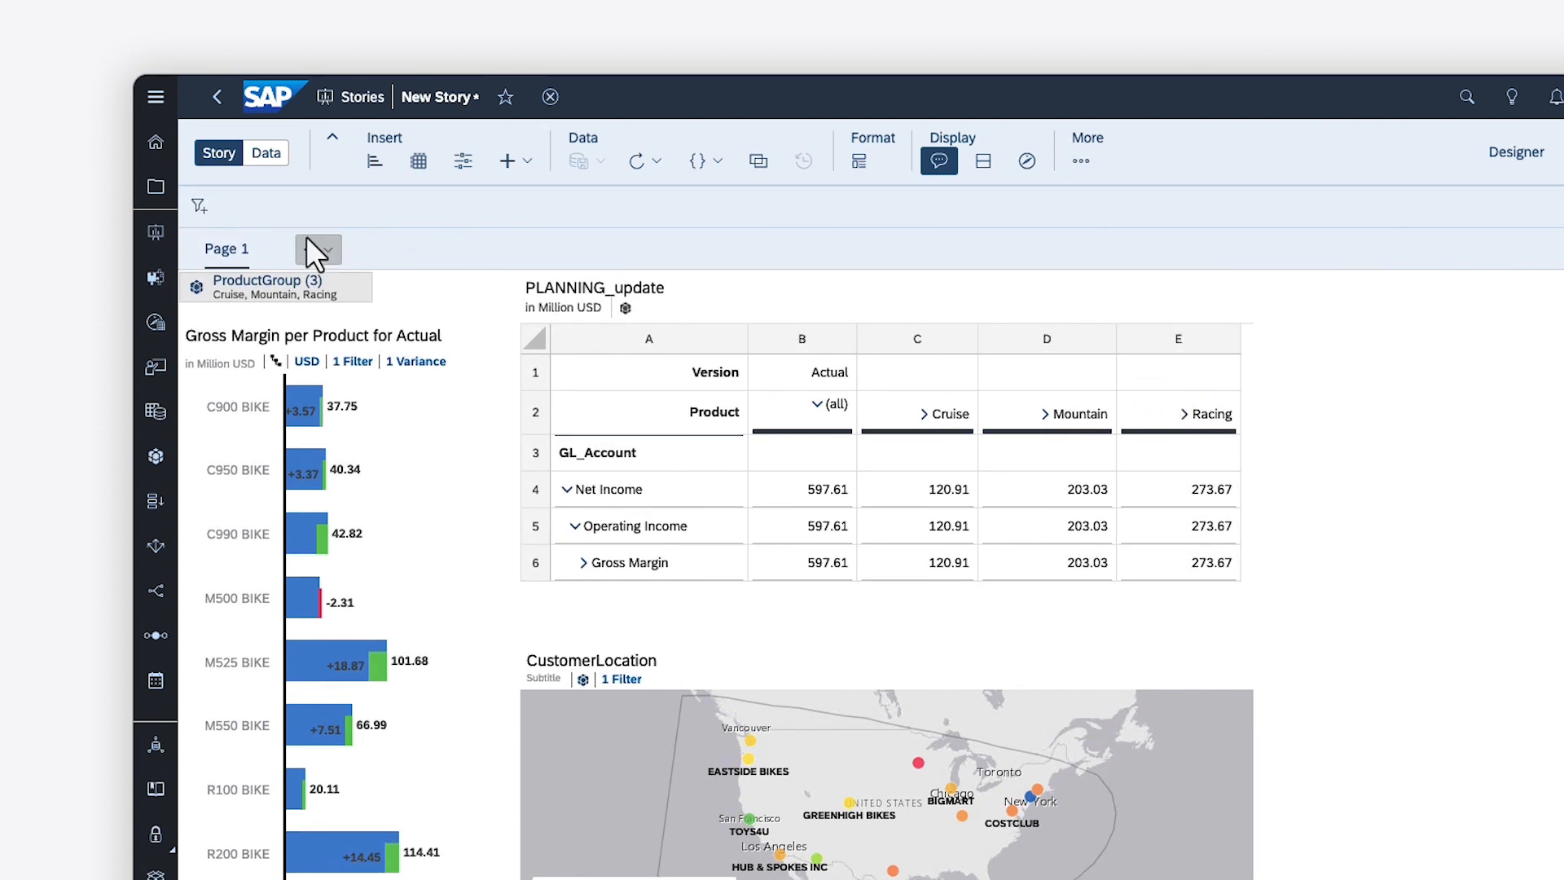
pyautogui.click(198, 205)
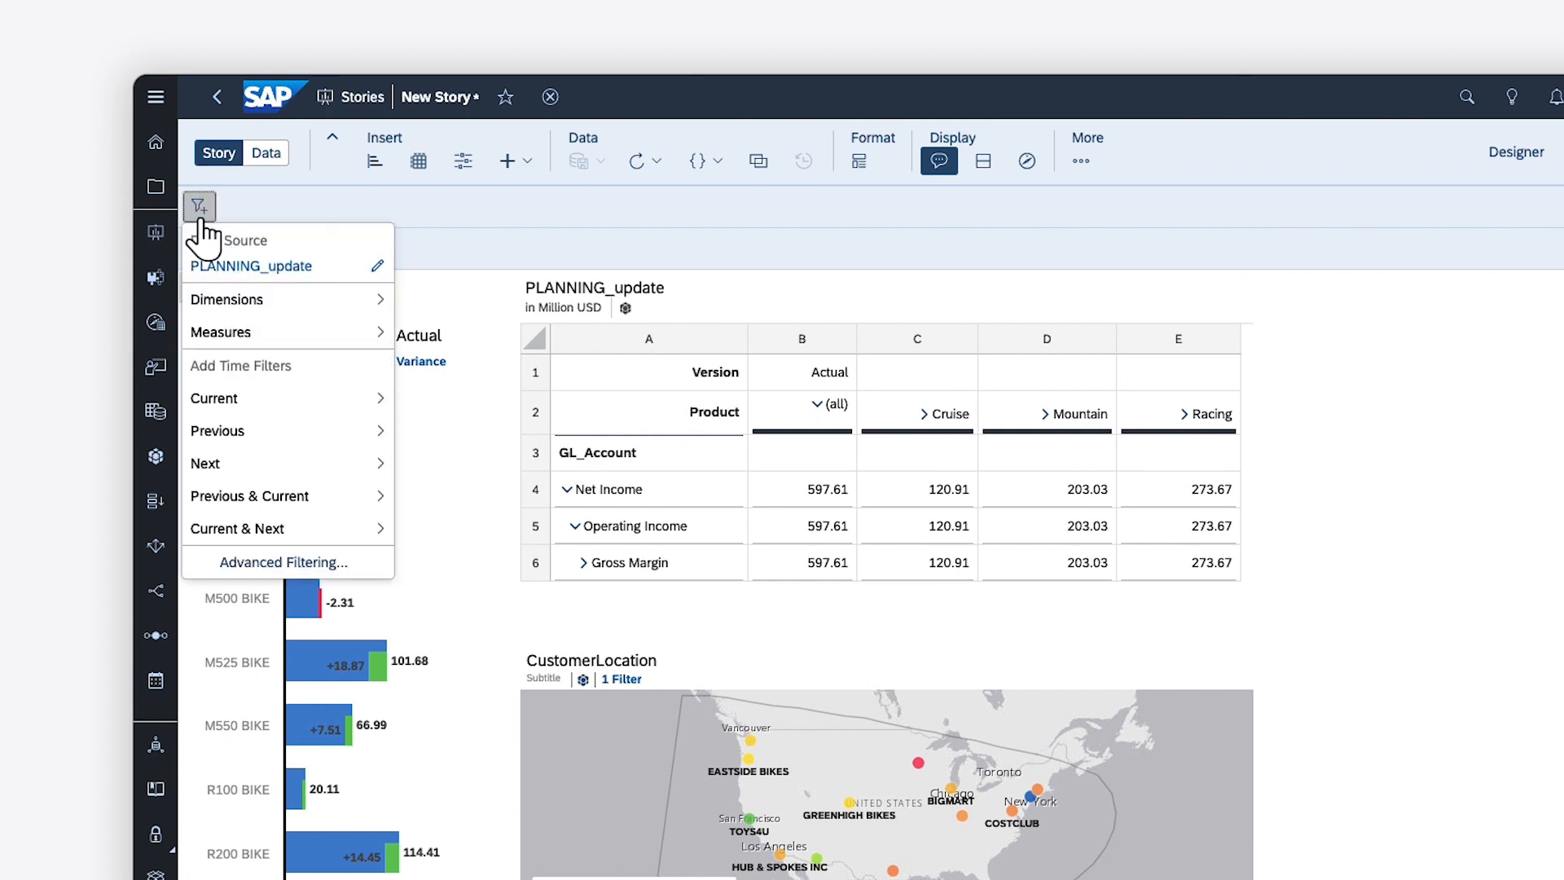
pyautogui.click(227, 299)
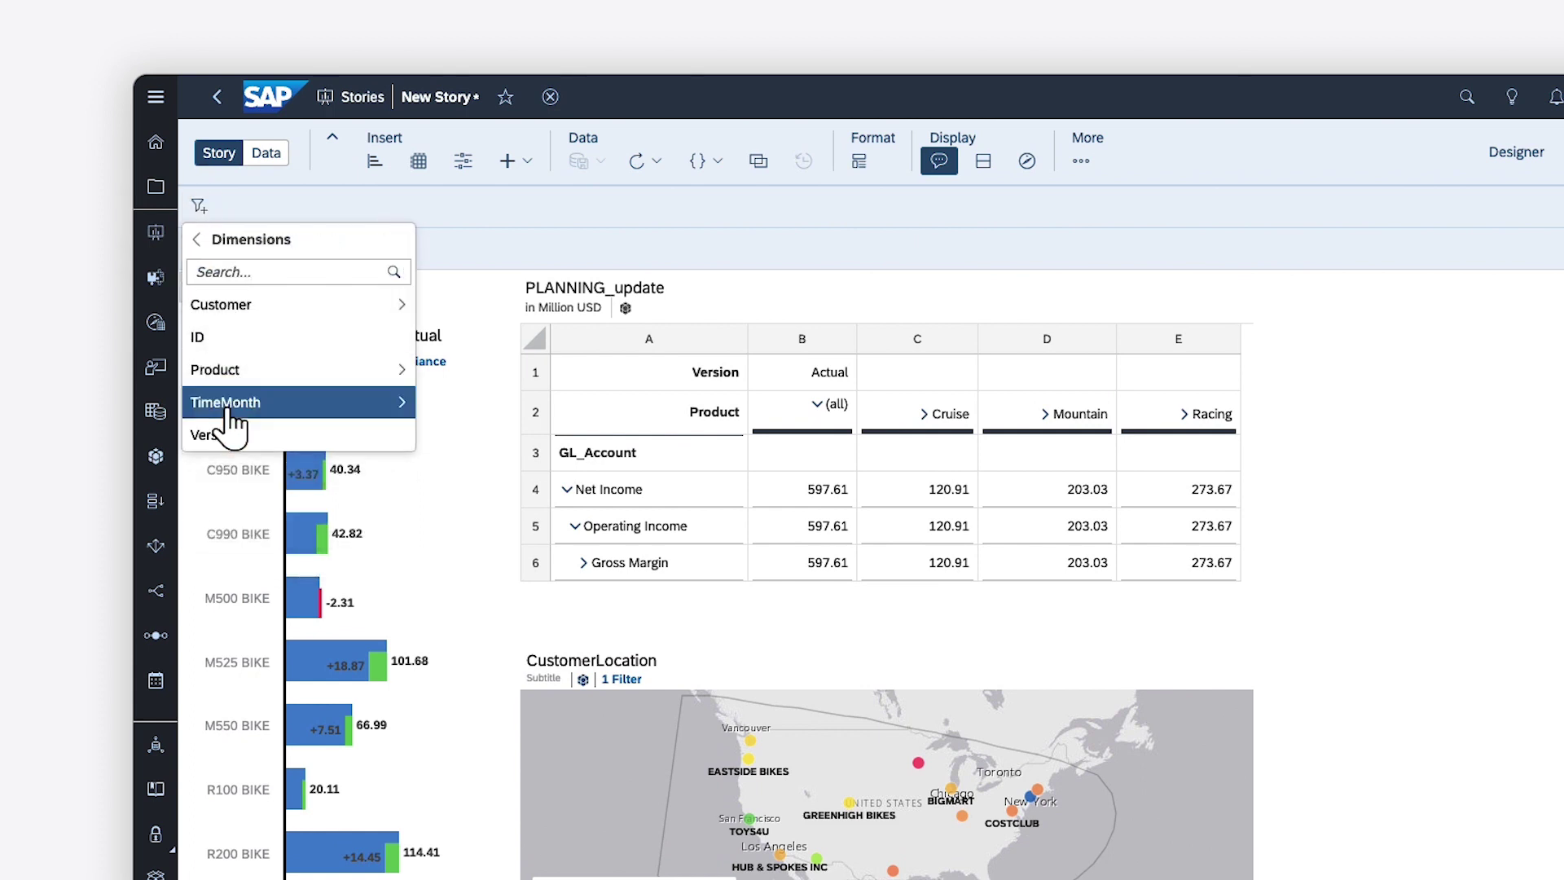
pyautogui.click(225, 403)
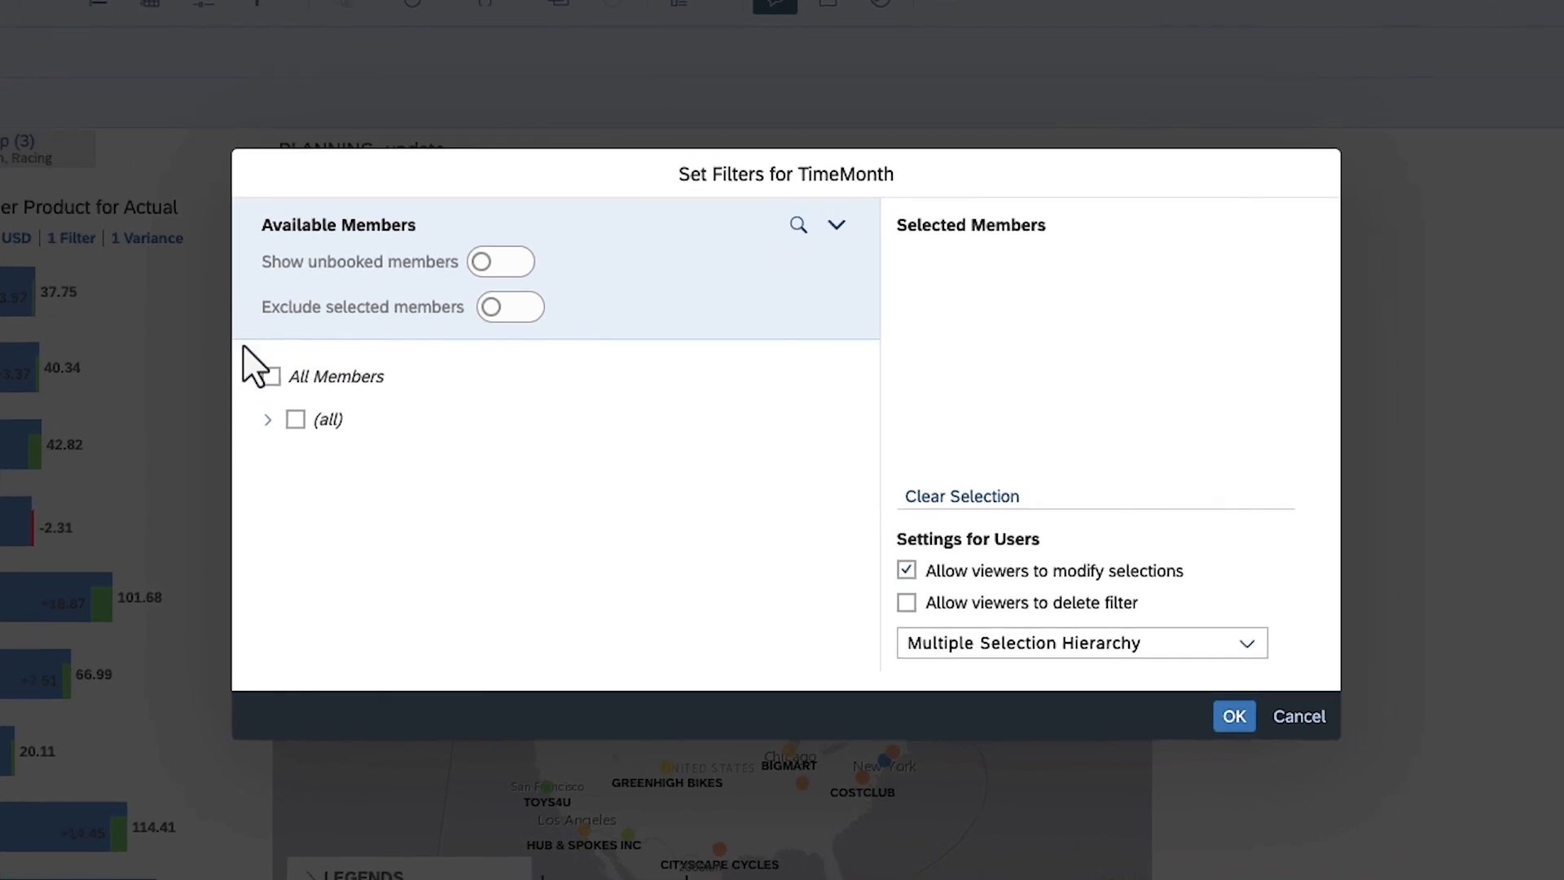
pyautogui.click(267, 419)
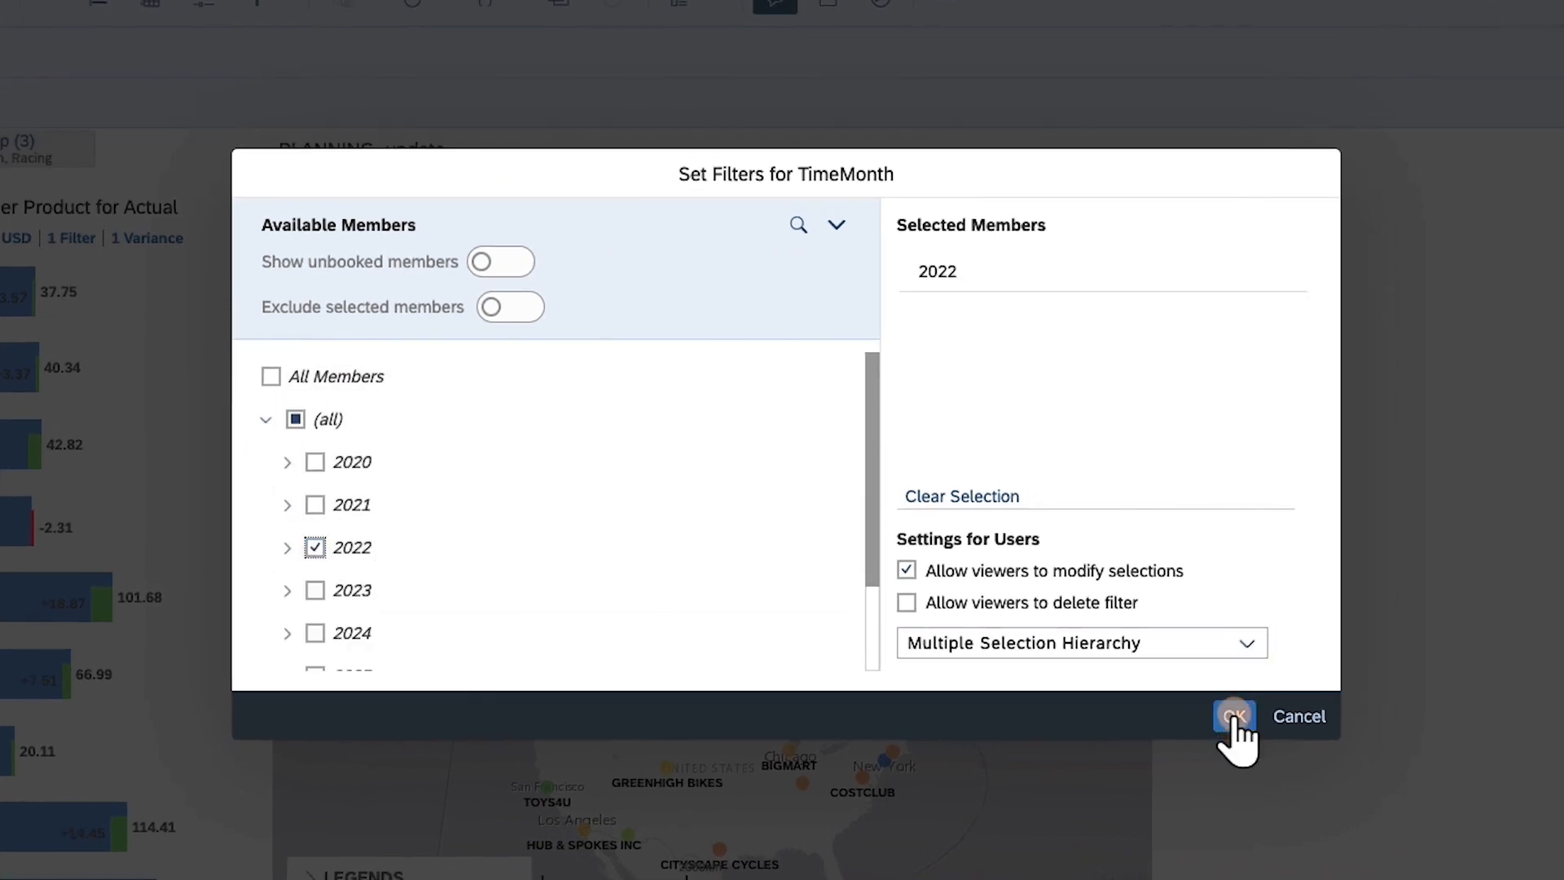
pyautogui.click(1232, 716)
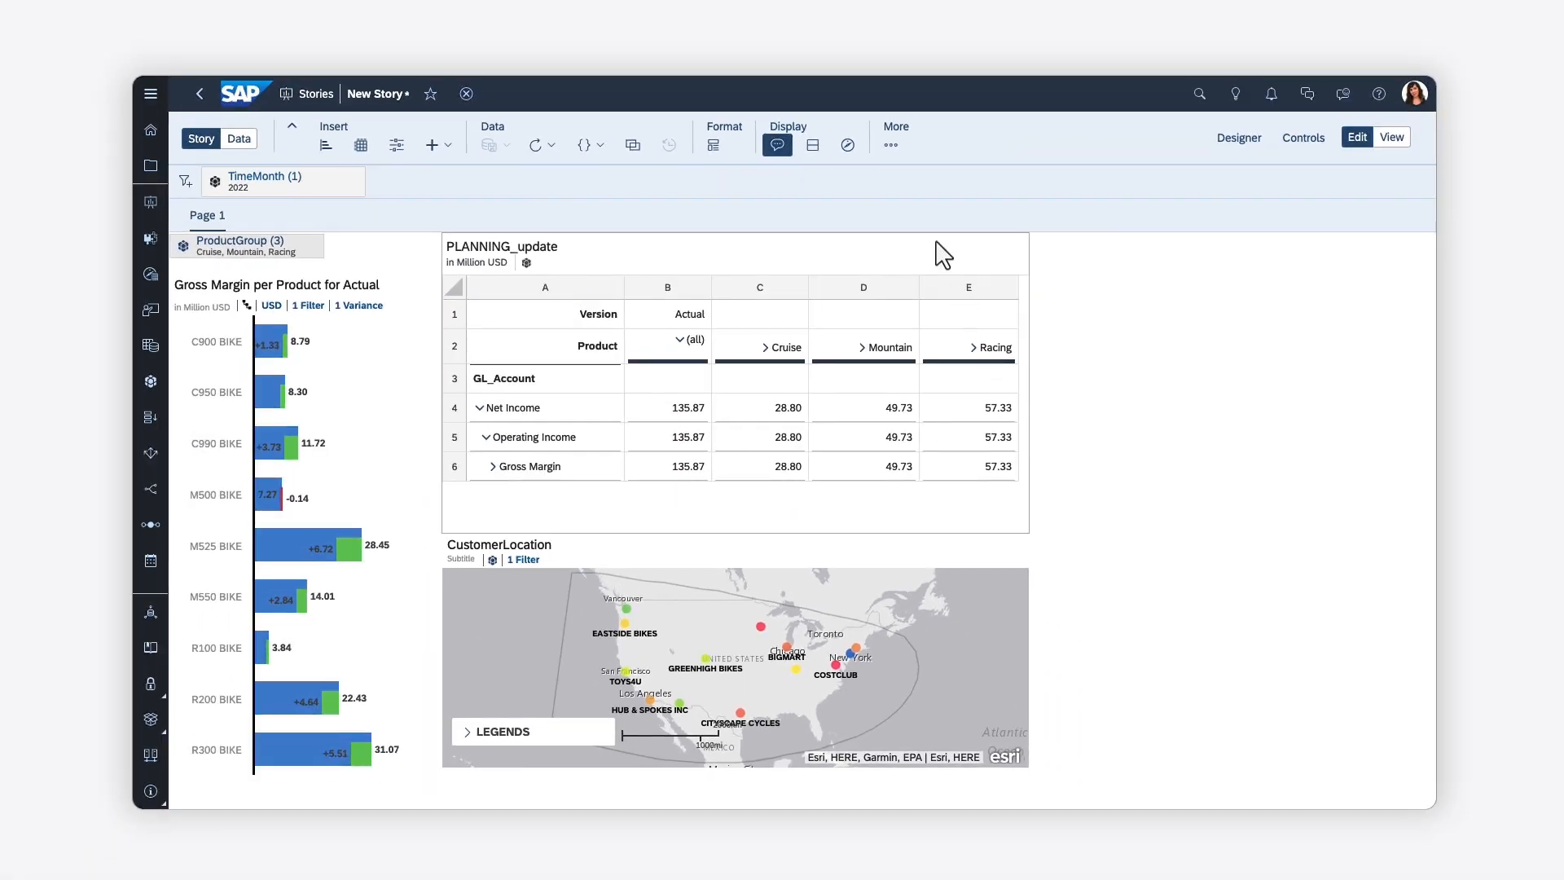
pyautogui.click(890, 145)
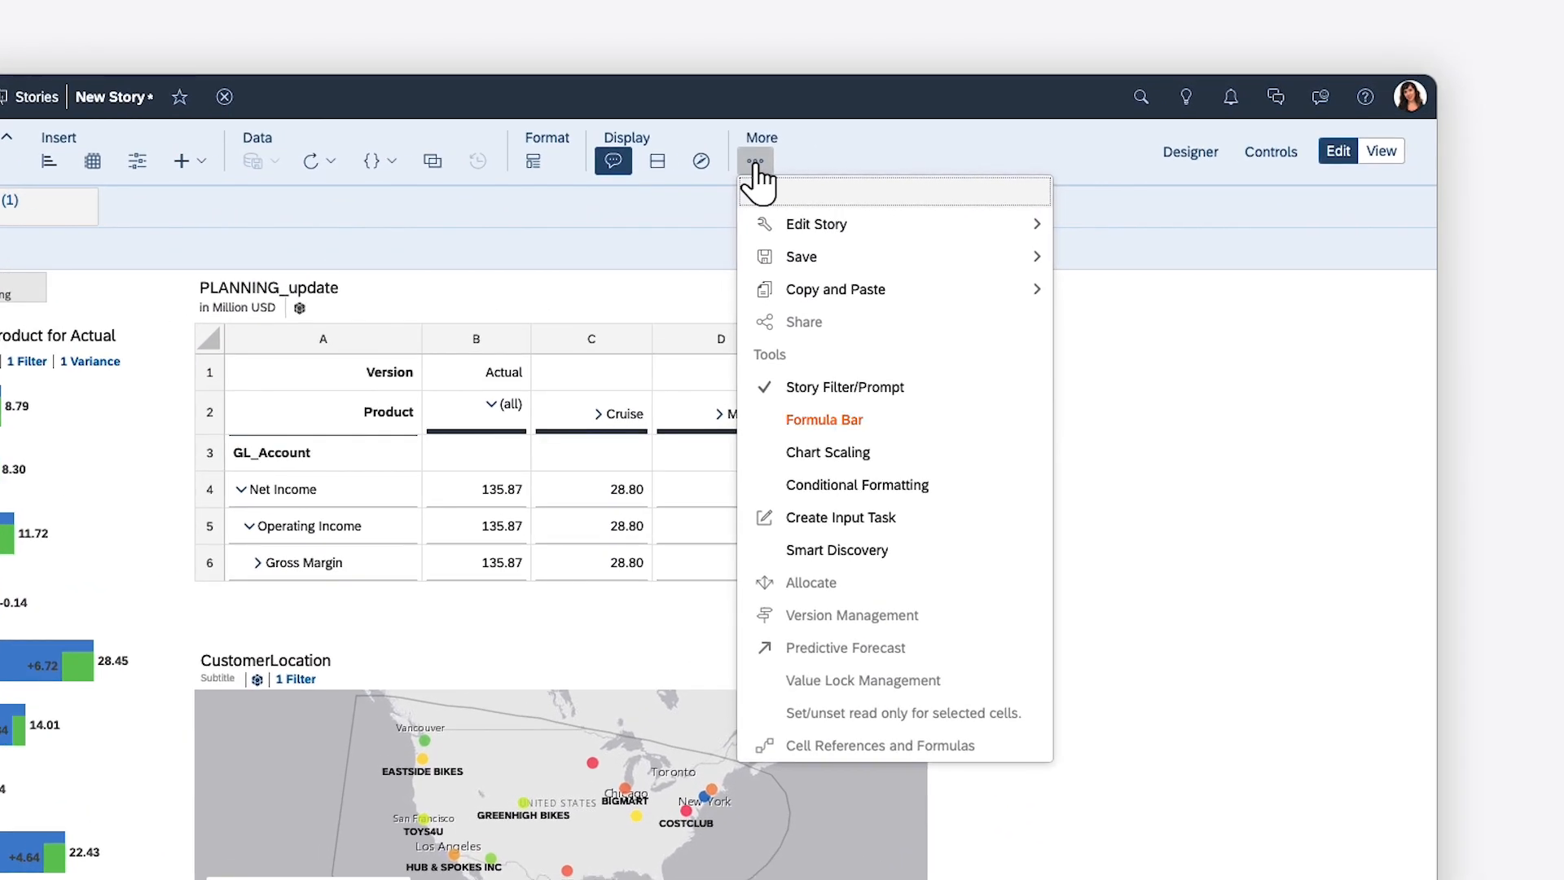
pyautogui.moveTo(828, 452)
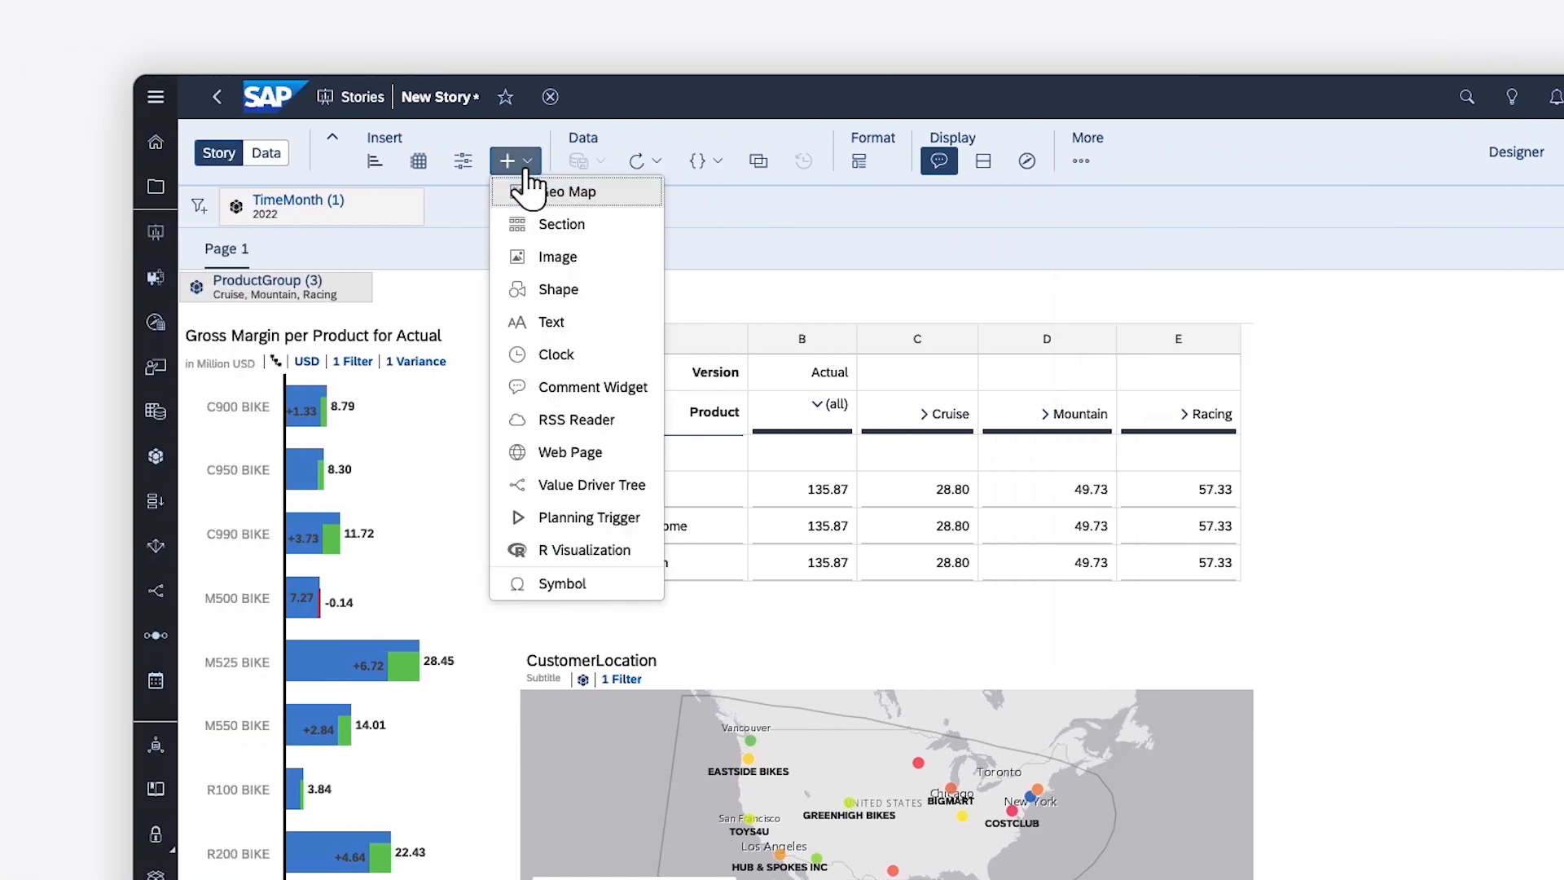
pyautogui.moveTo(557, 256)
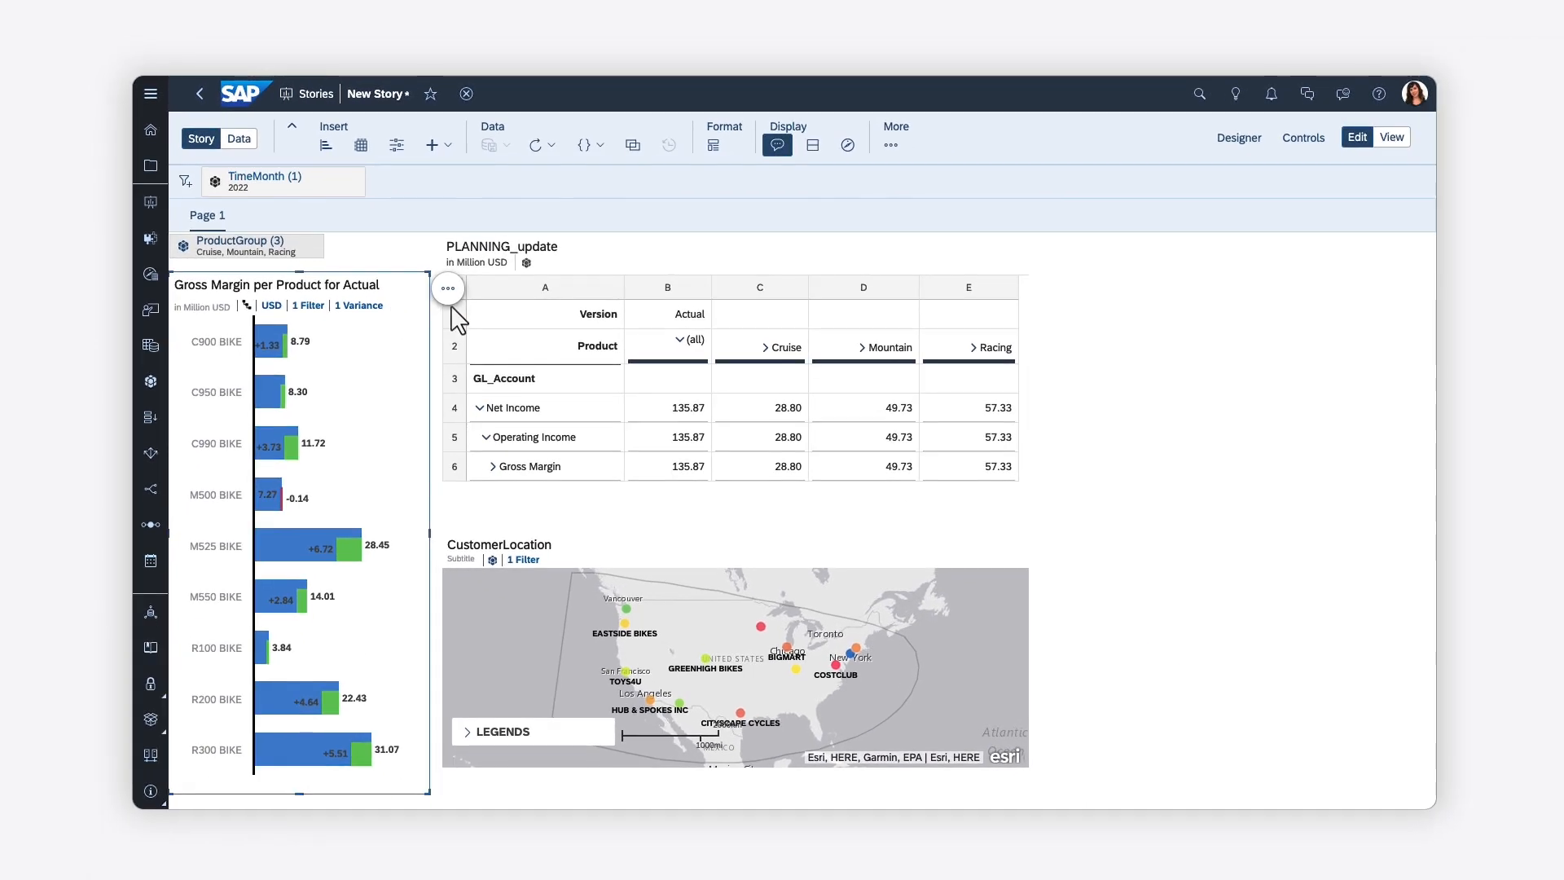
# Reopen the Builder panel on the Styling options for the Gross Margin chart.
pyautogui.click(1239, 137)
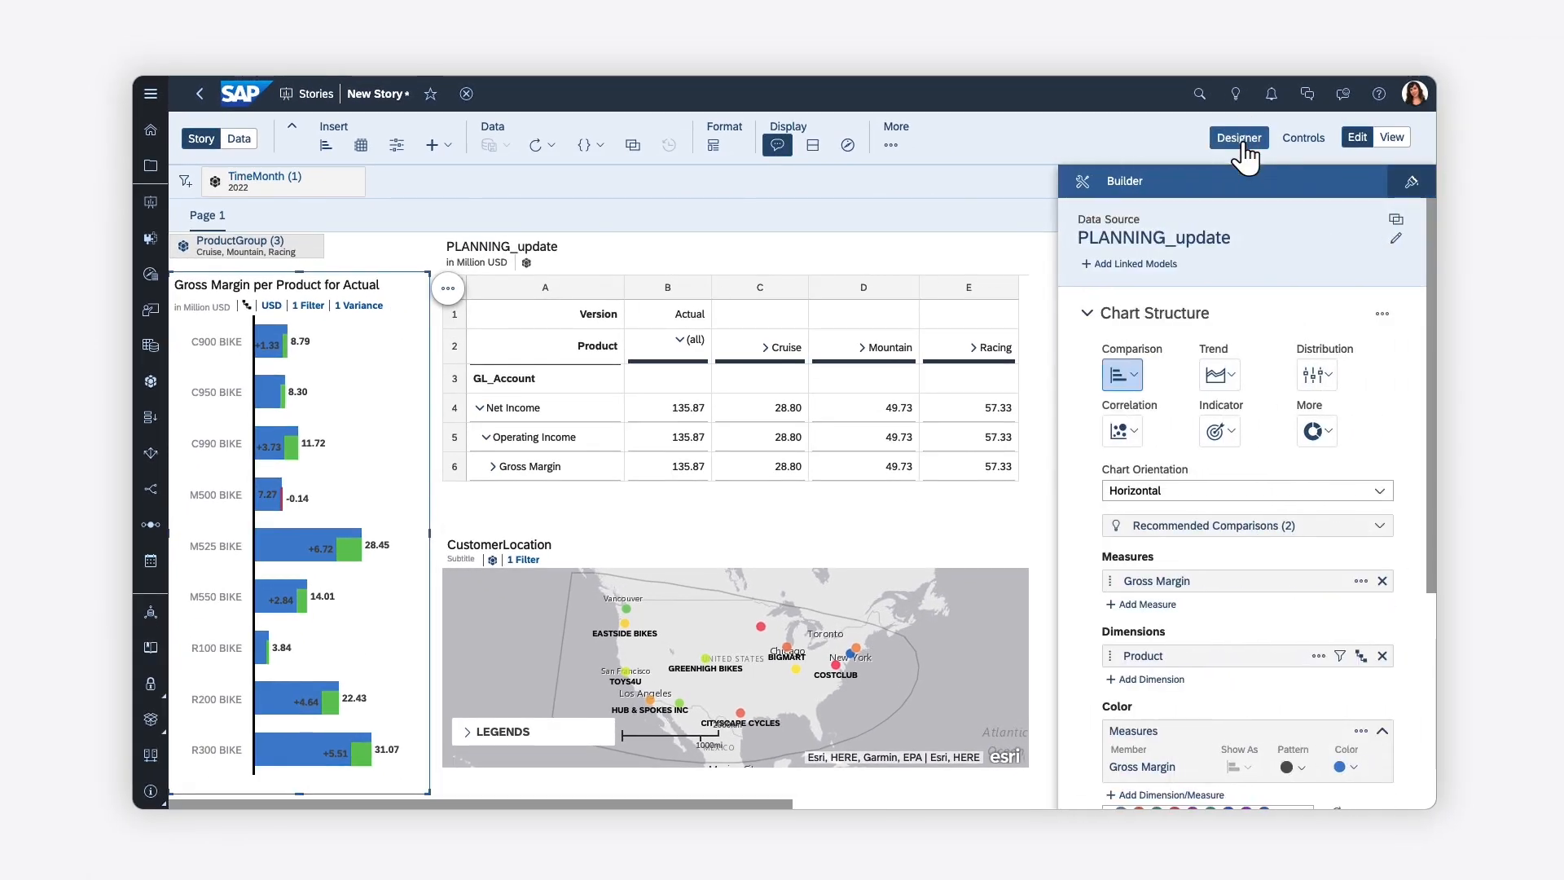
pyautogui.click(1411, 181)
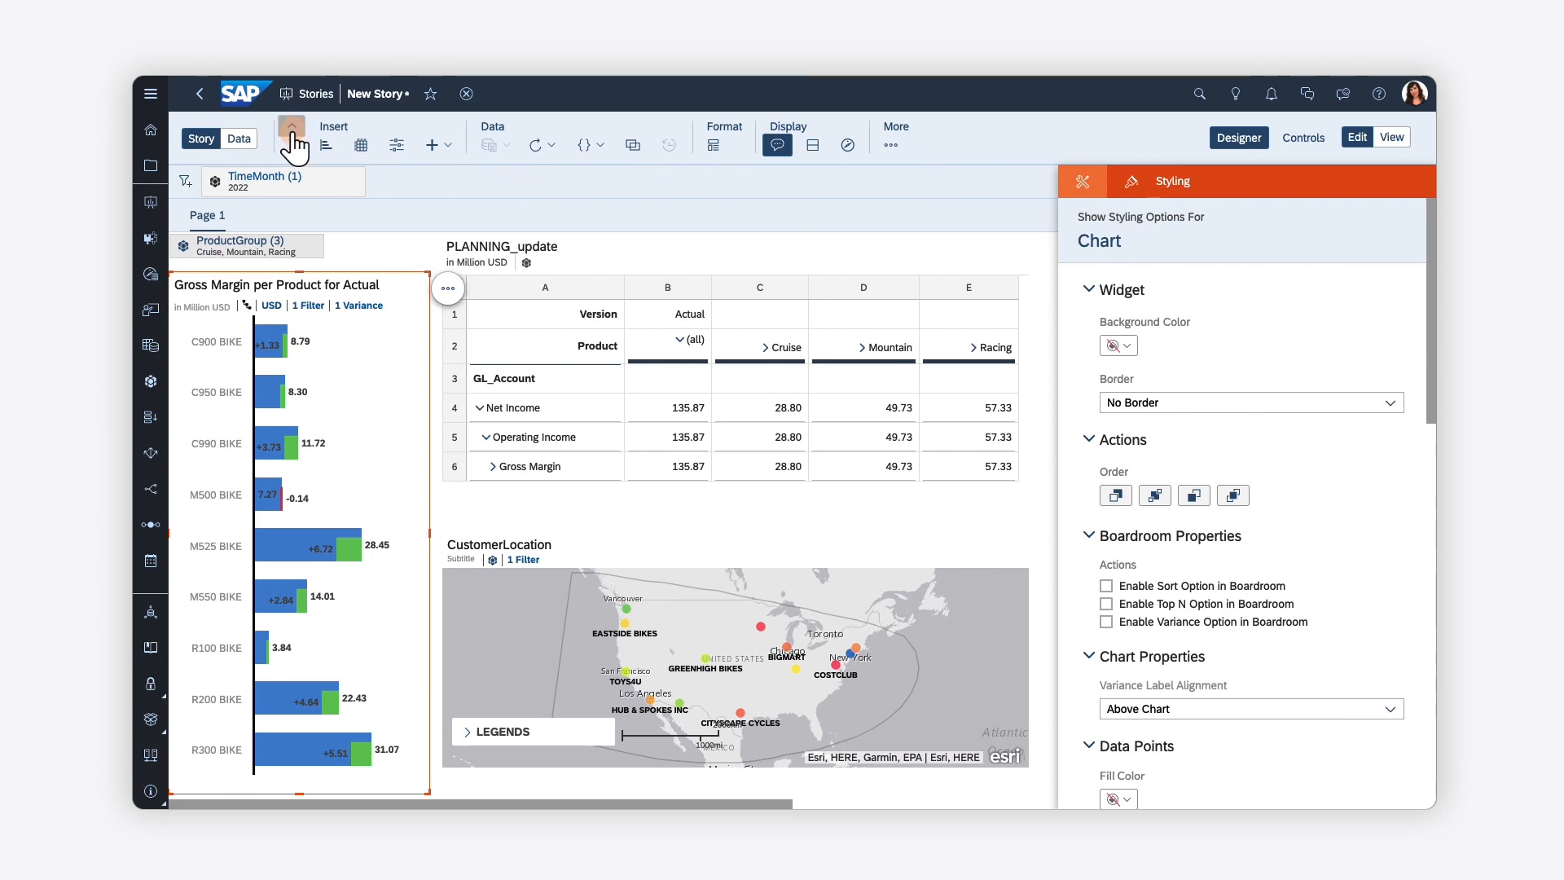
# Save the story as 'ClassicStory' and switch it to view mode.
pyautogui.click(291, 127)
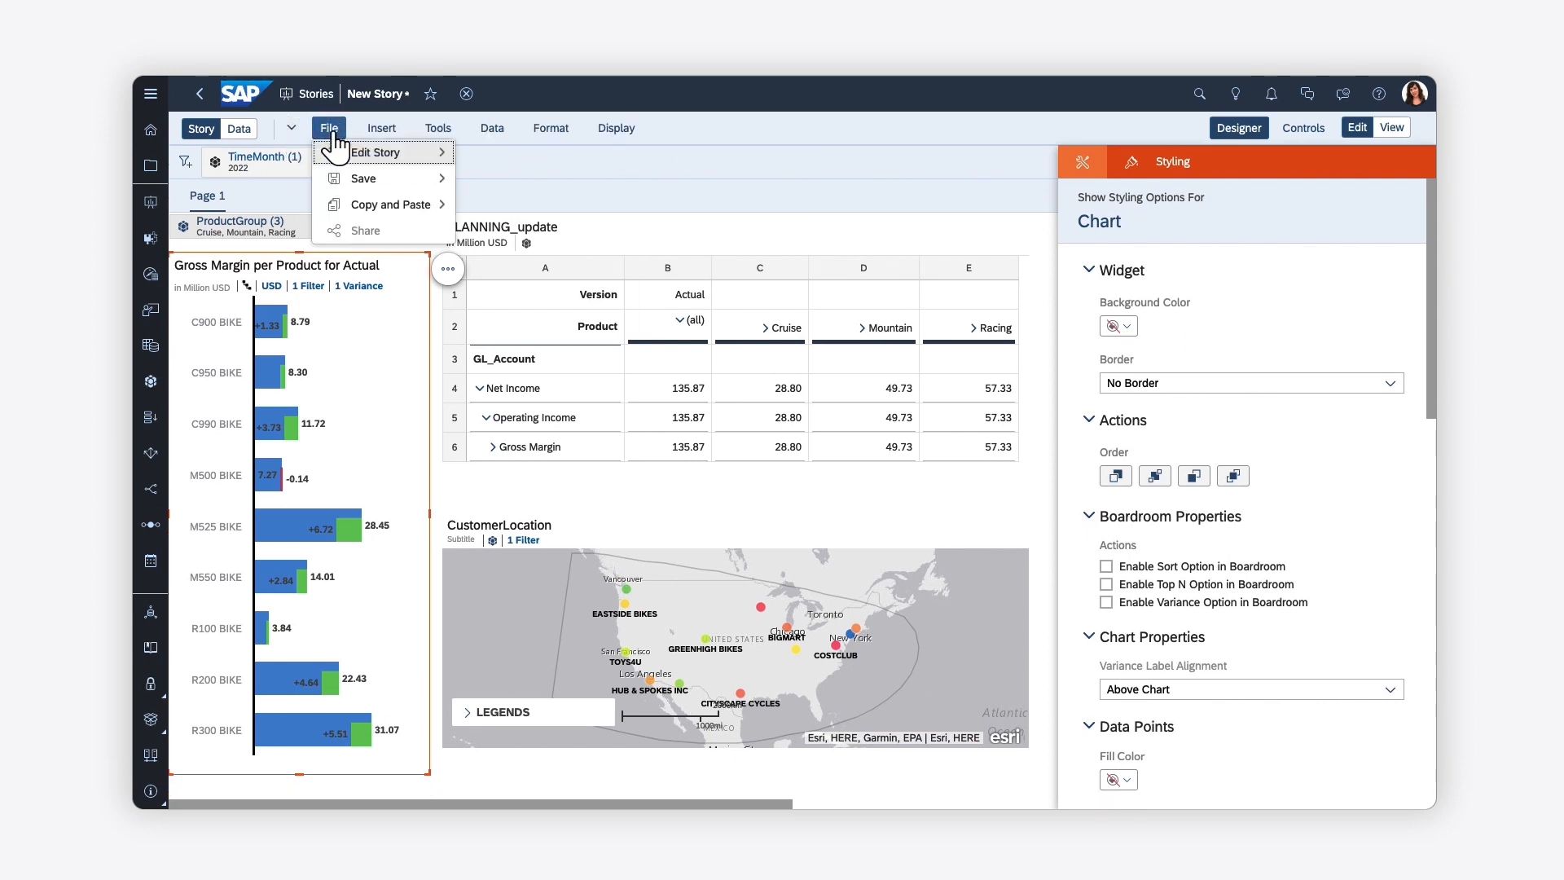
pyautogui.moveTo(365, 179)
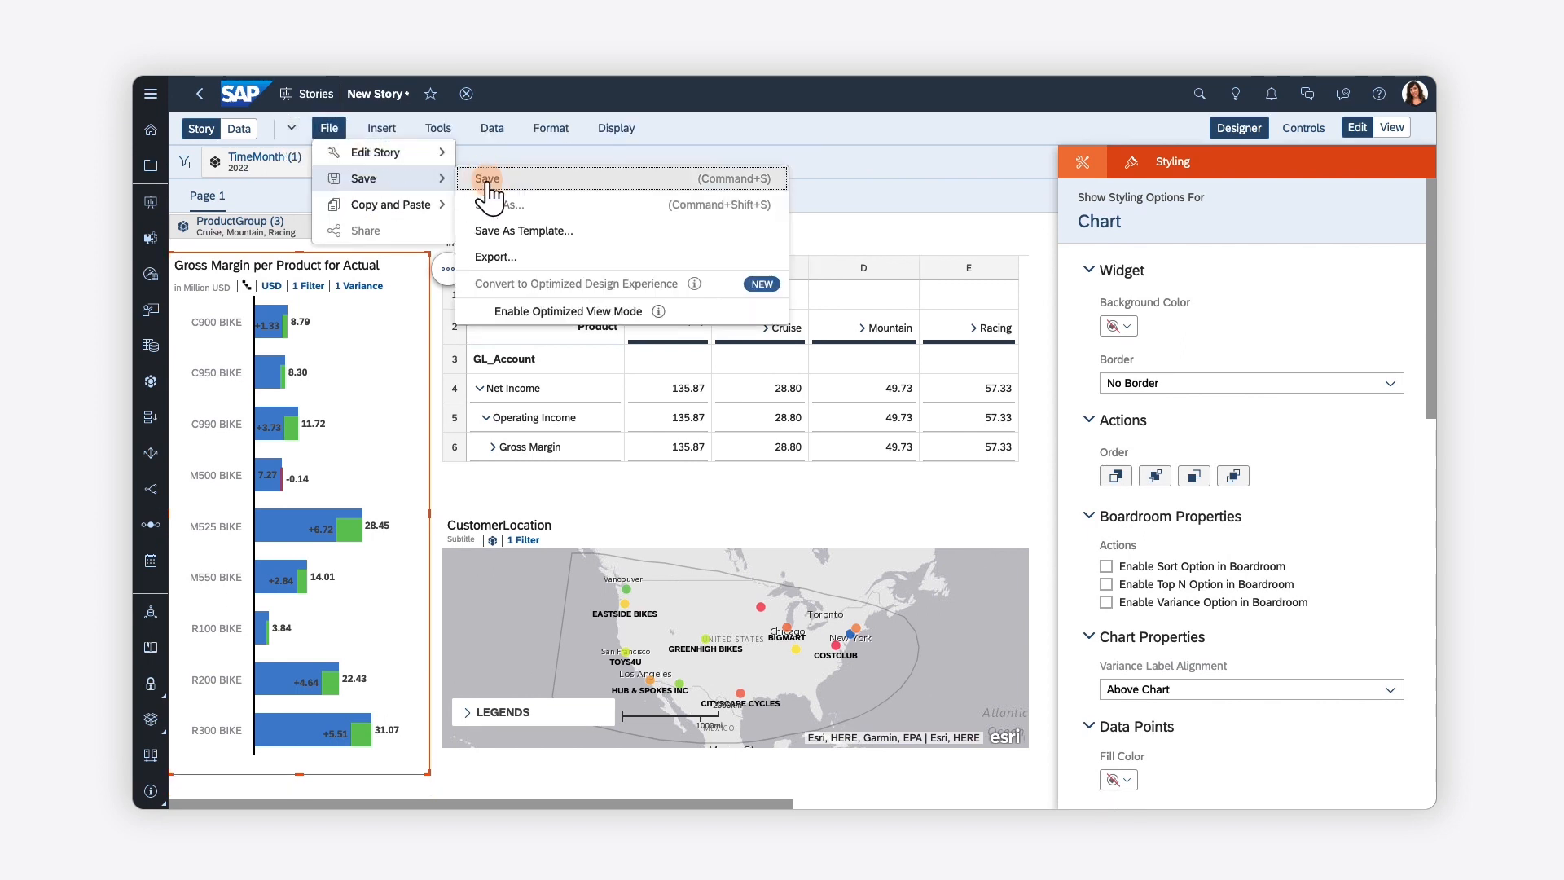
pyautogui.click(486, 178)
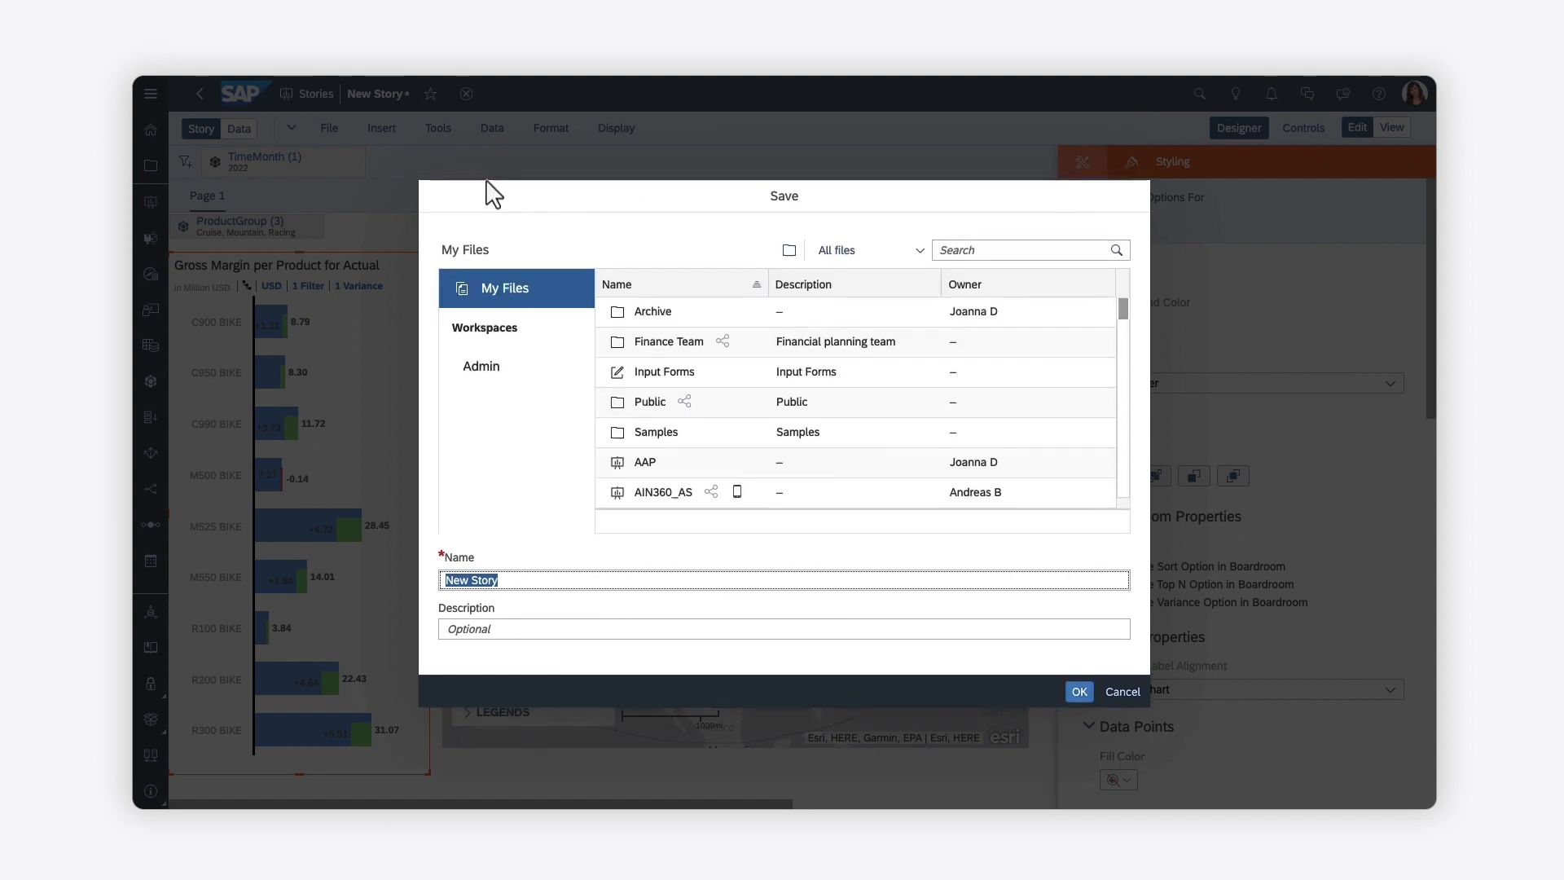
pyautogui.write('c')
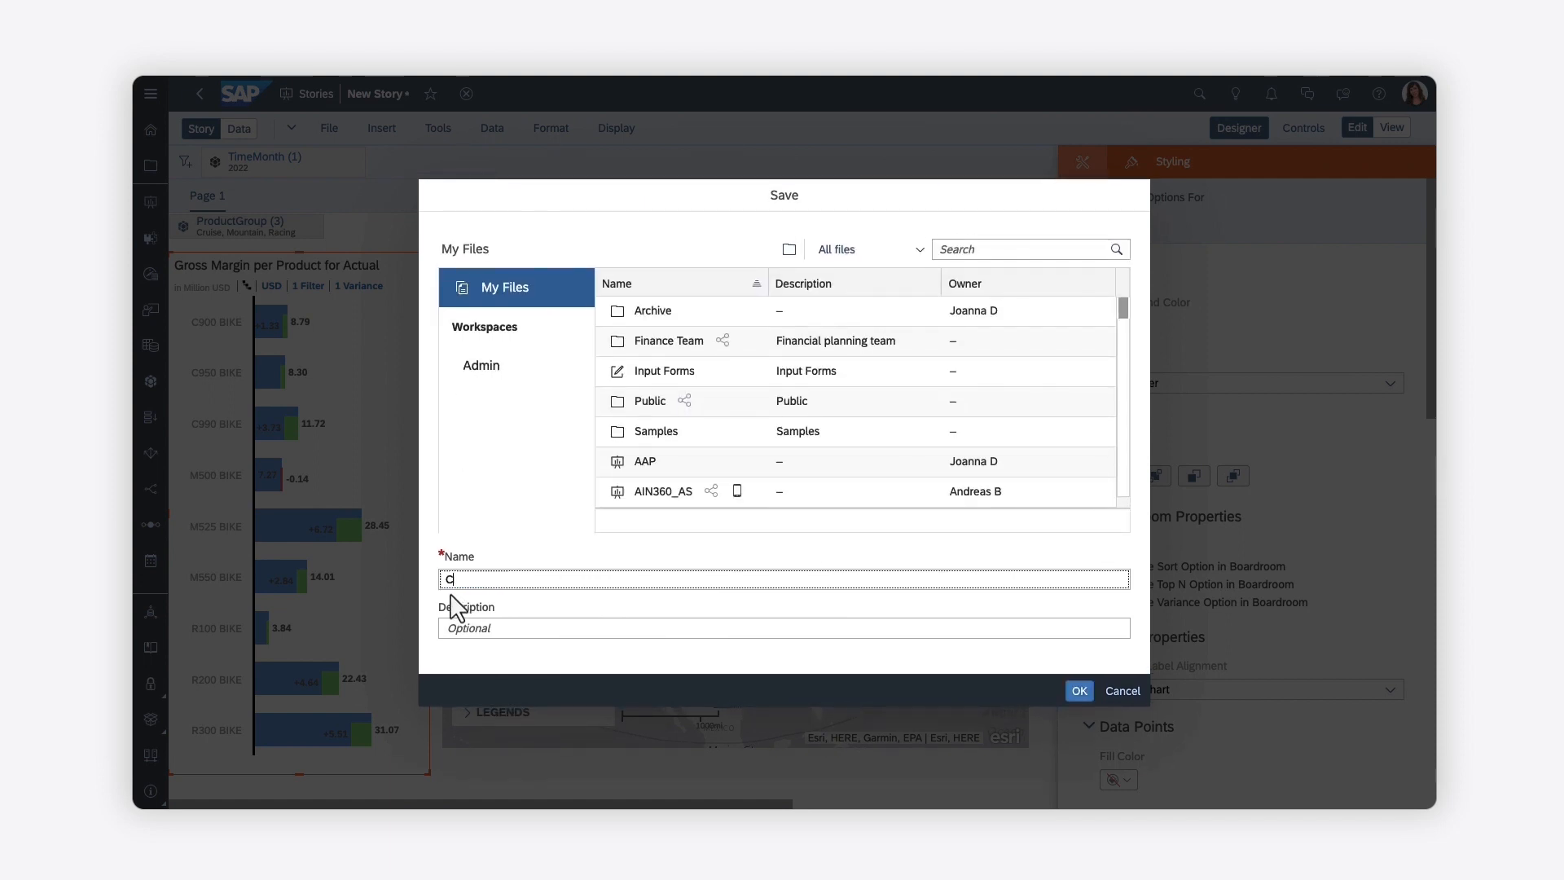
pyautogui.write('lassicStory')
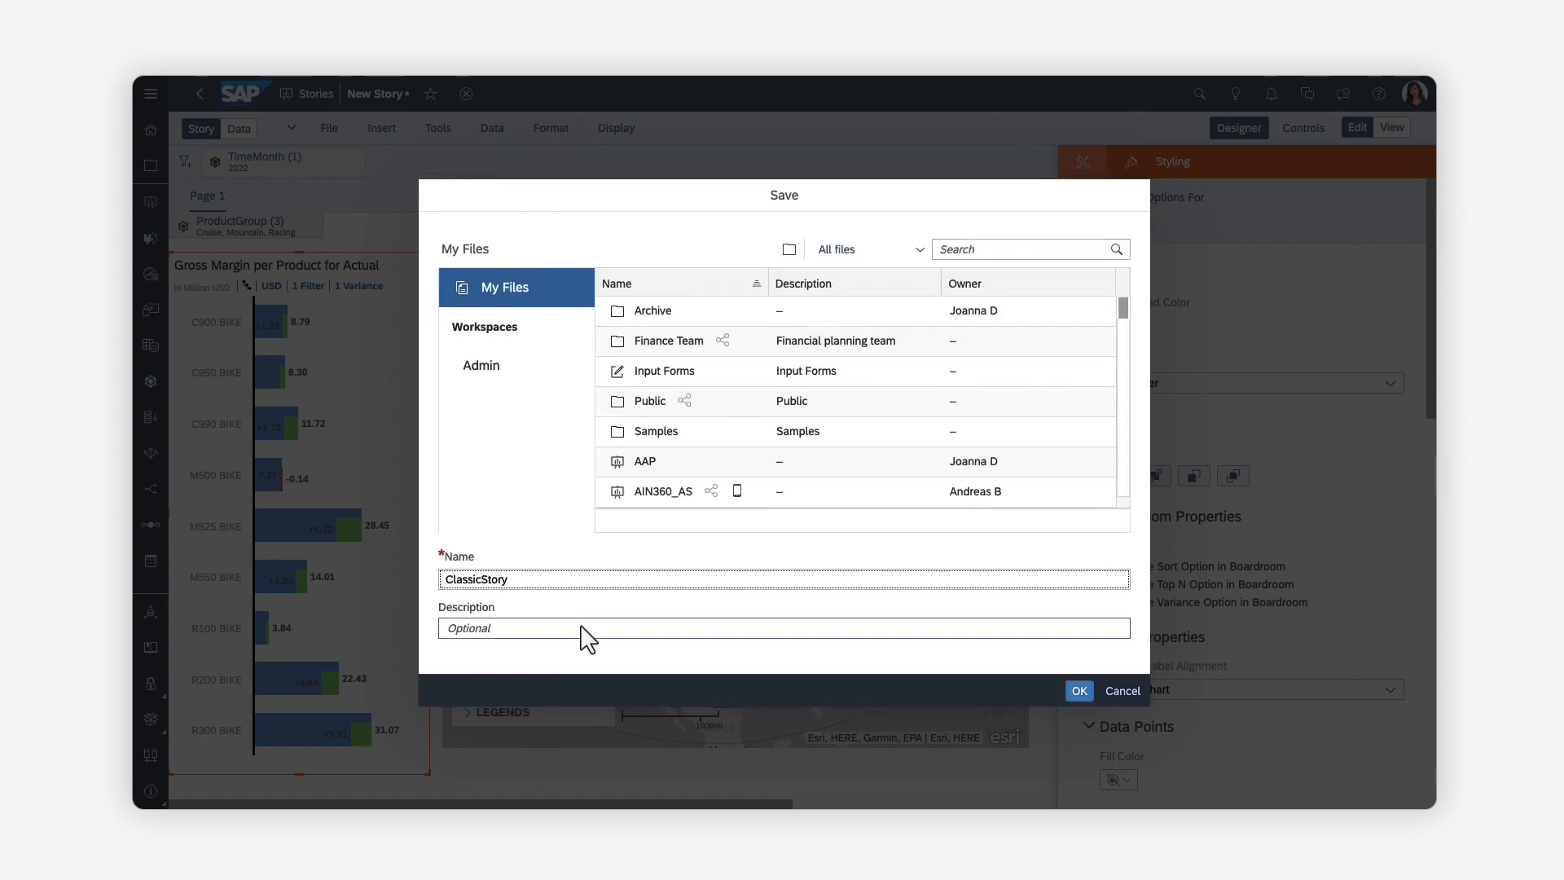
pyautogui.click(1079, 691)
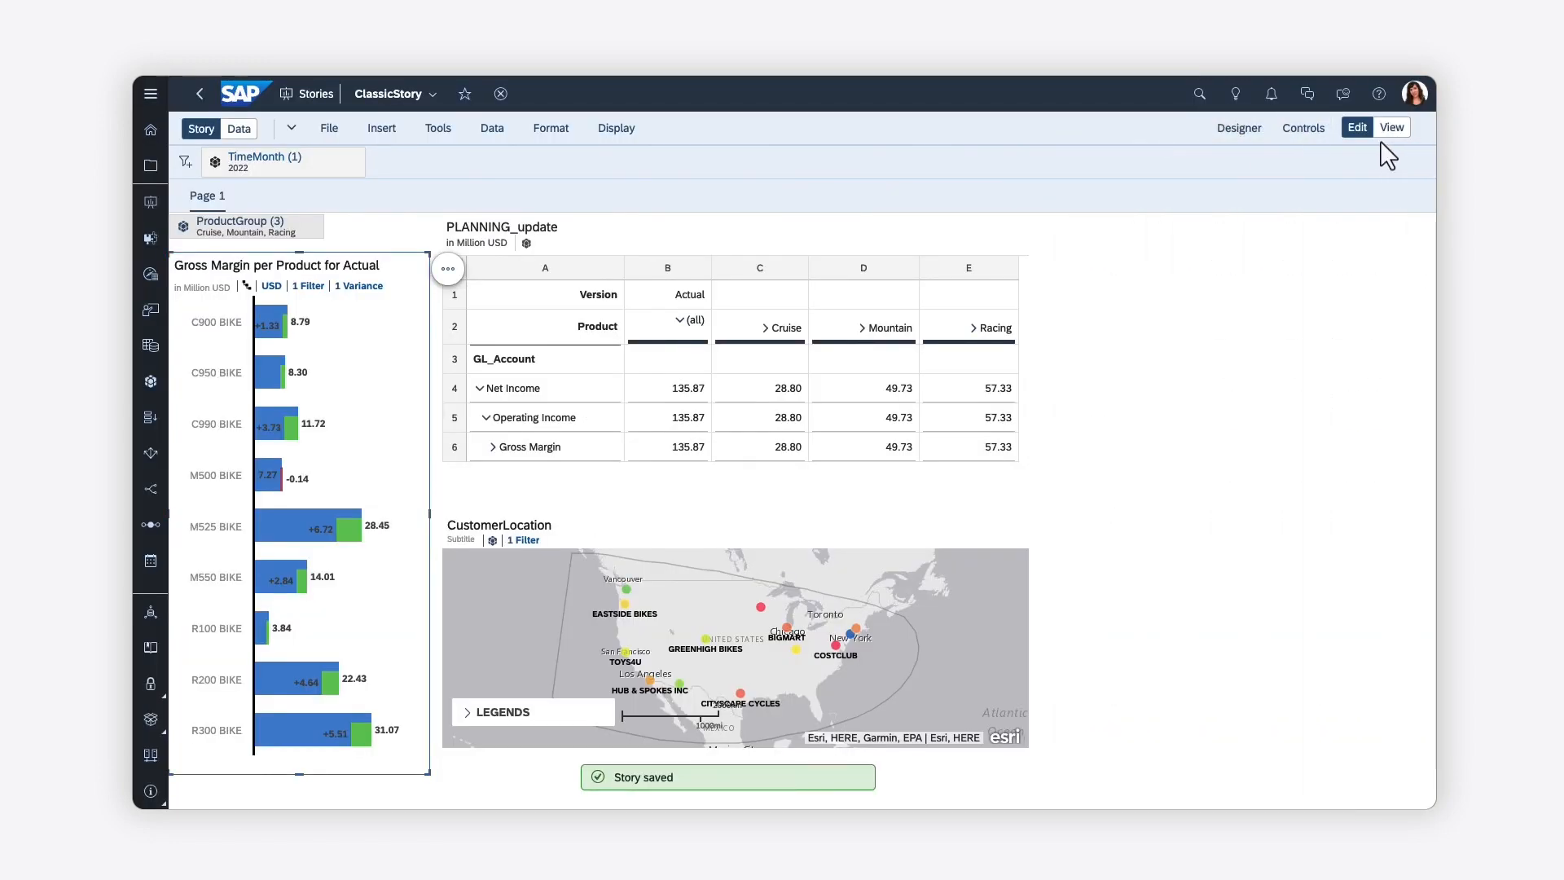
pyautogui.click(1392, 127)
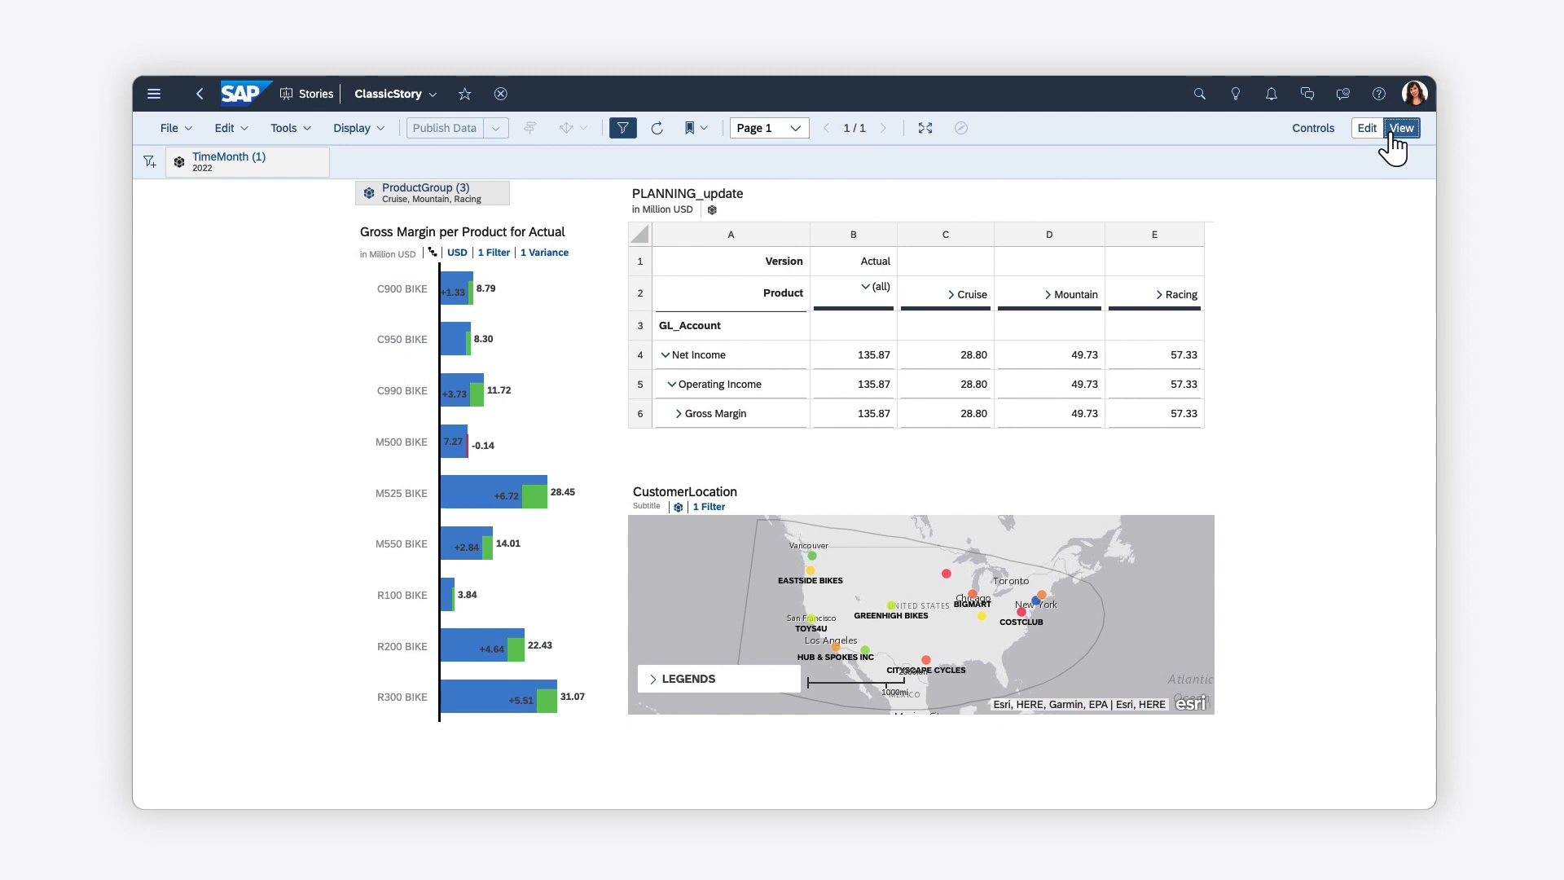